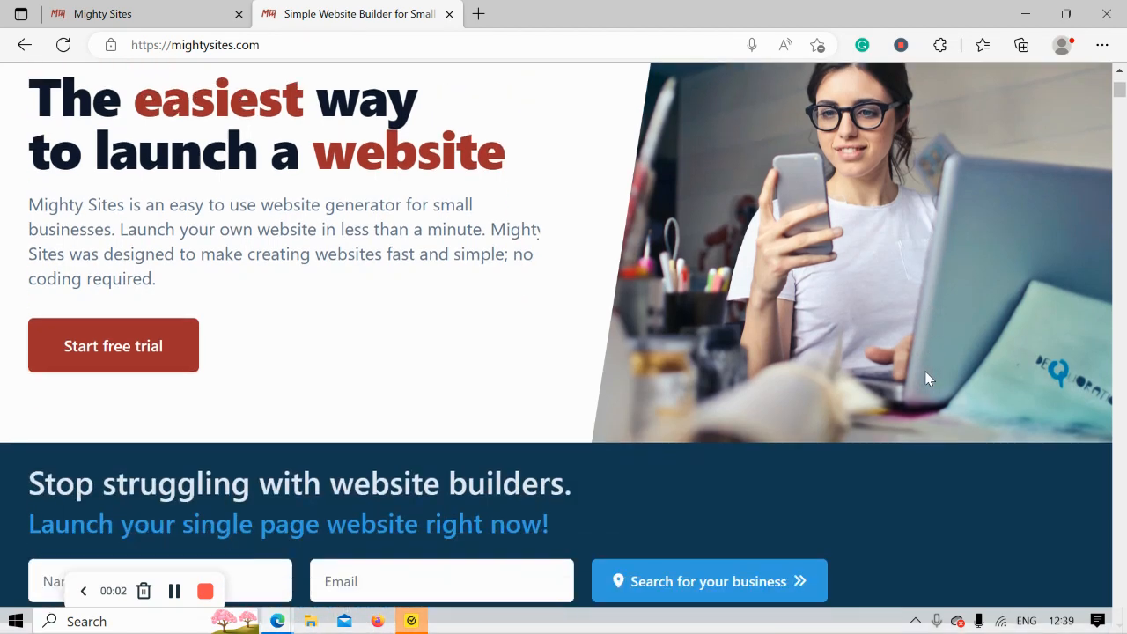
Browse the market template tiles, then search the markets for 'junk'.
scroll("down", 3)
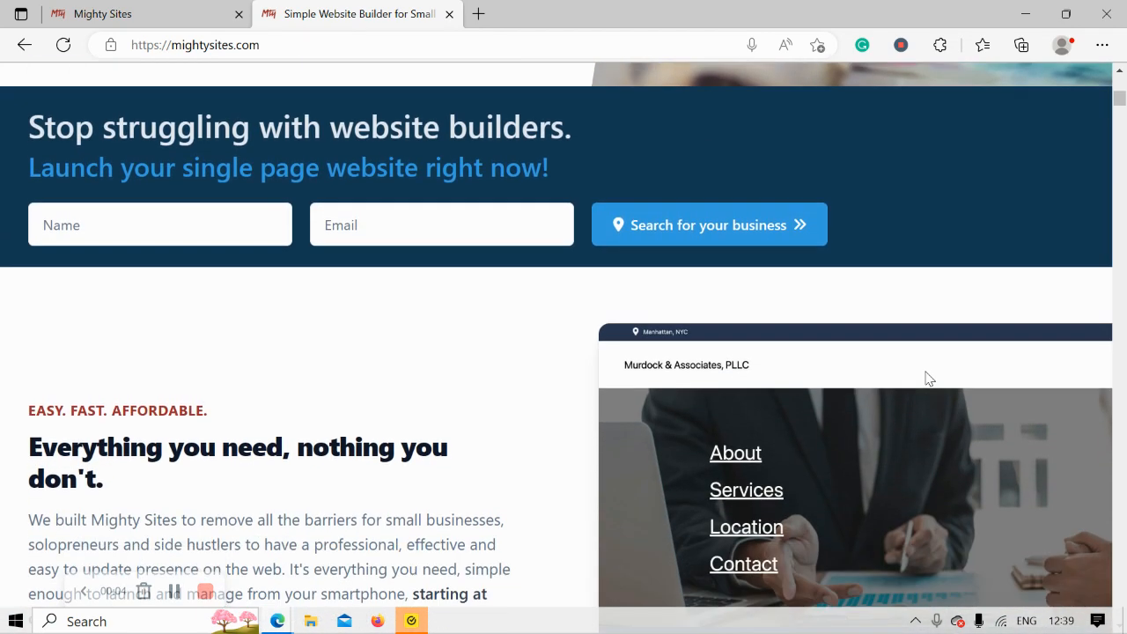
scroll("down", 3)
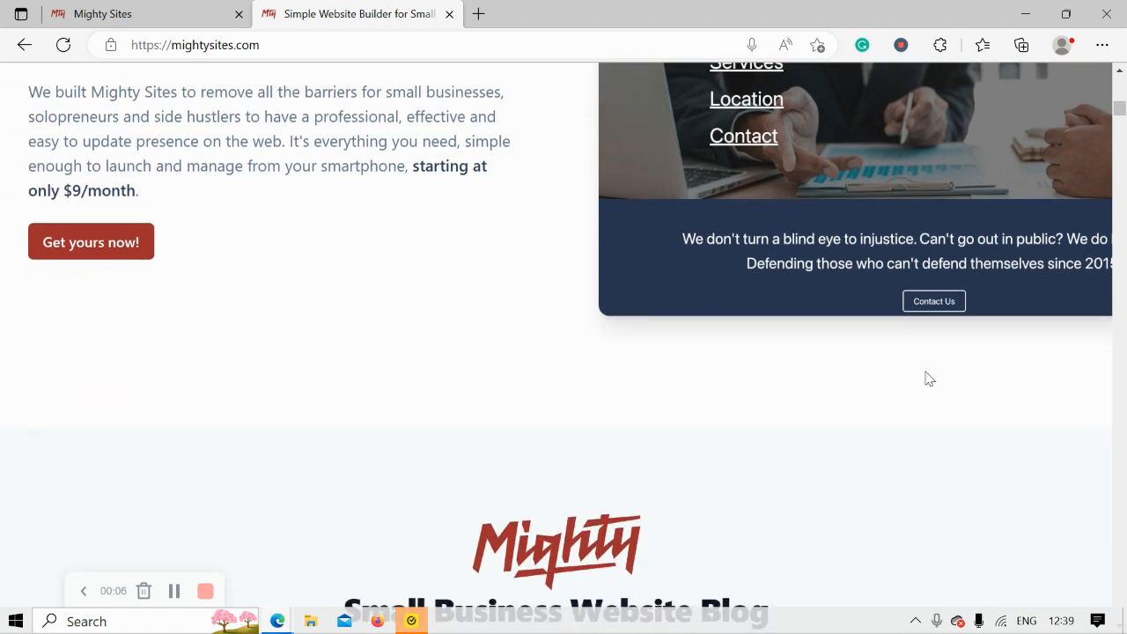
scroll("down", 3)
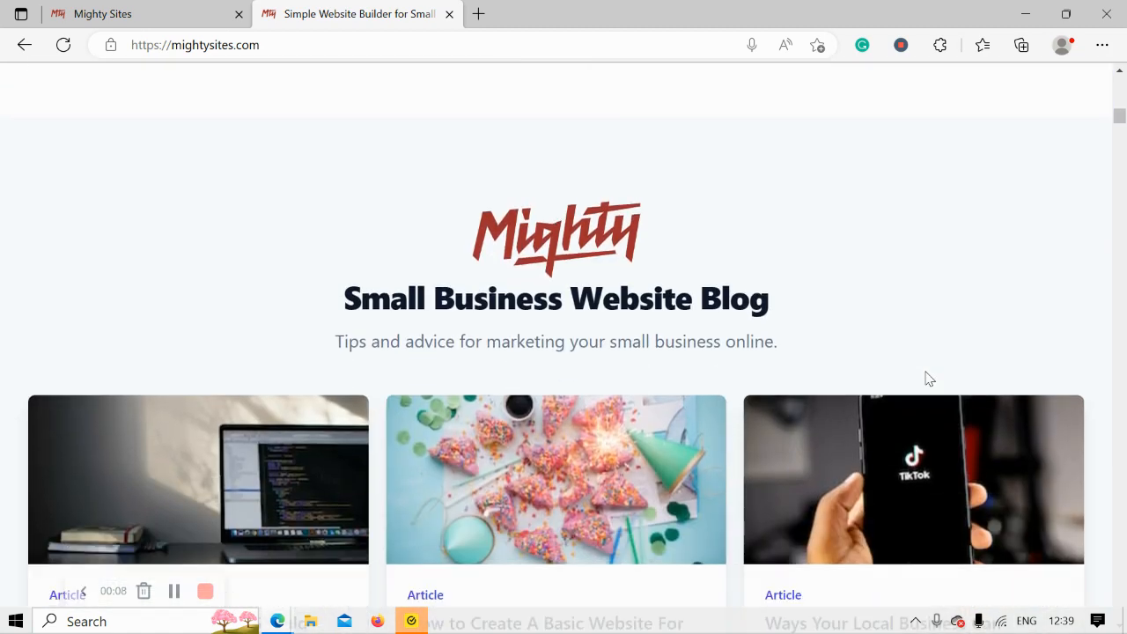
scroll("down", 3)
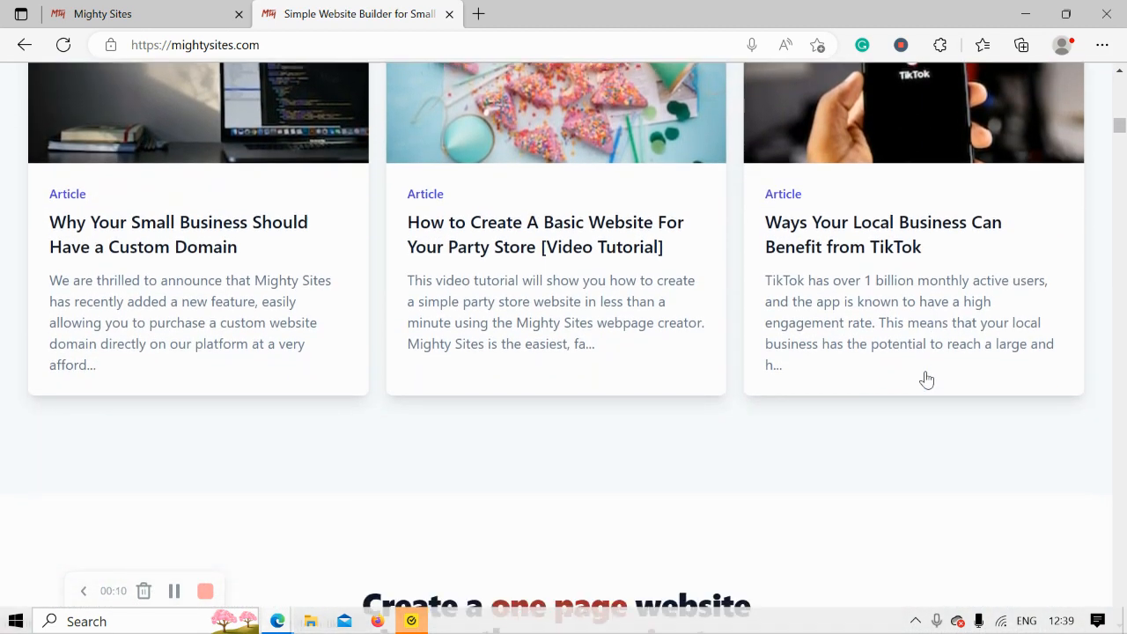
scroll("down", 3)
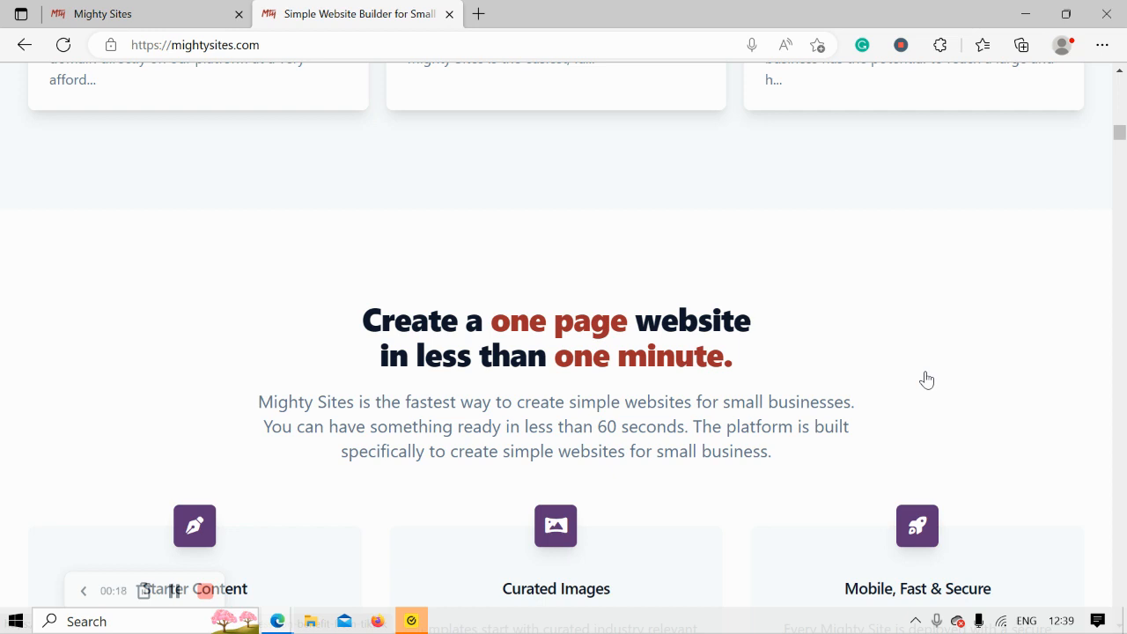
scroll("down", 3)
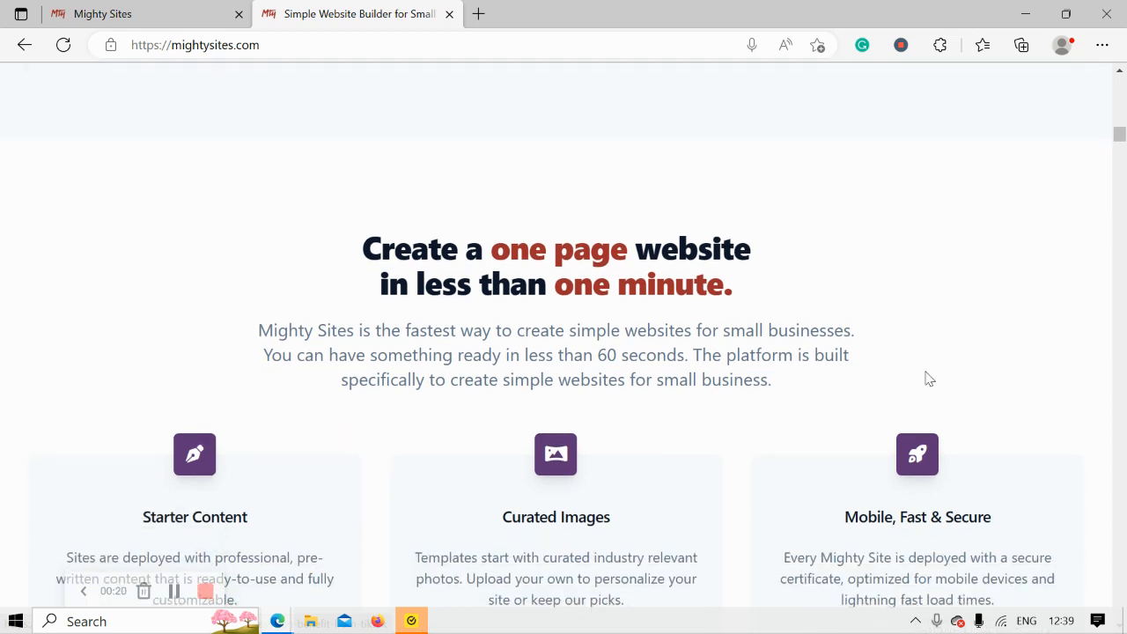
scroll("down", 3)
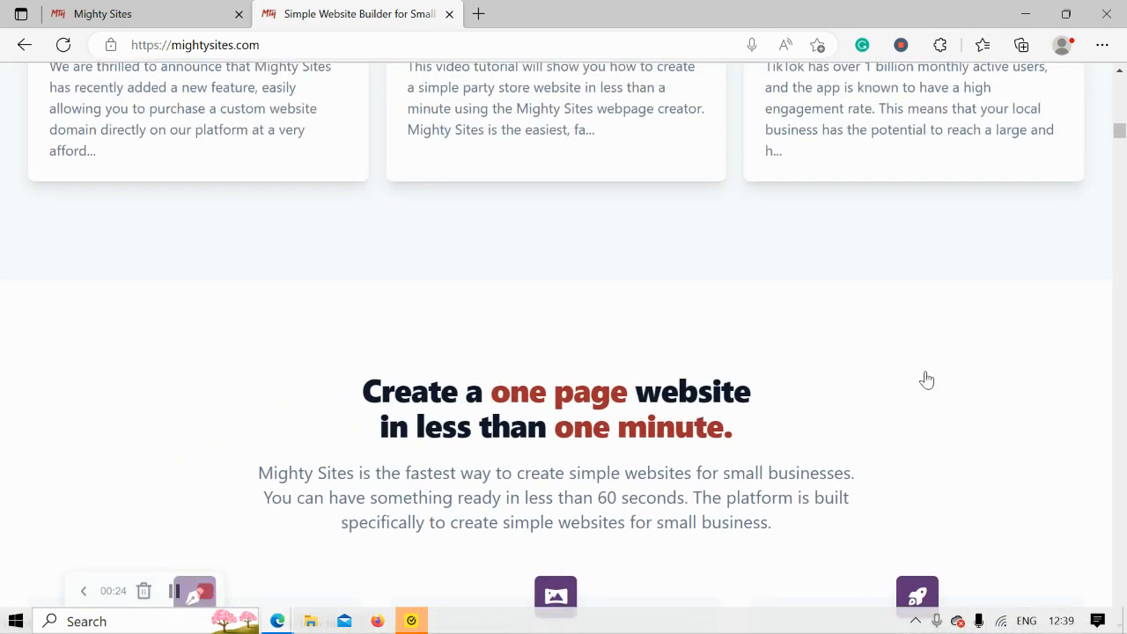
scroll("up", 3)
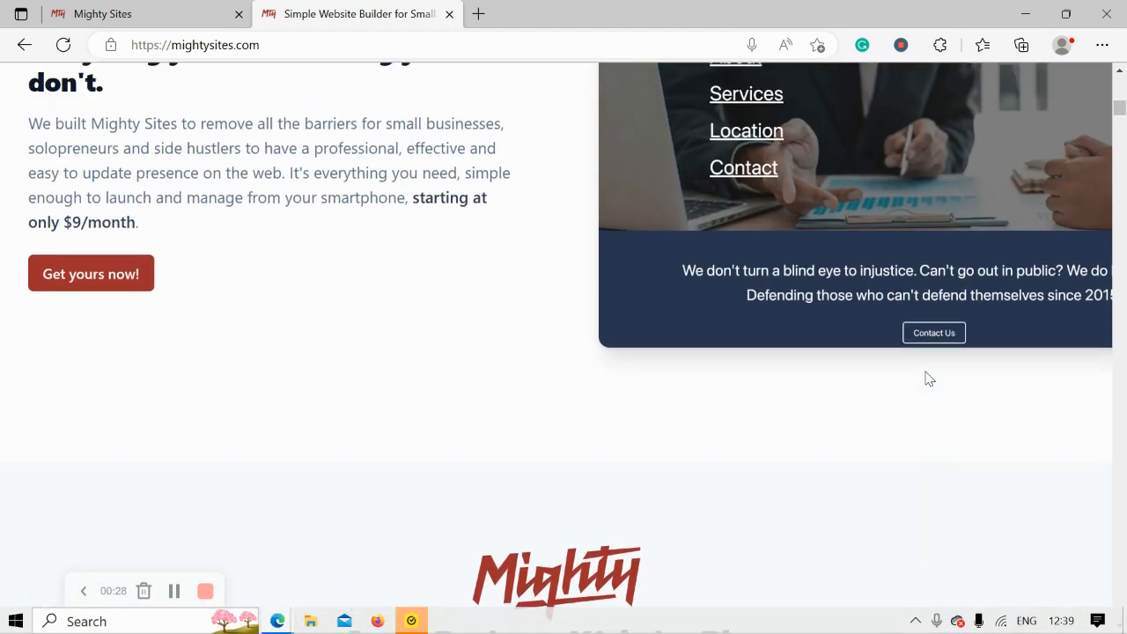
scroll("up", 3)
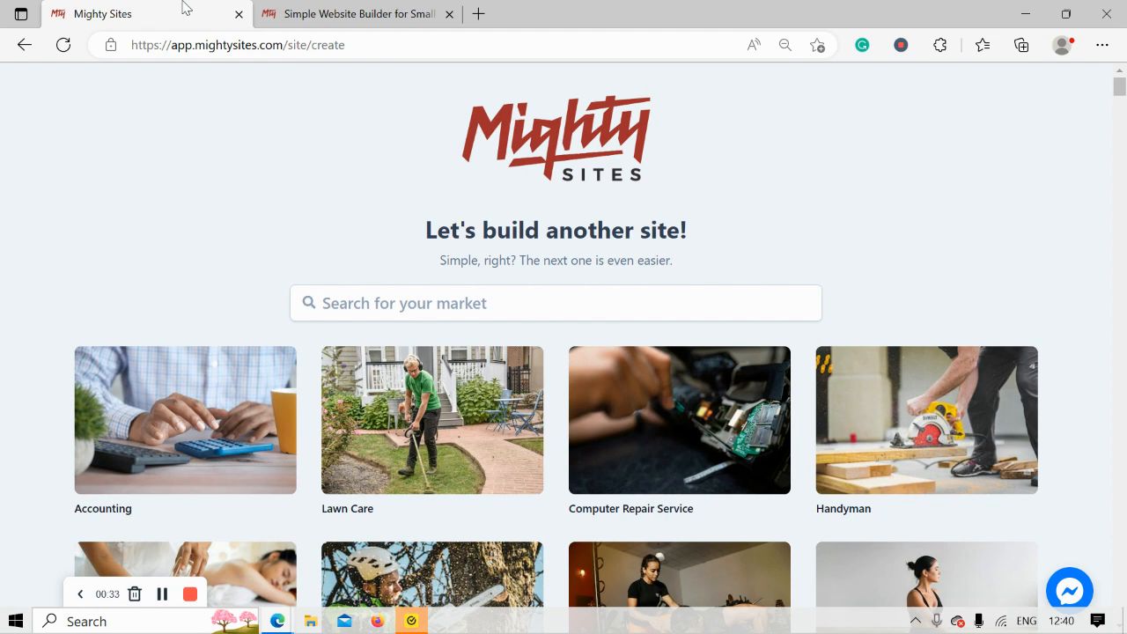
scroll("down", 3)
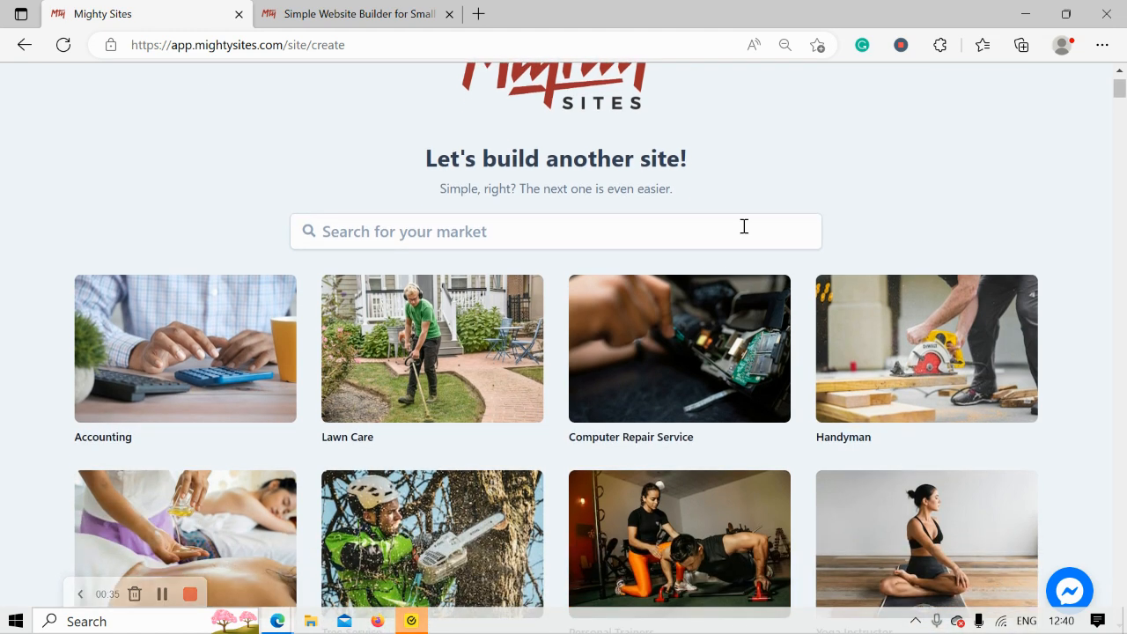
mouse_move(366, 282)
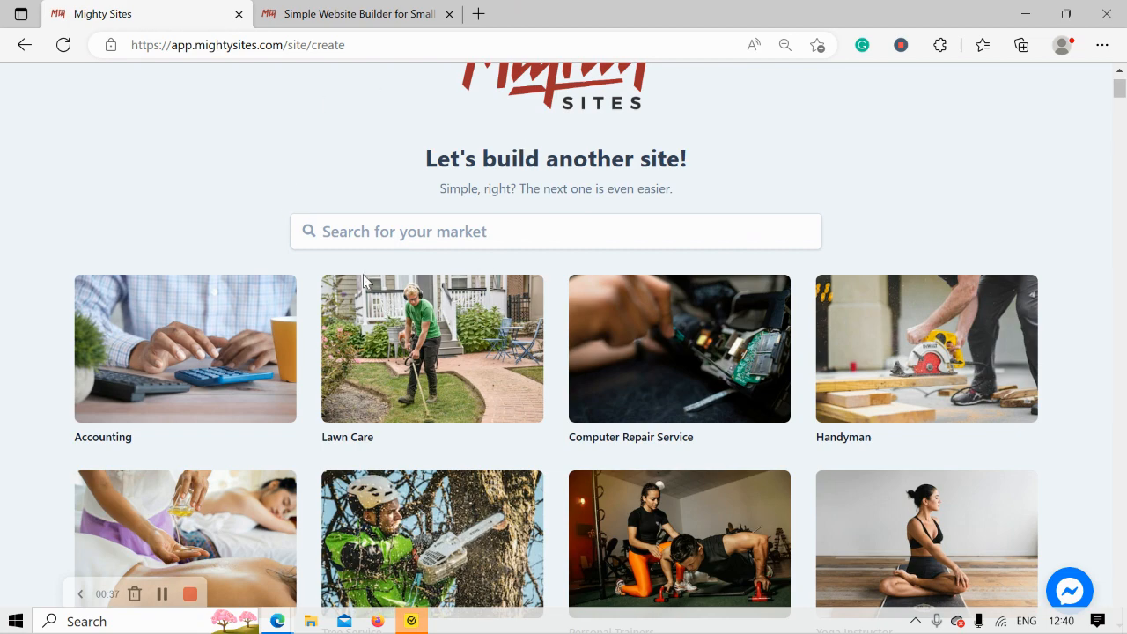
mouse_move(184, 165)
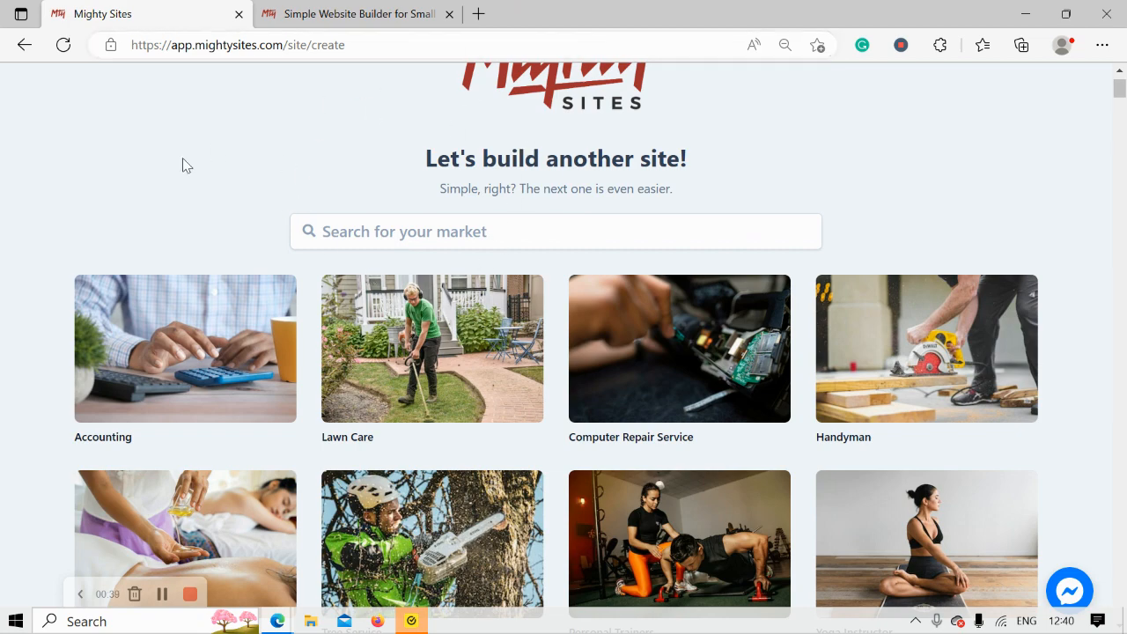
scroll("down", 3)
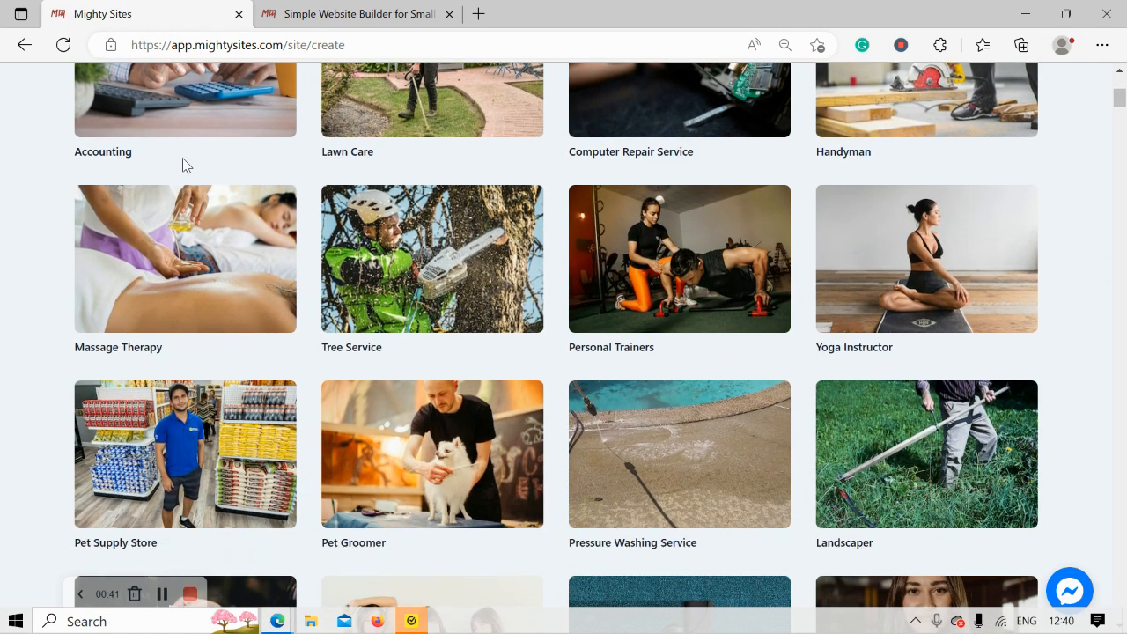
scroll("down", 3)
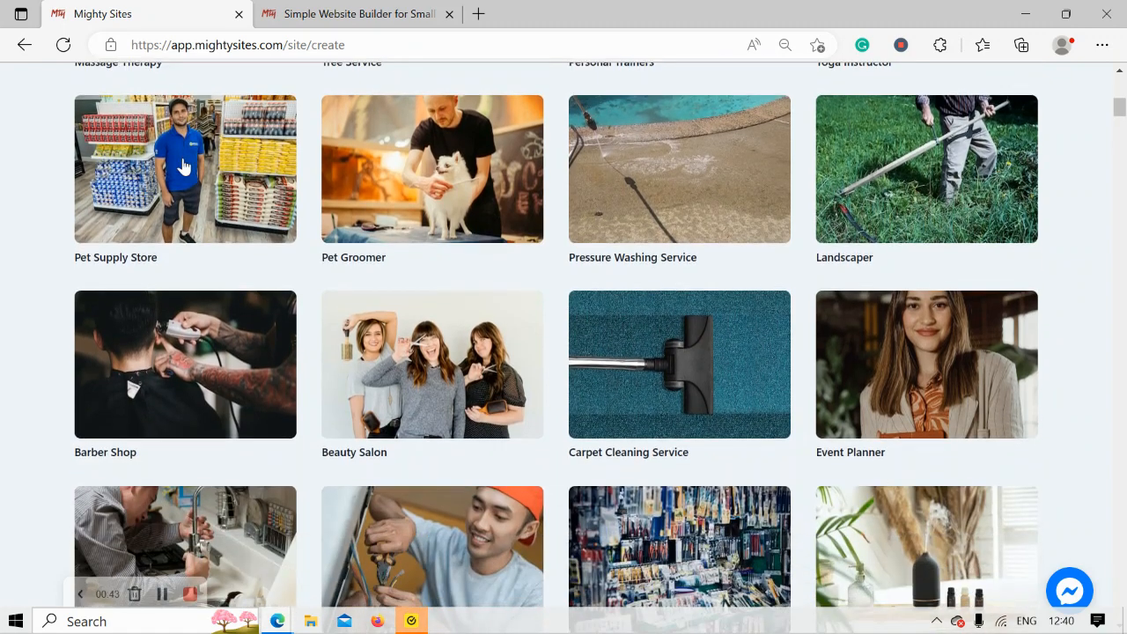
scroll("up", 3)
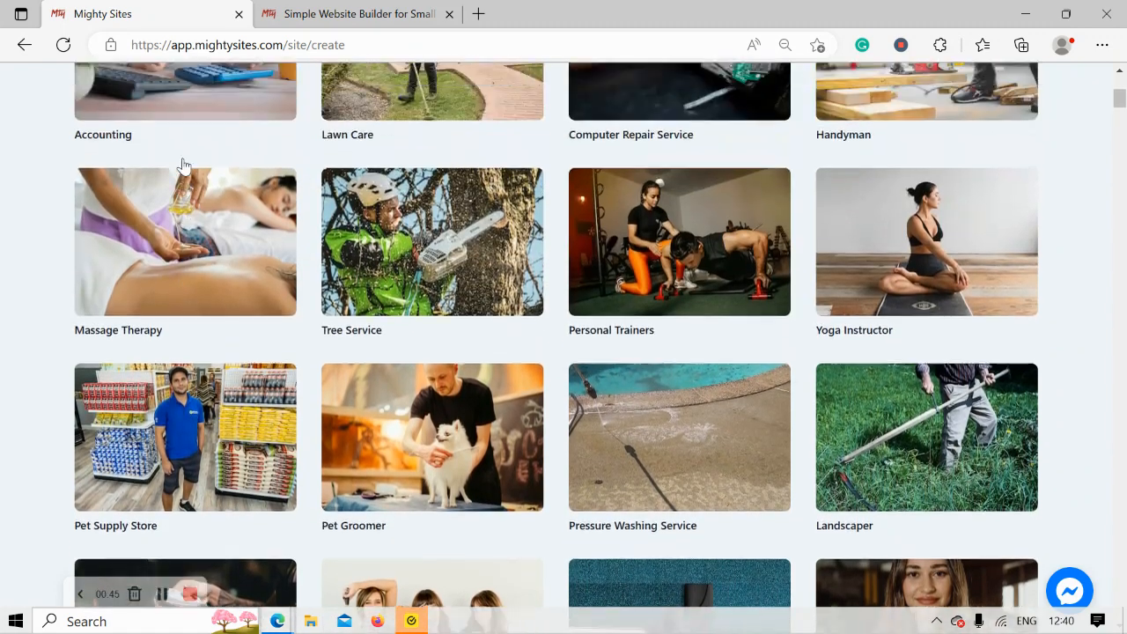
scroll("up", 3)
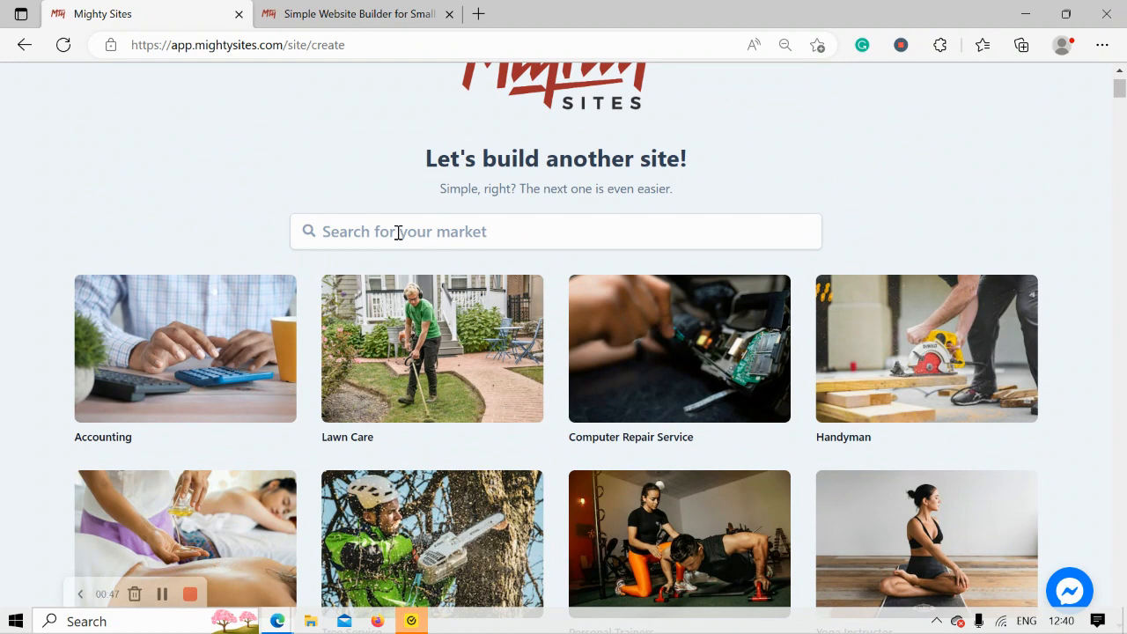
type("junk")
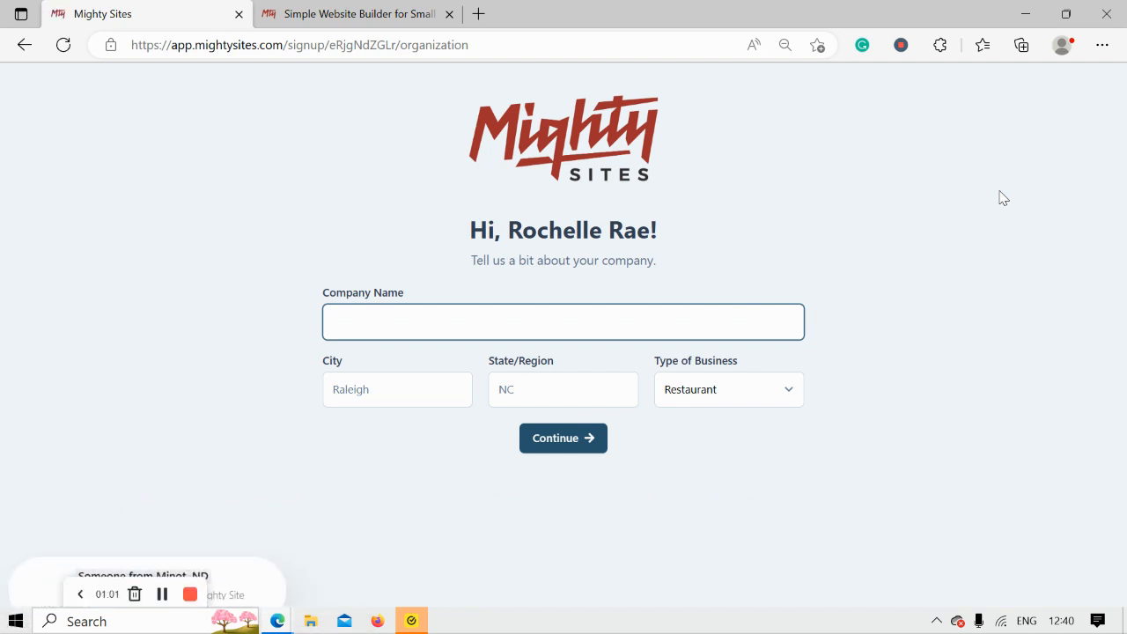
Enter company name Rochelle's Junk Removal Service, city Denver and state Colorado.
left_click(564, 321)
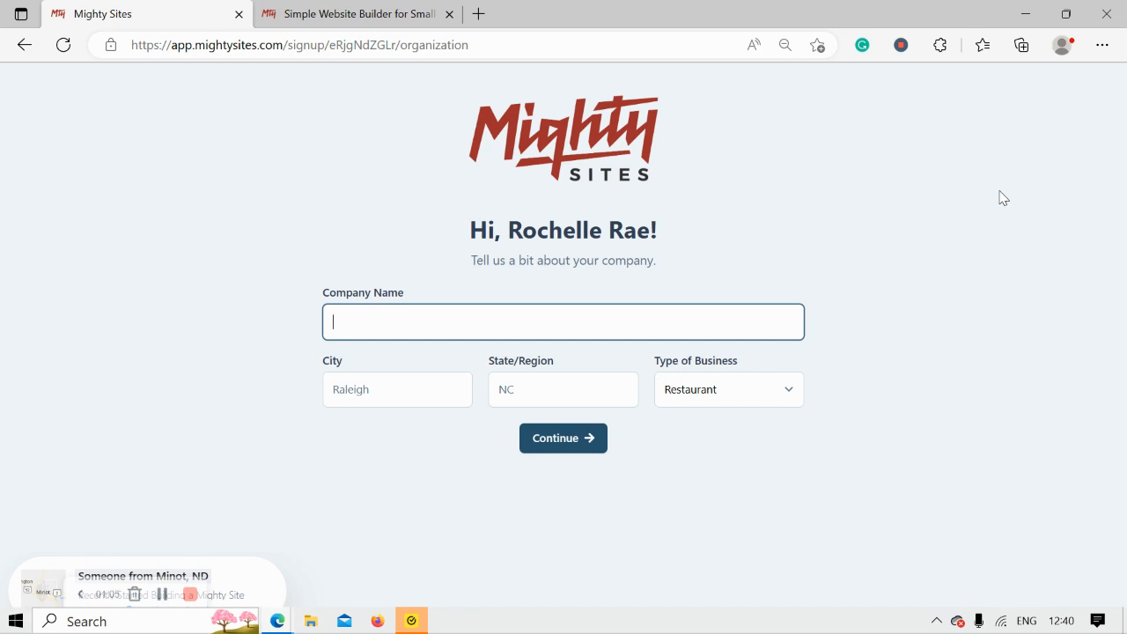
type("Rochle")
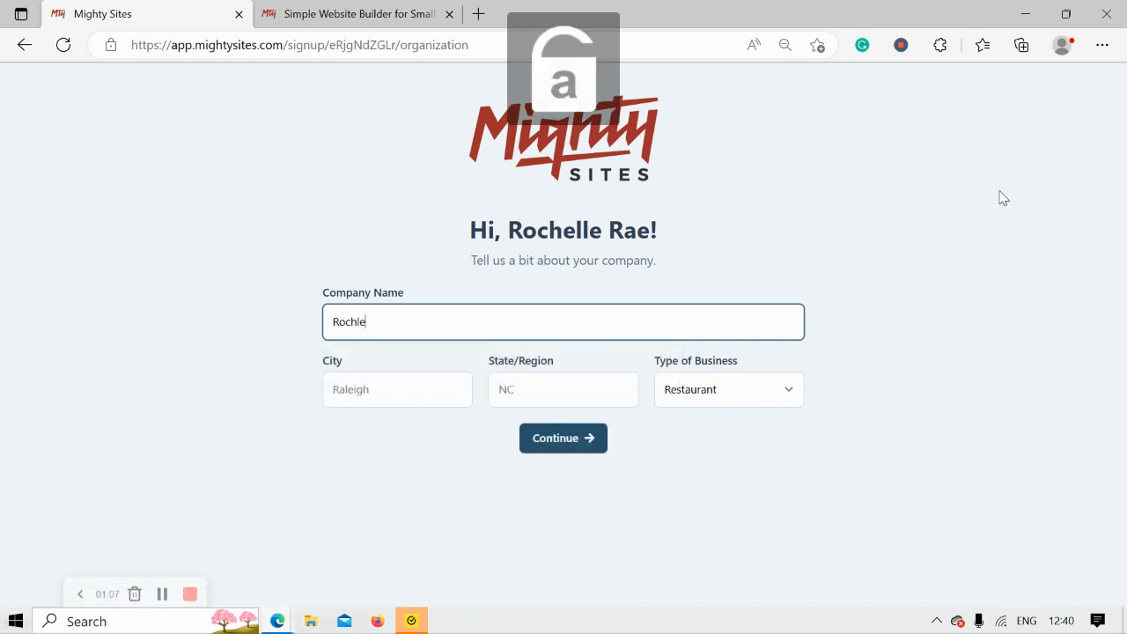
type("Rochelle's Junk Remova")
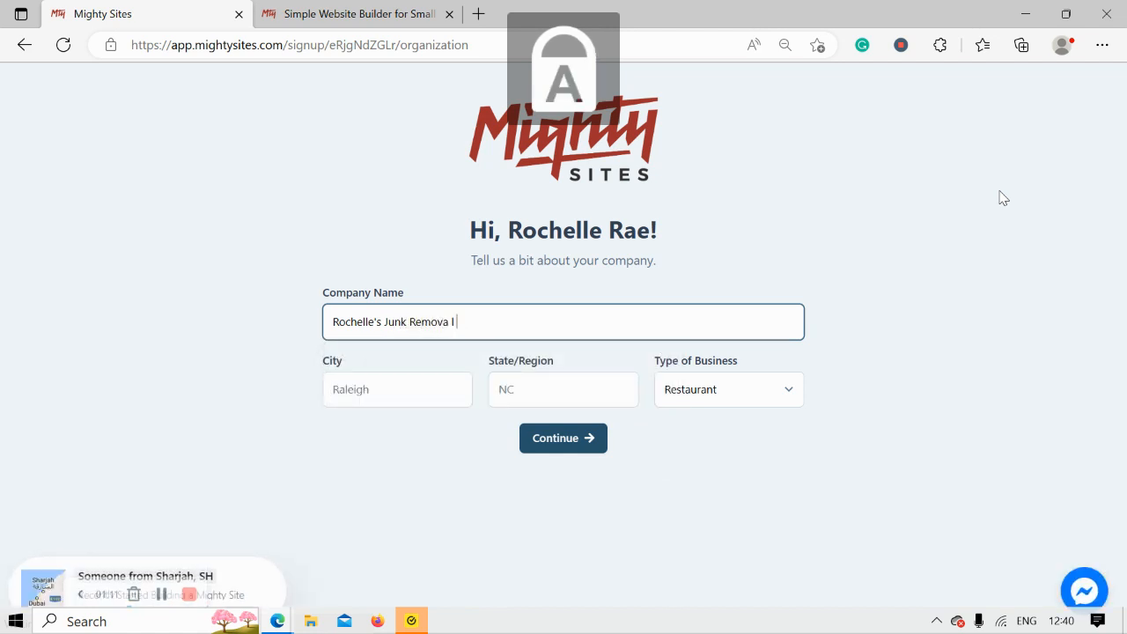
type("l Service")
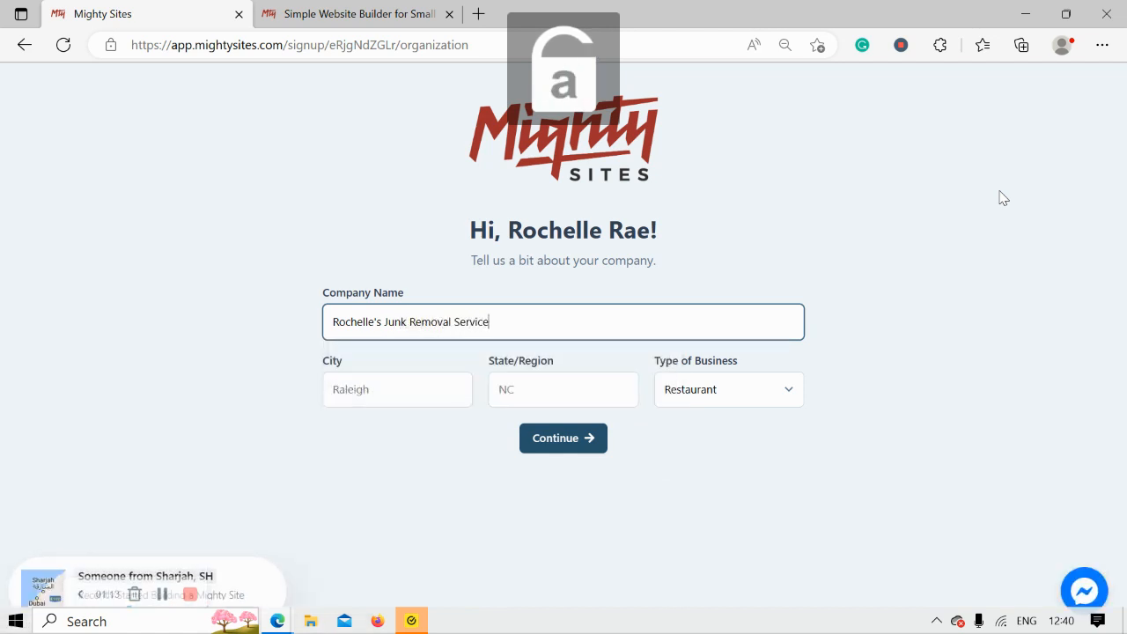
type("Denve")
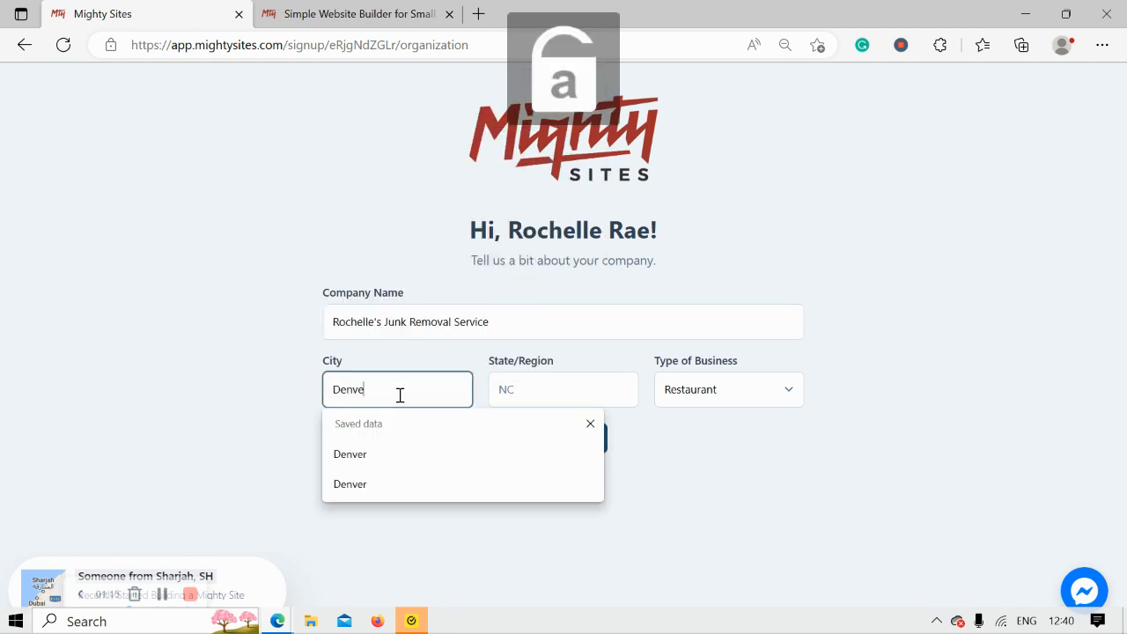
type("Colorado")
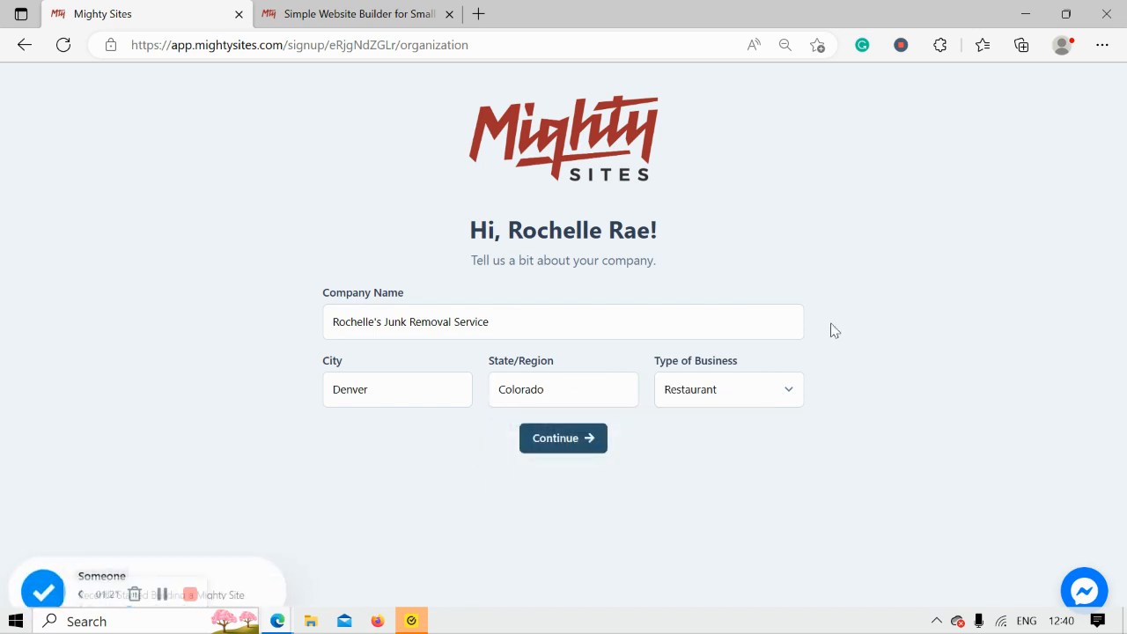
mouse_move(759, 364)
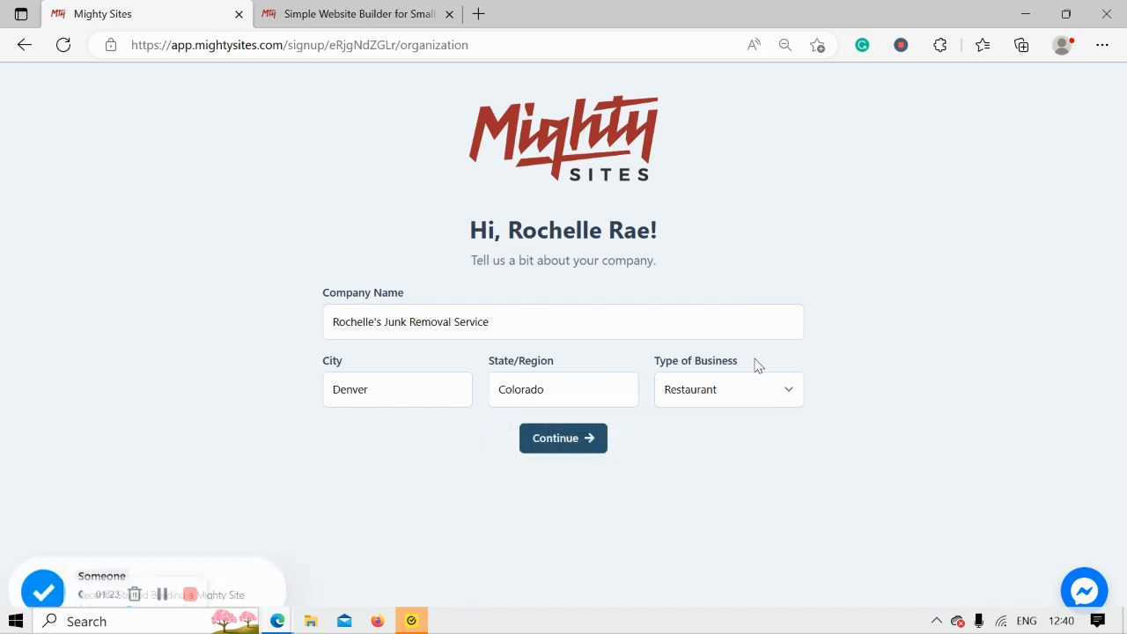
Set the Type of Business to Service.
left_click(729, 389)
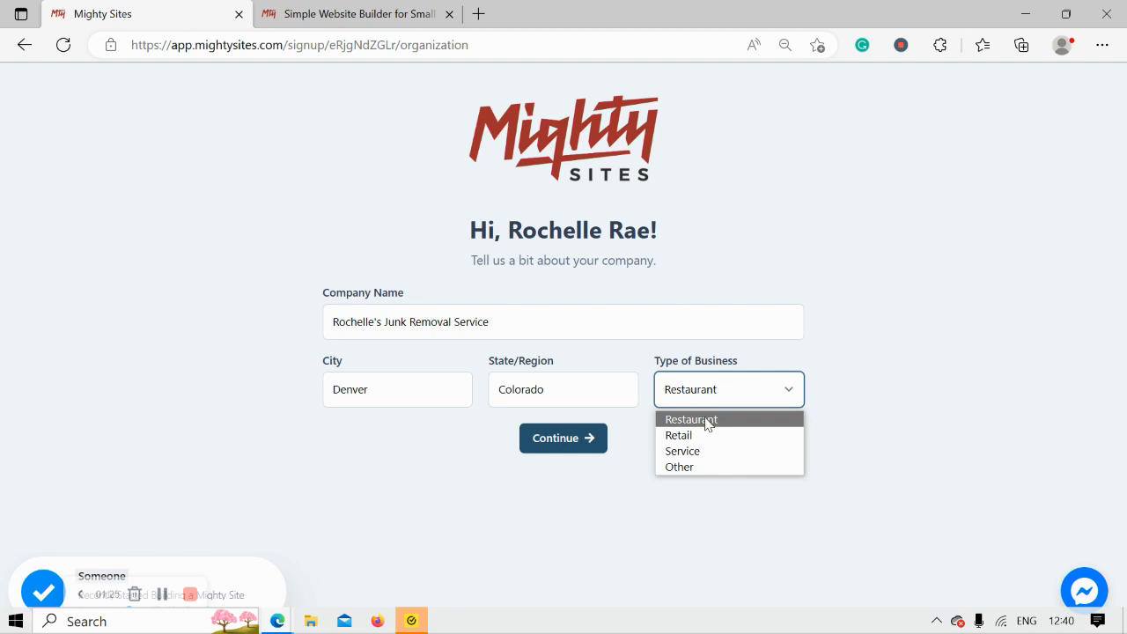
left_click(678, 435)
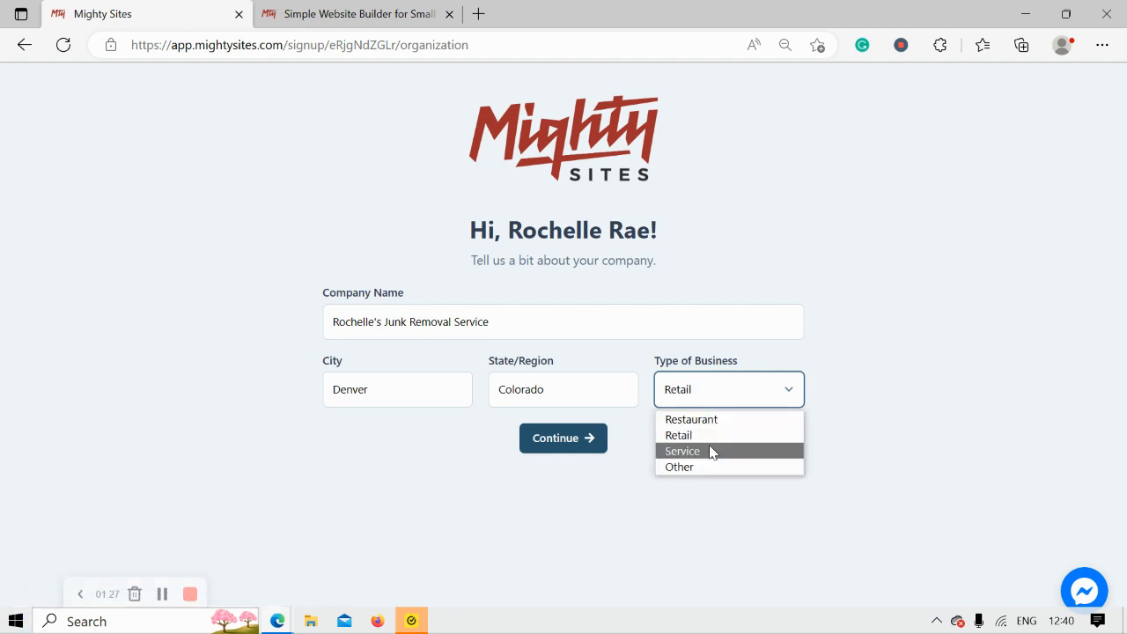
left_click(683, 450)
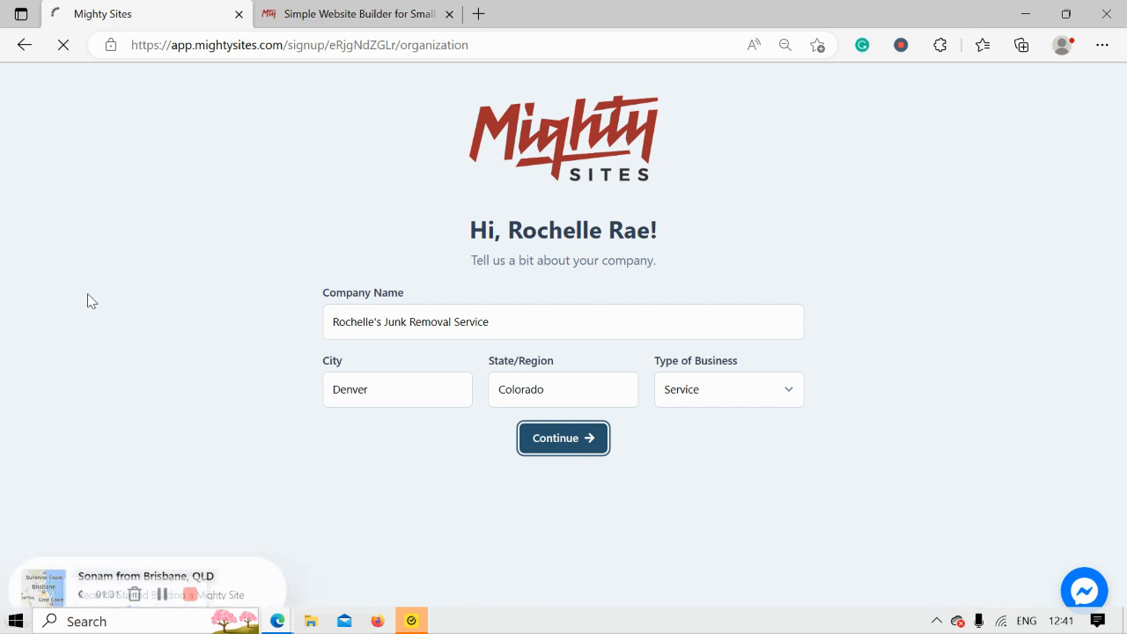
left_click(564, 436)
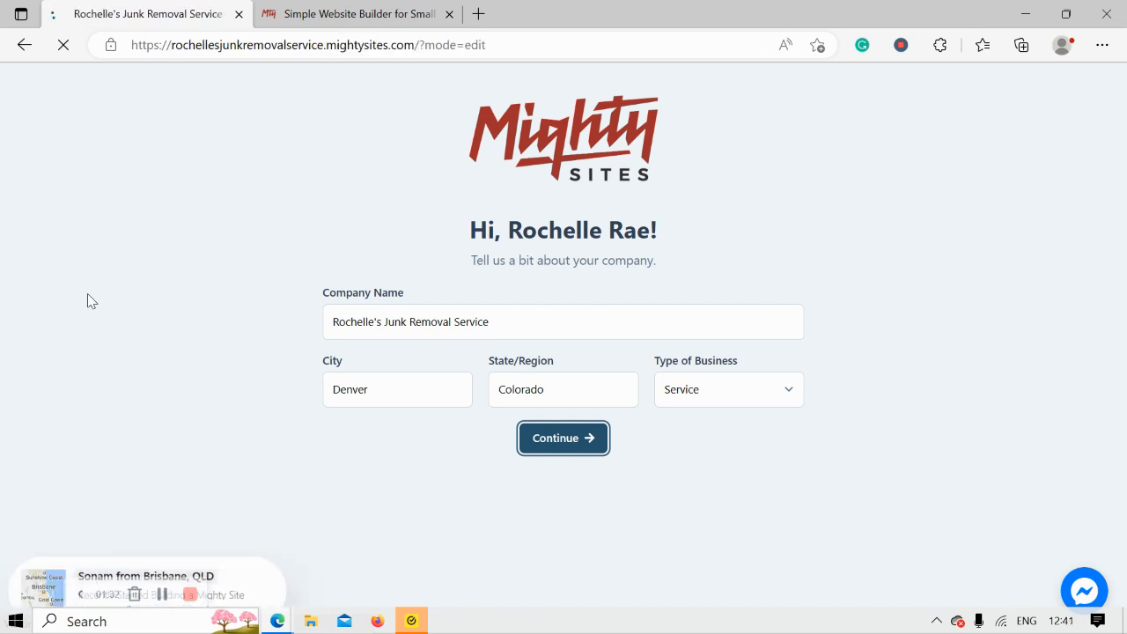
left_click(564, 436)
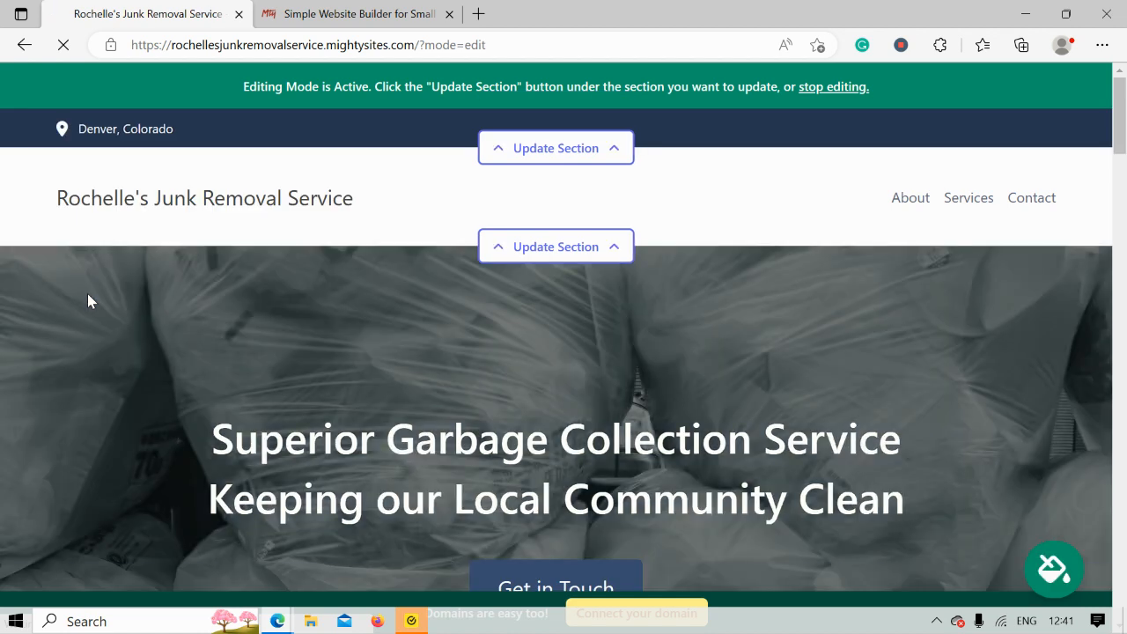
scroll("down", 3)
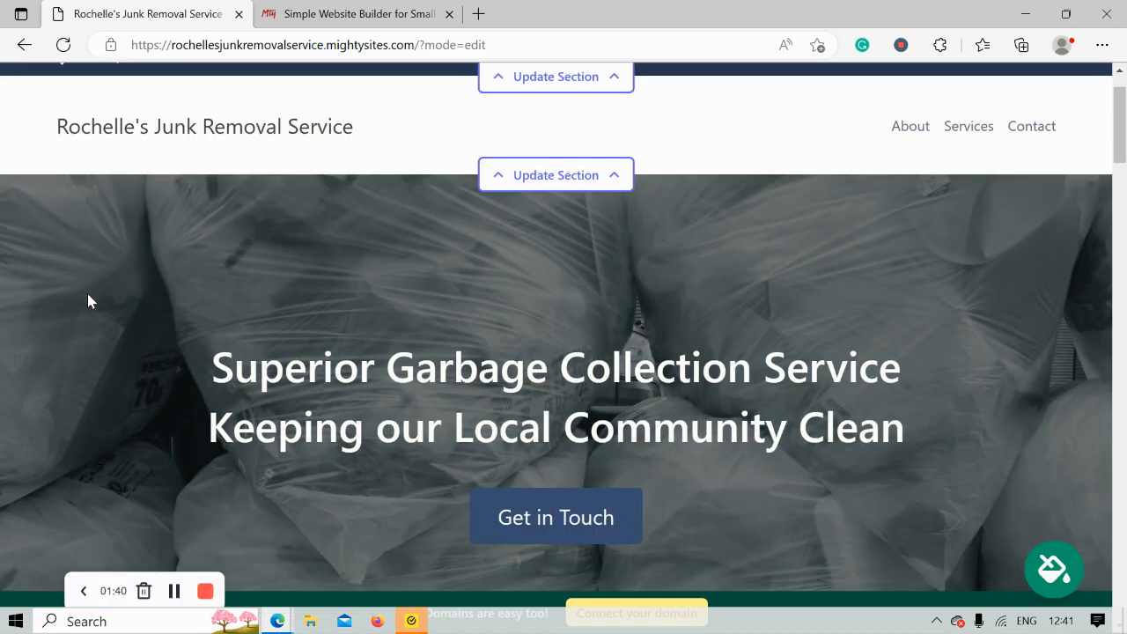
scroll("down", 3)
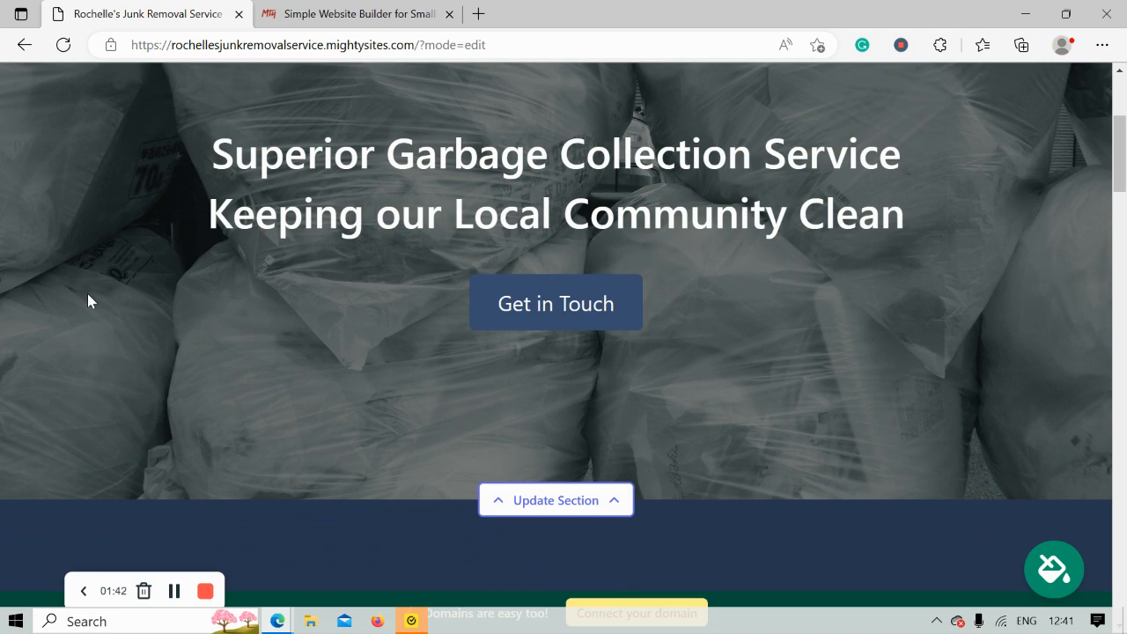
scroll("down", 3)
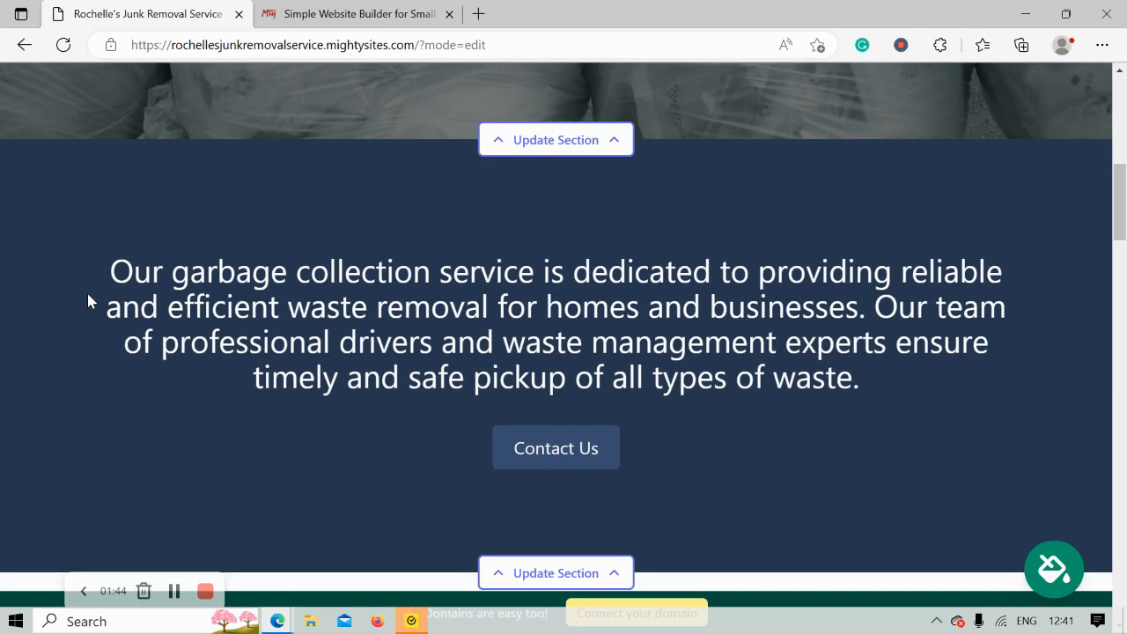
scroll("down", 3)
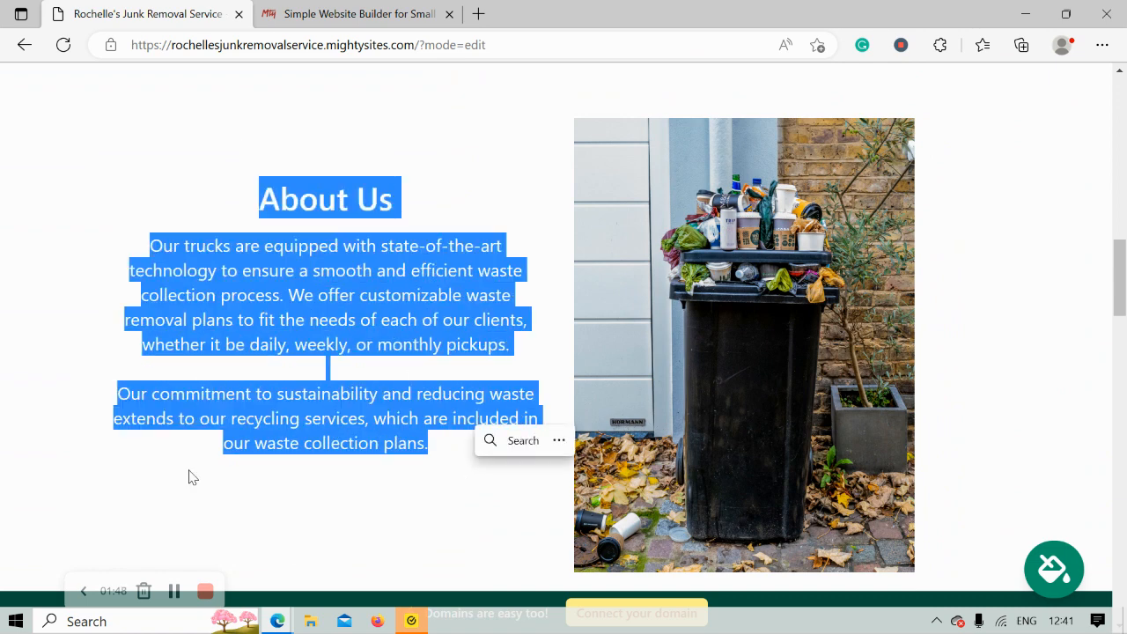
left_click(193, 475)
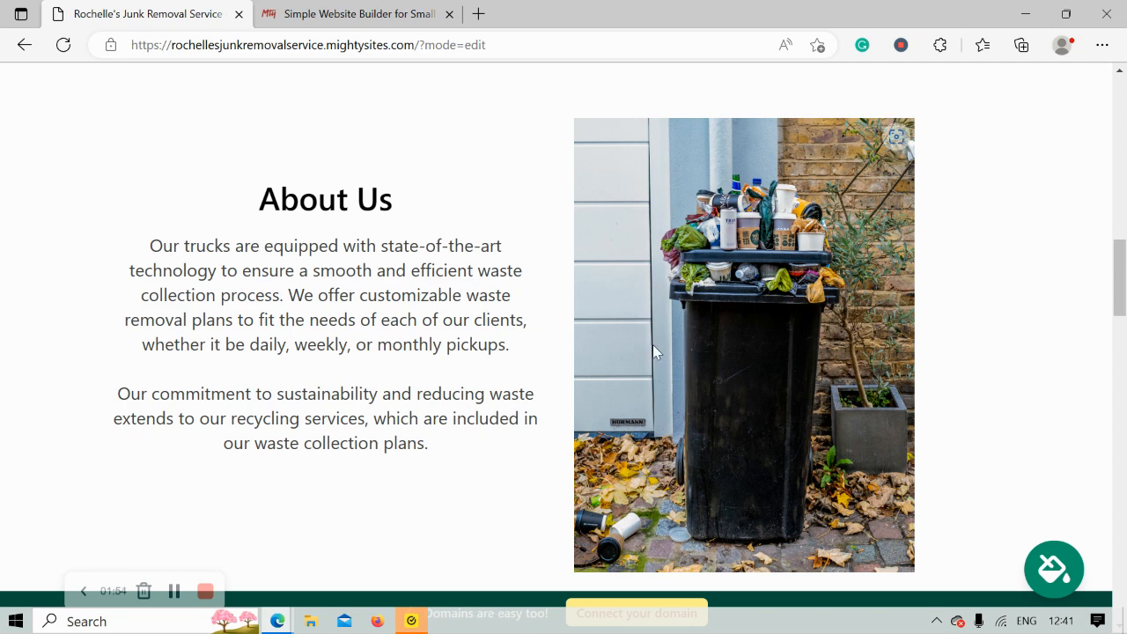
scroll("down", 3)
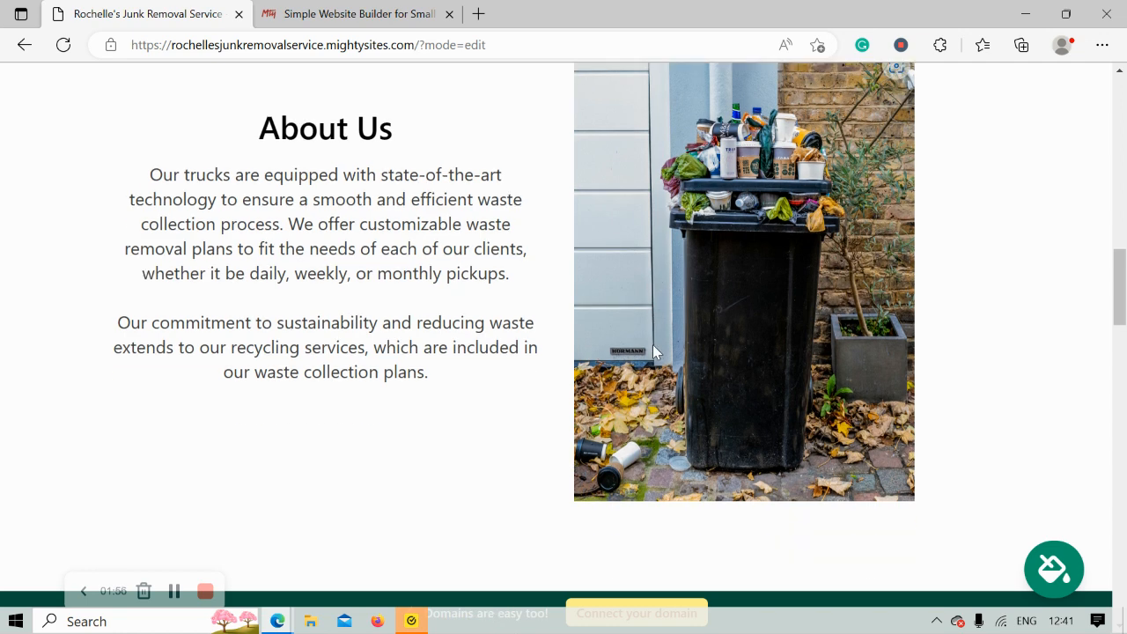
scroll("down", 3)
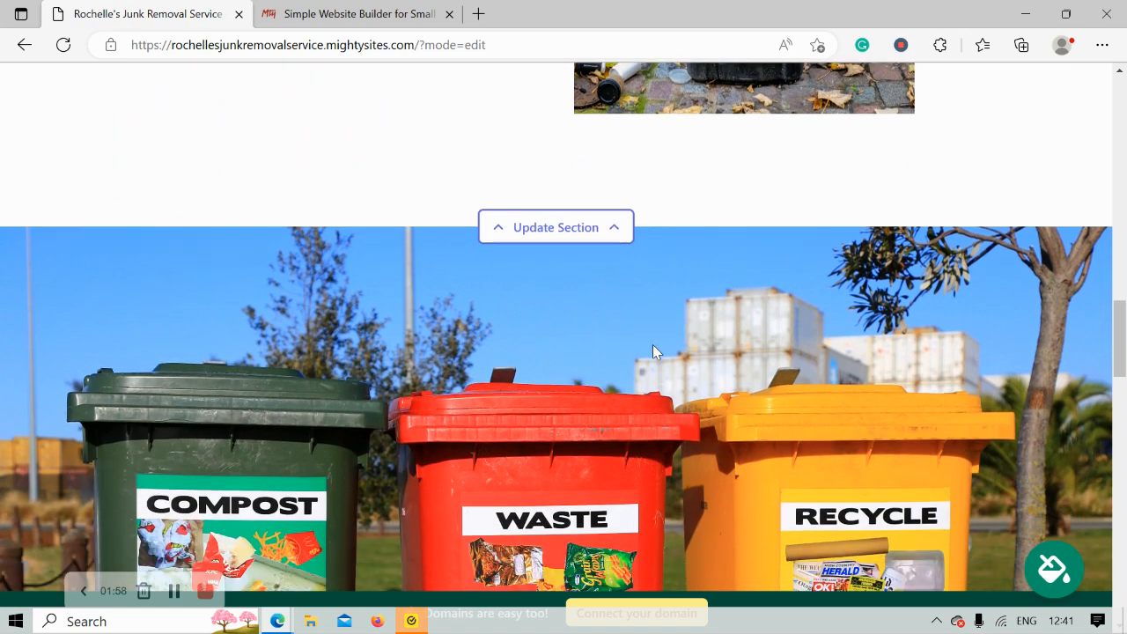
scroll("down", 3)
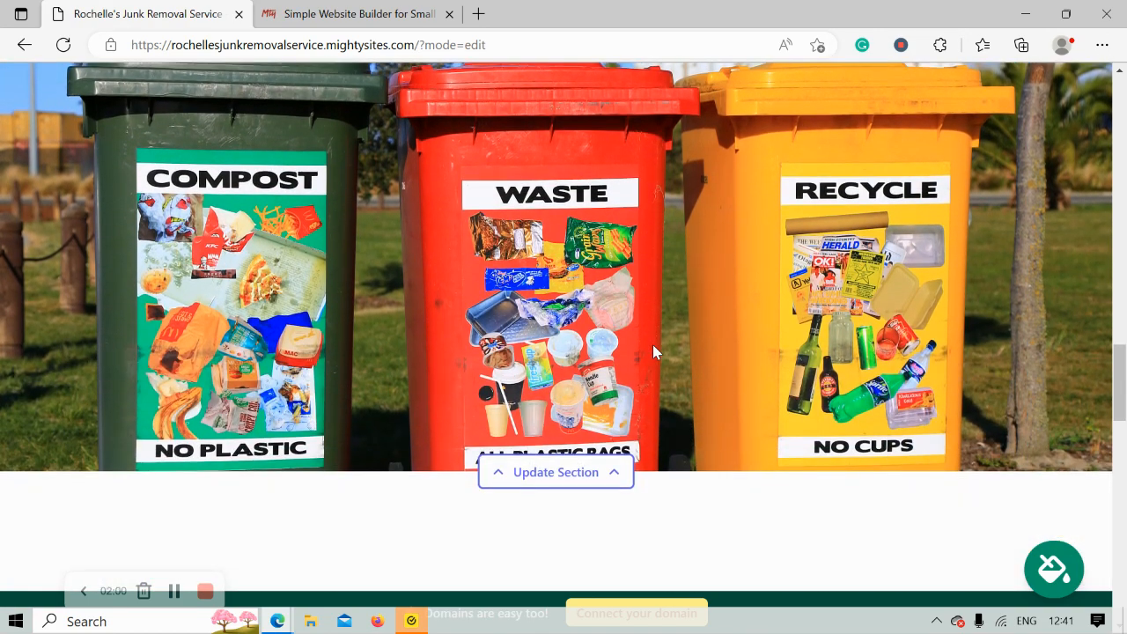
scroll("down", 3)
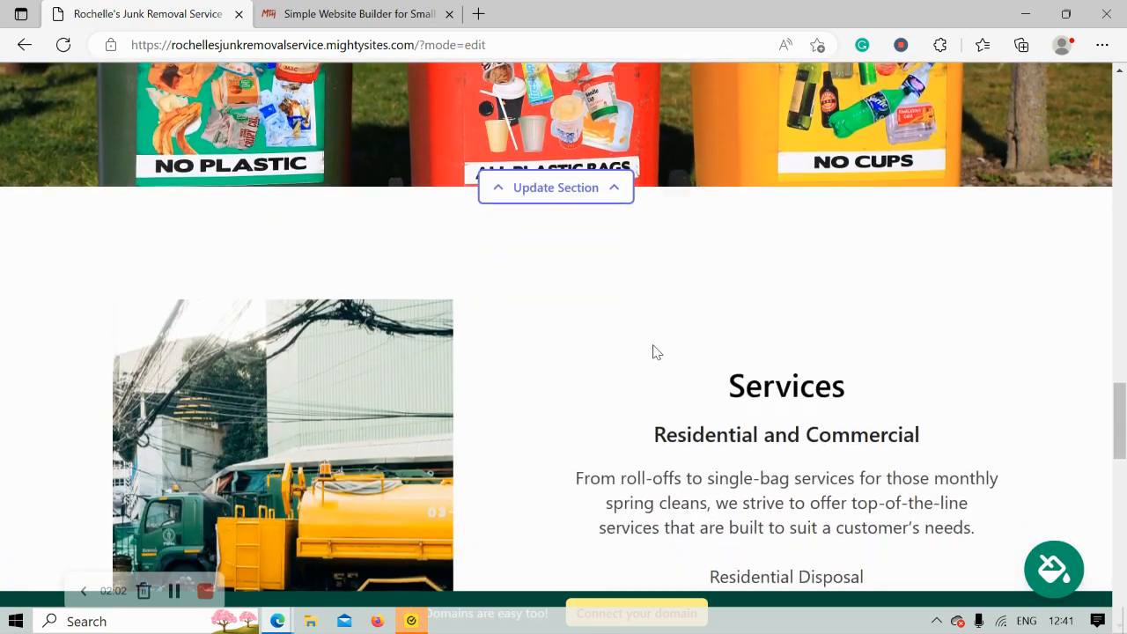
scroll("down", 3)
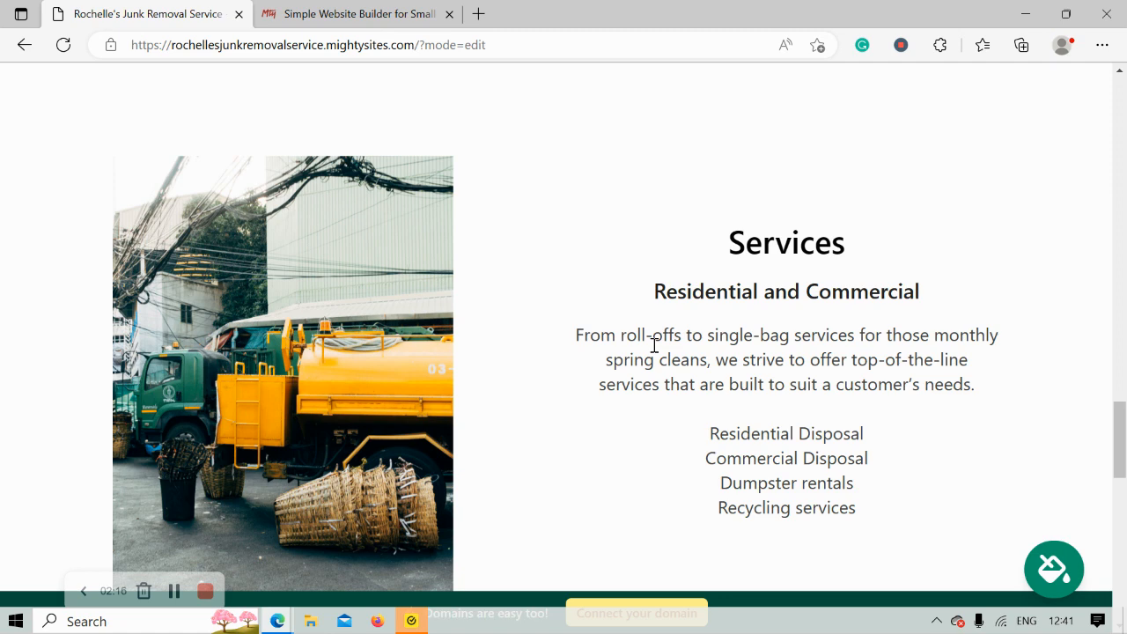
scroll("down", 3)
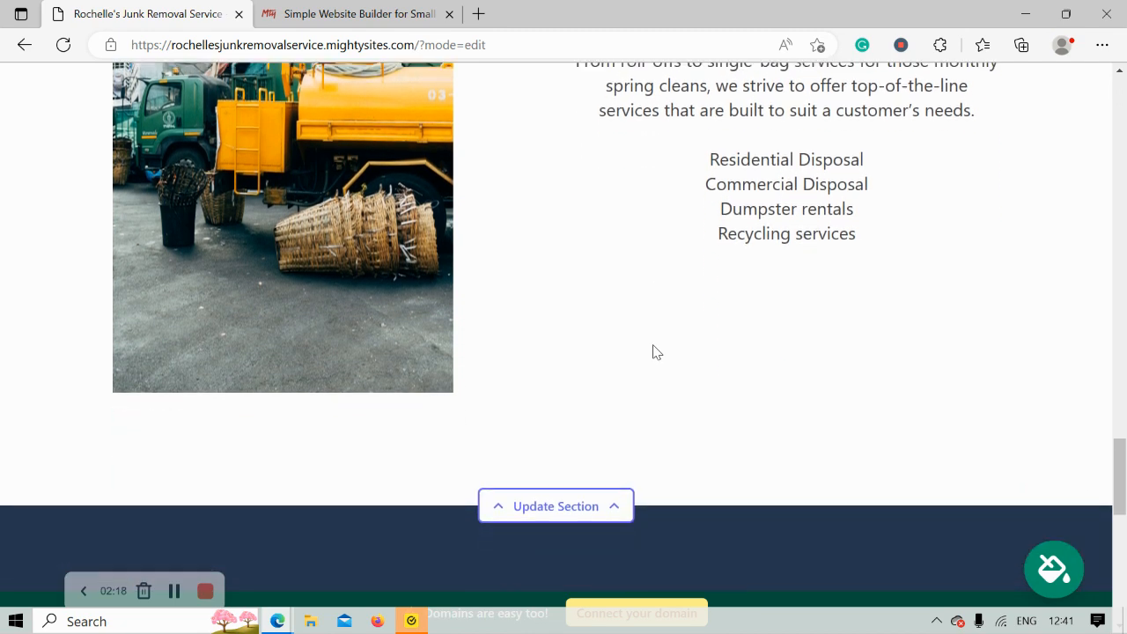
scroll("down", 3)
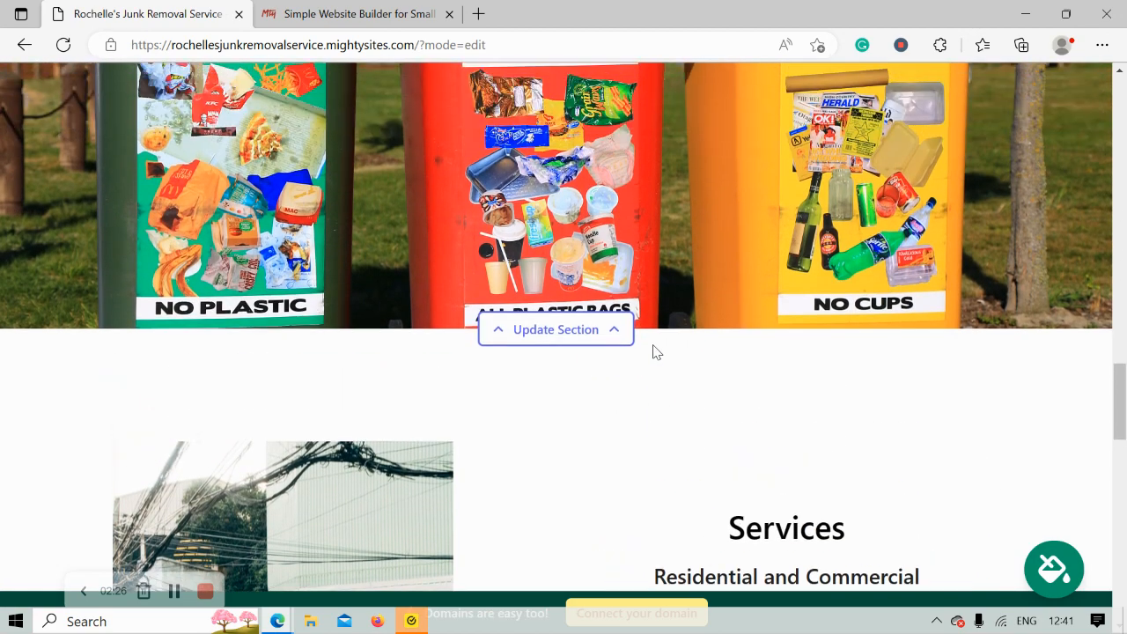
scroll("down", 3)
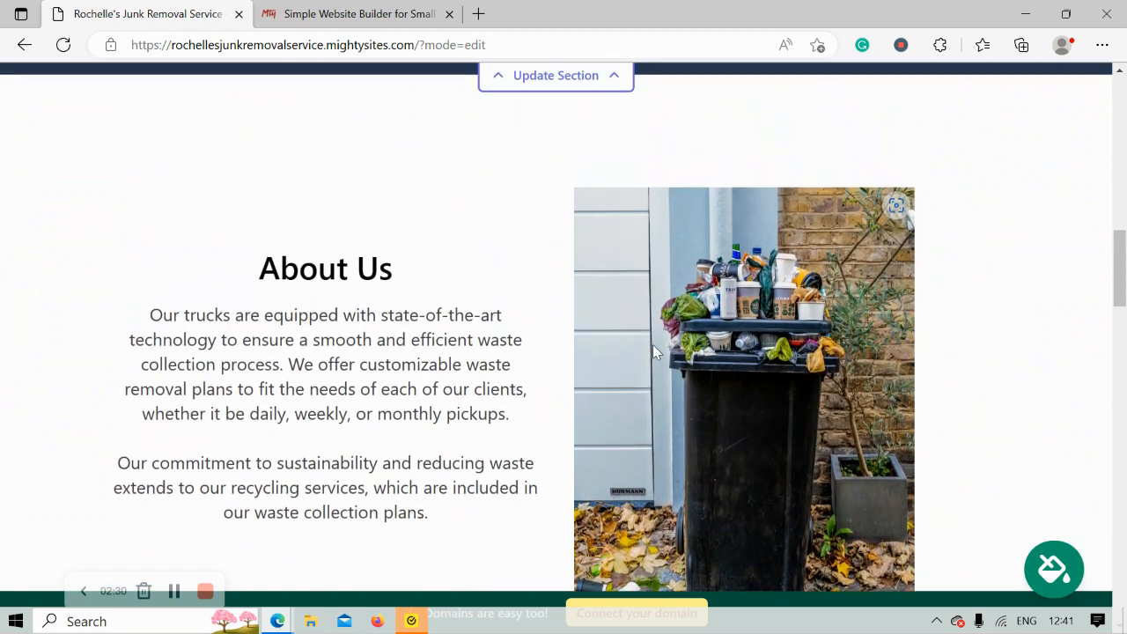
scroll("down", 3)
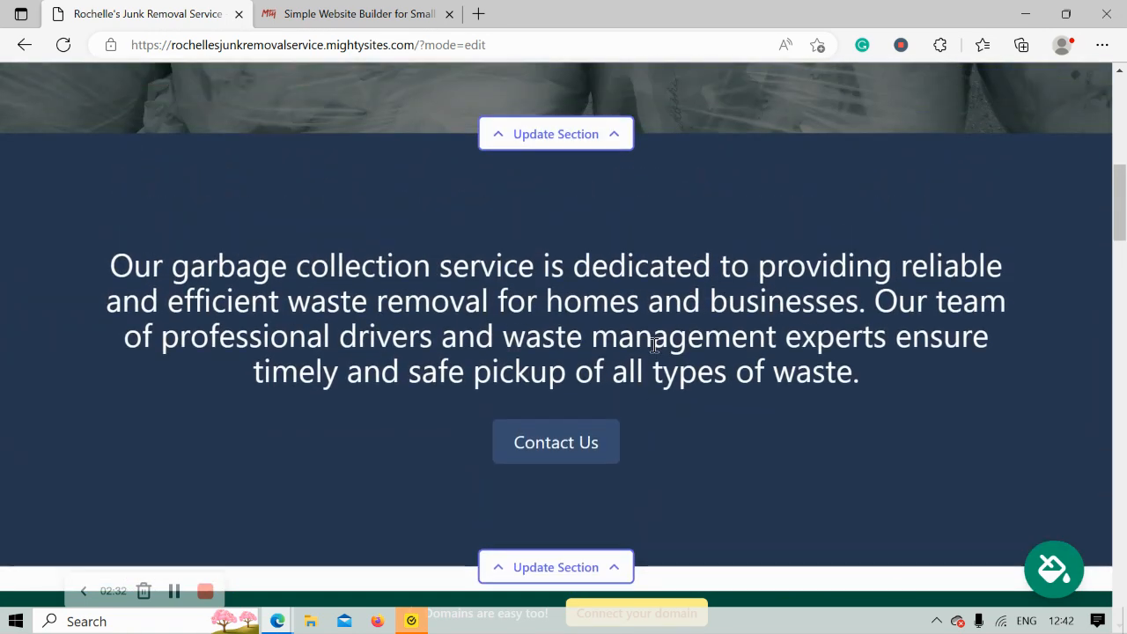
scroll("up", 3)
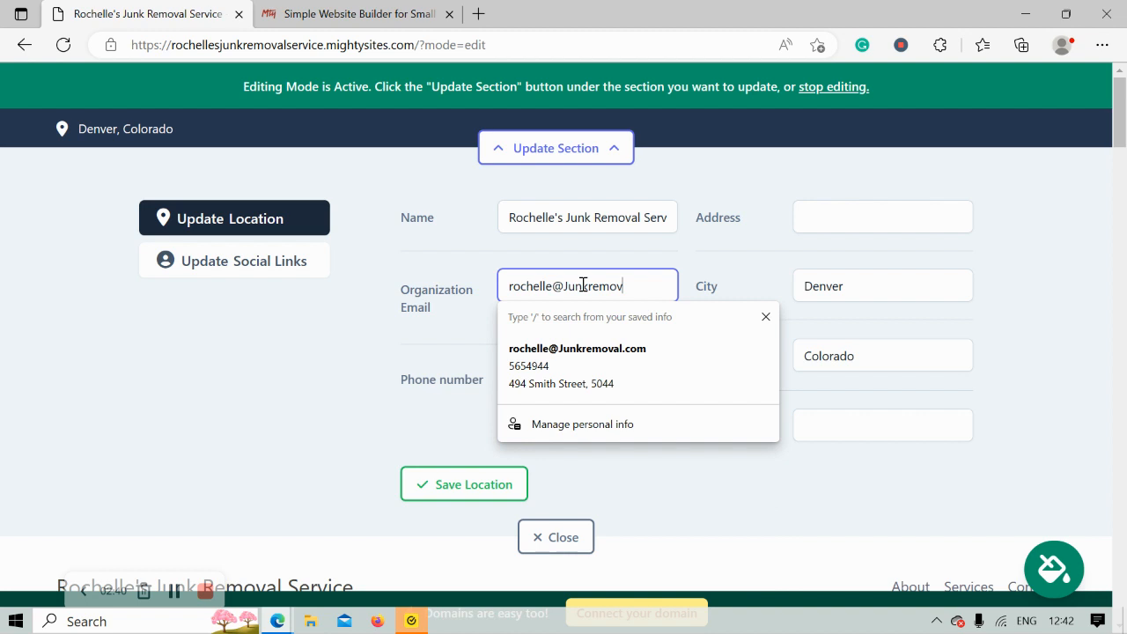
left_click(577, 349)
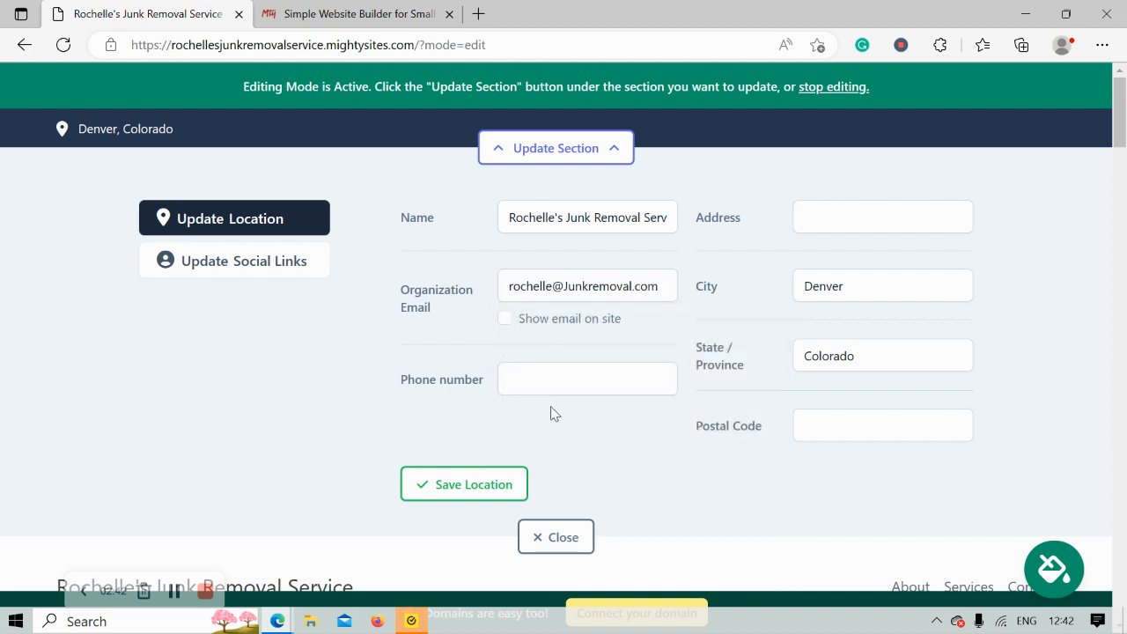
type("50584434")
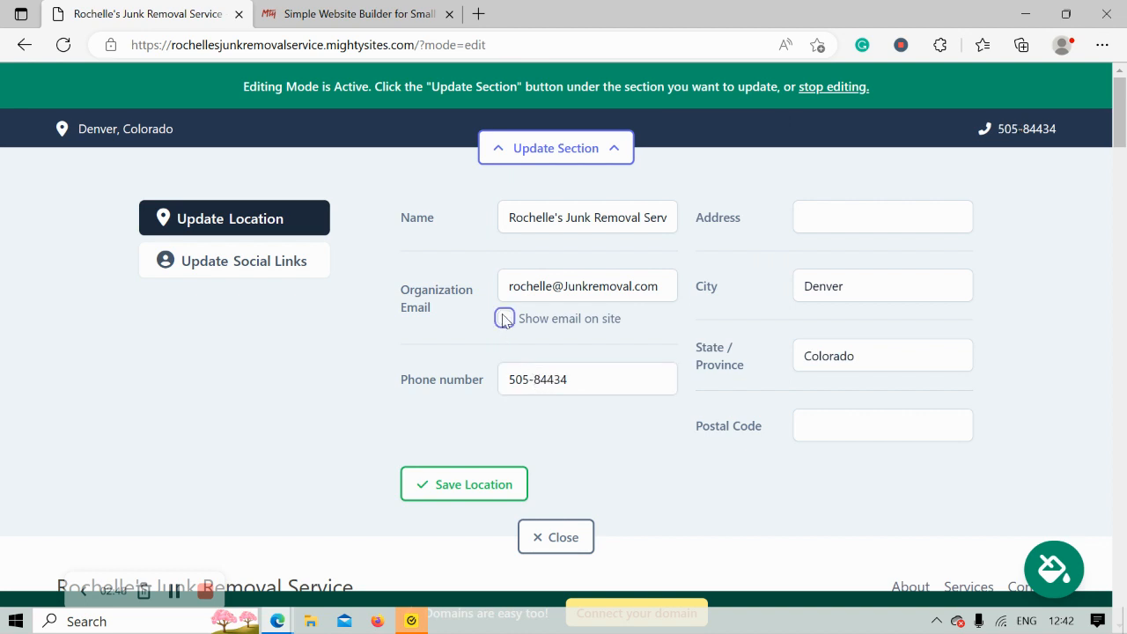
left_click(504, 317)
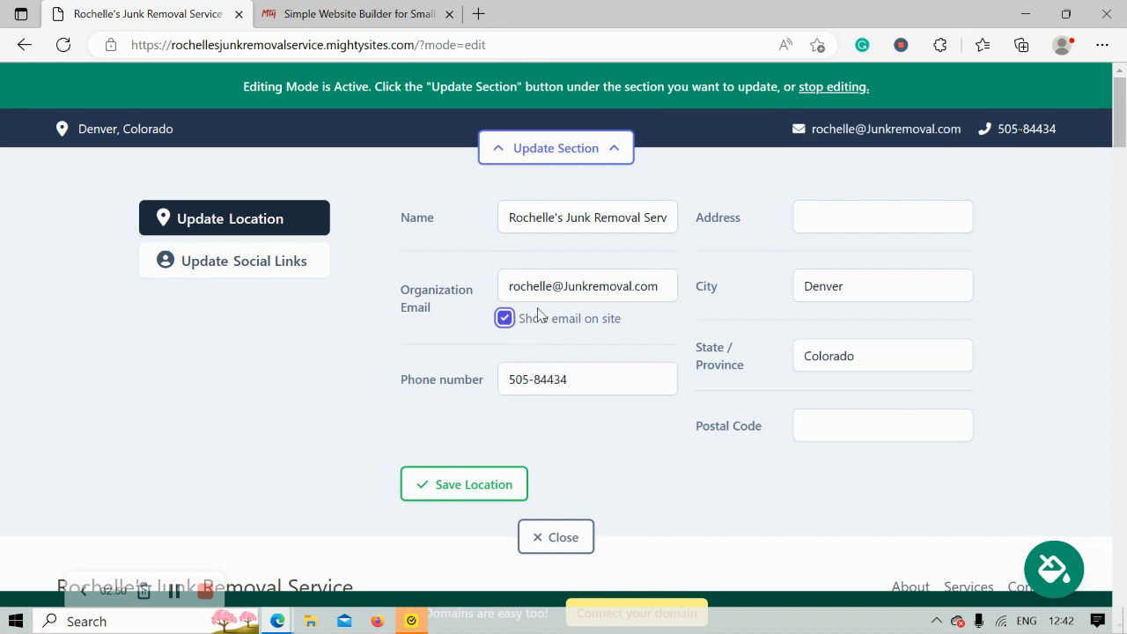
mouse_move(924, 116)
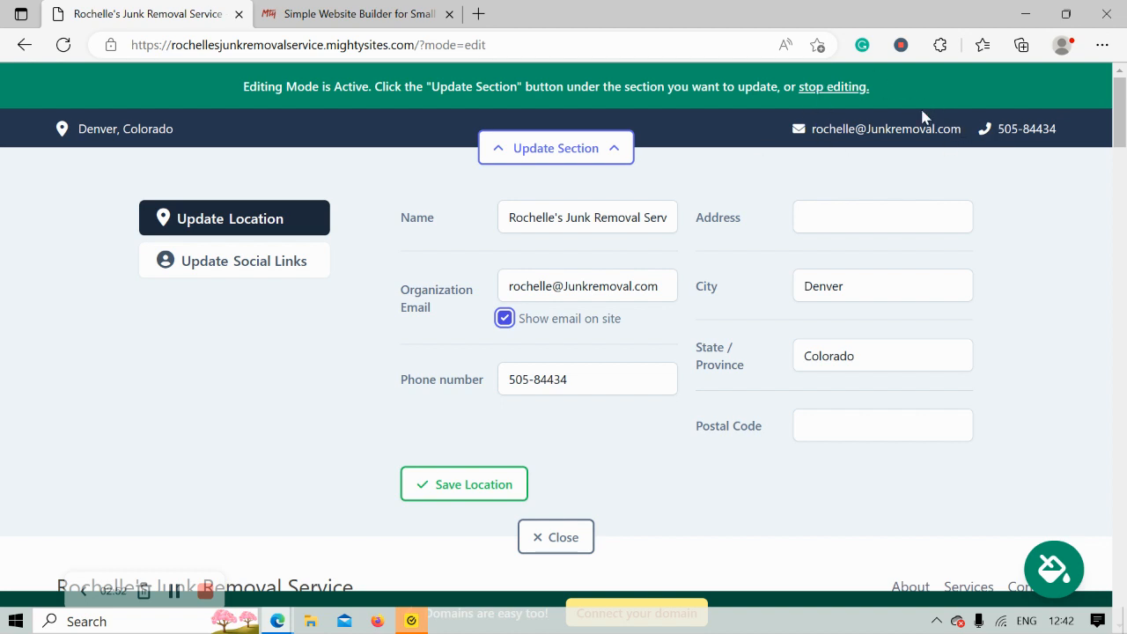
mouse_move(1022, 123)
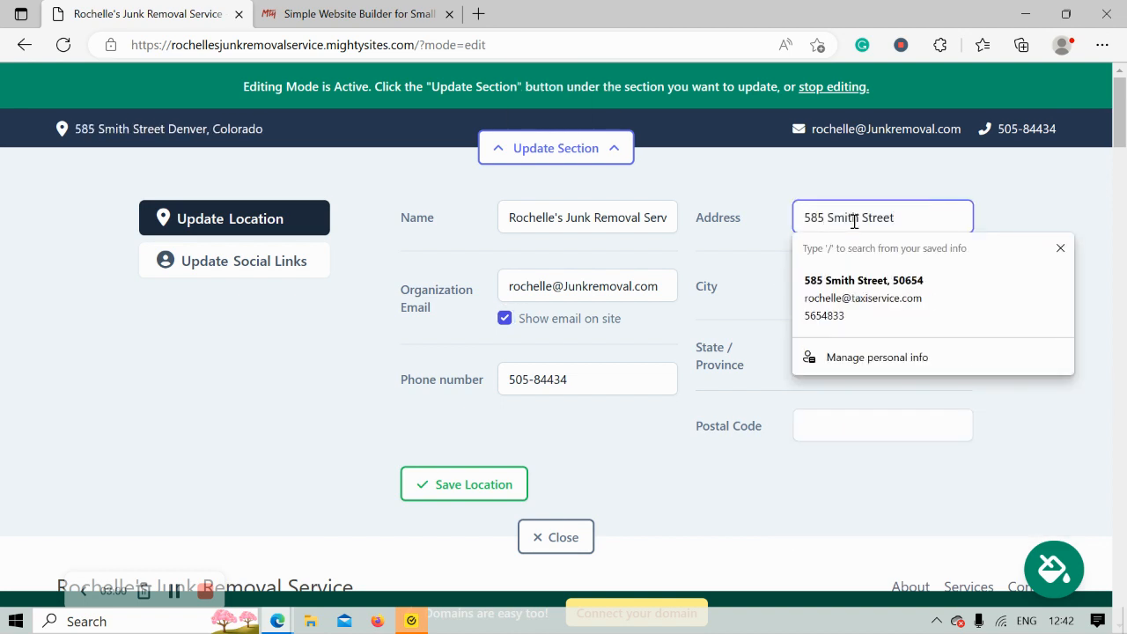
type("50443")
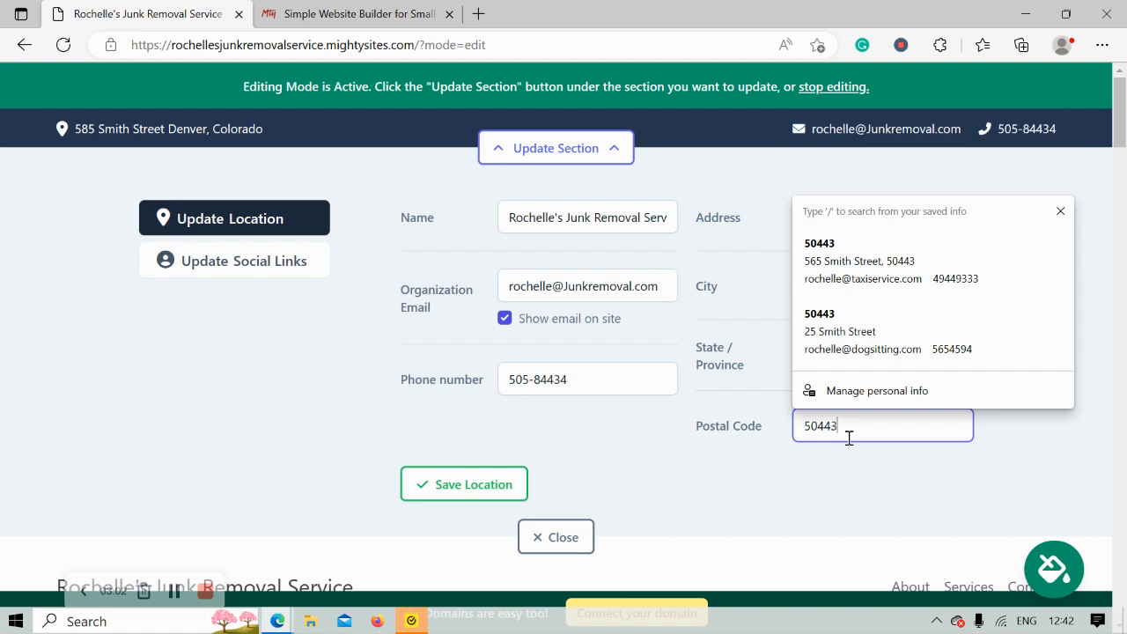
left_click(465, 483)
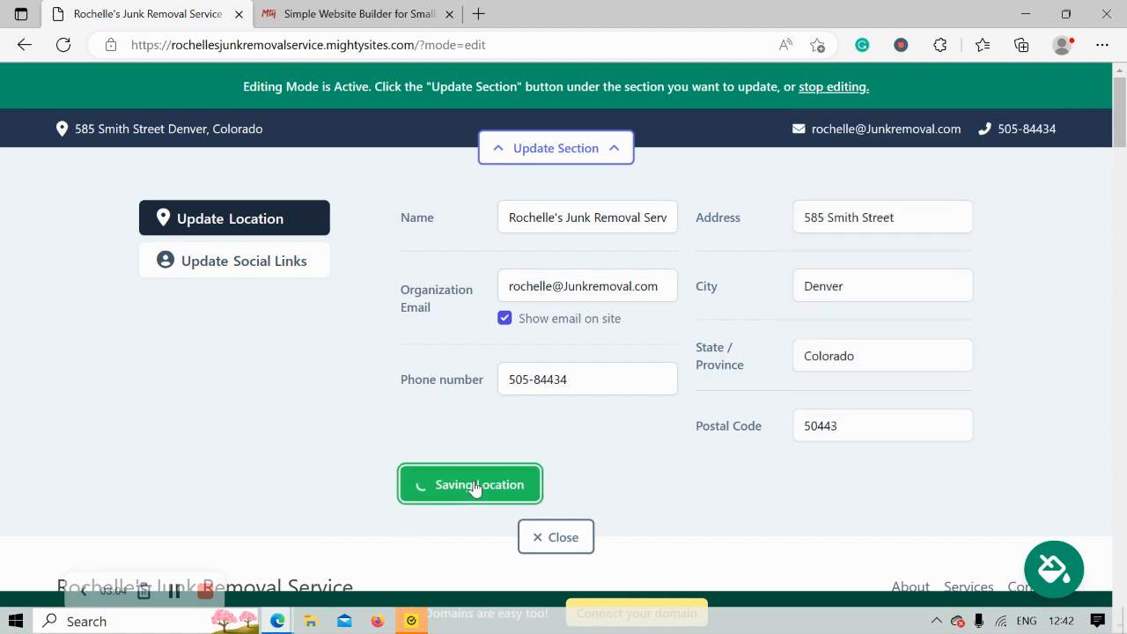
left_click(468, 484)
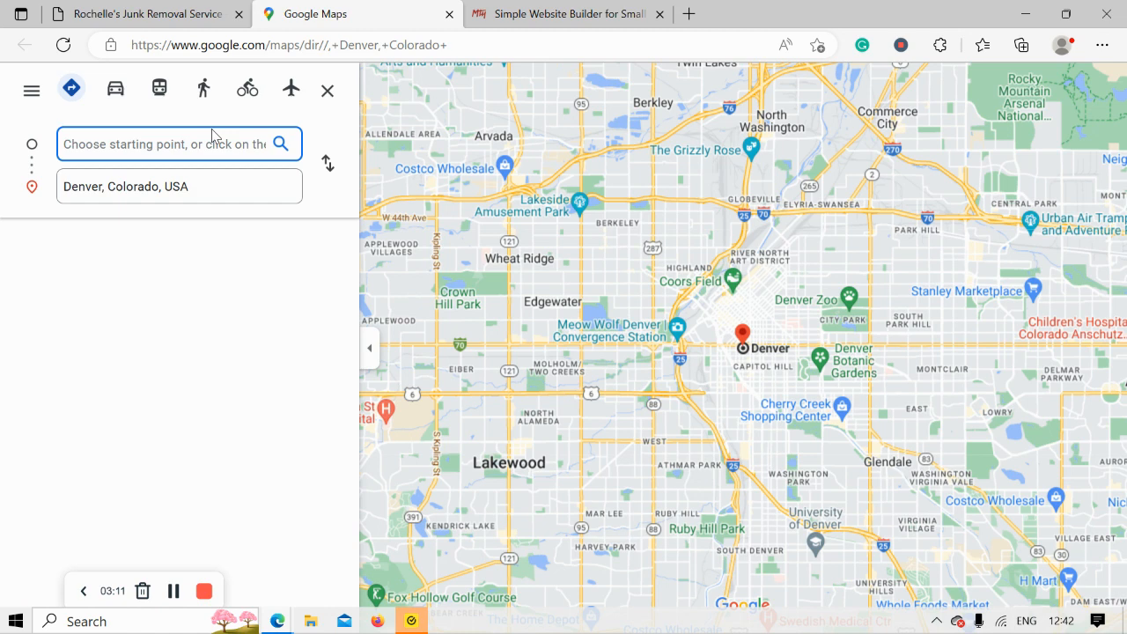
Close the Google Maps tab and move on to the social media links settings.
left_click(141, 14)
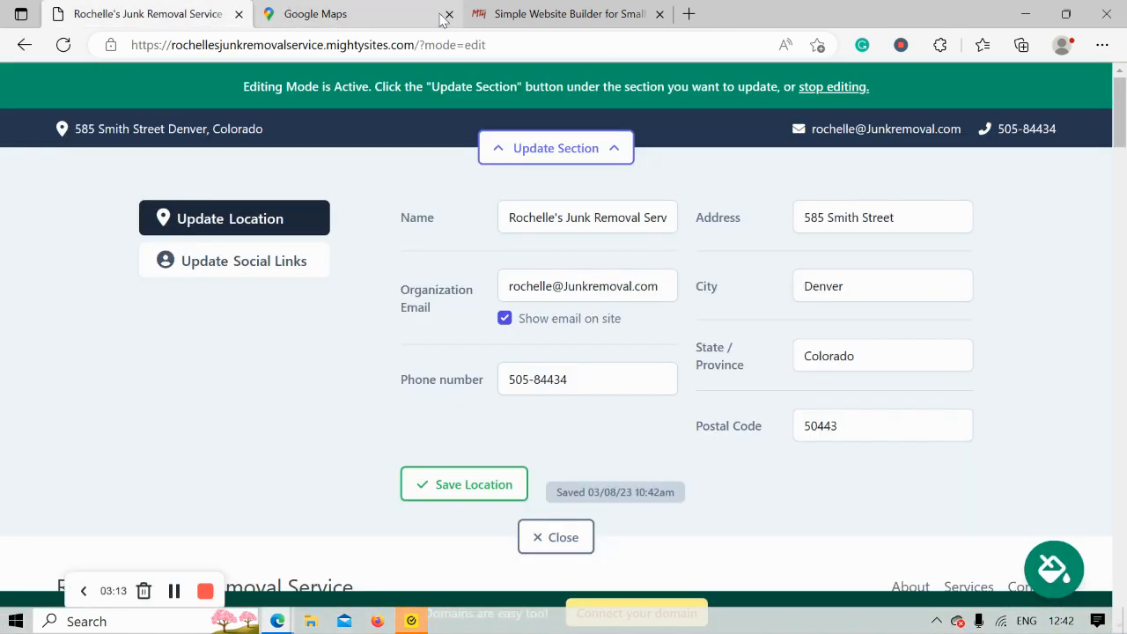
left_click(448, 14)
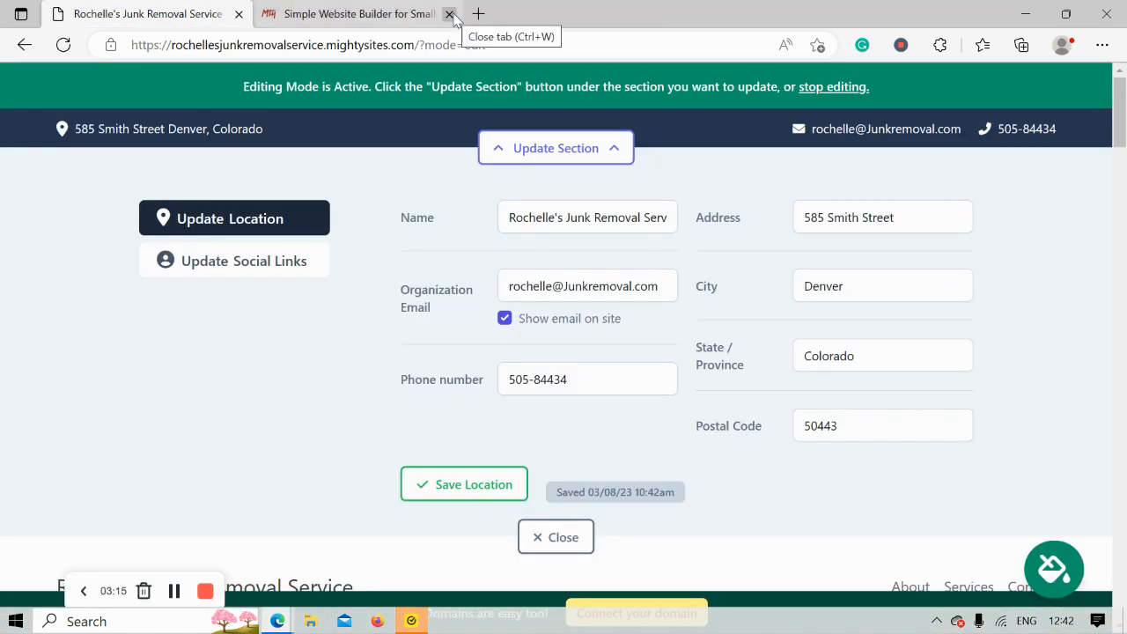
mouse_move(352, 14)
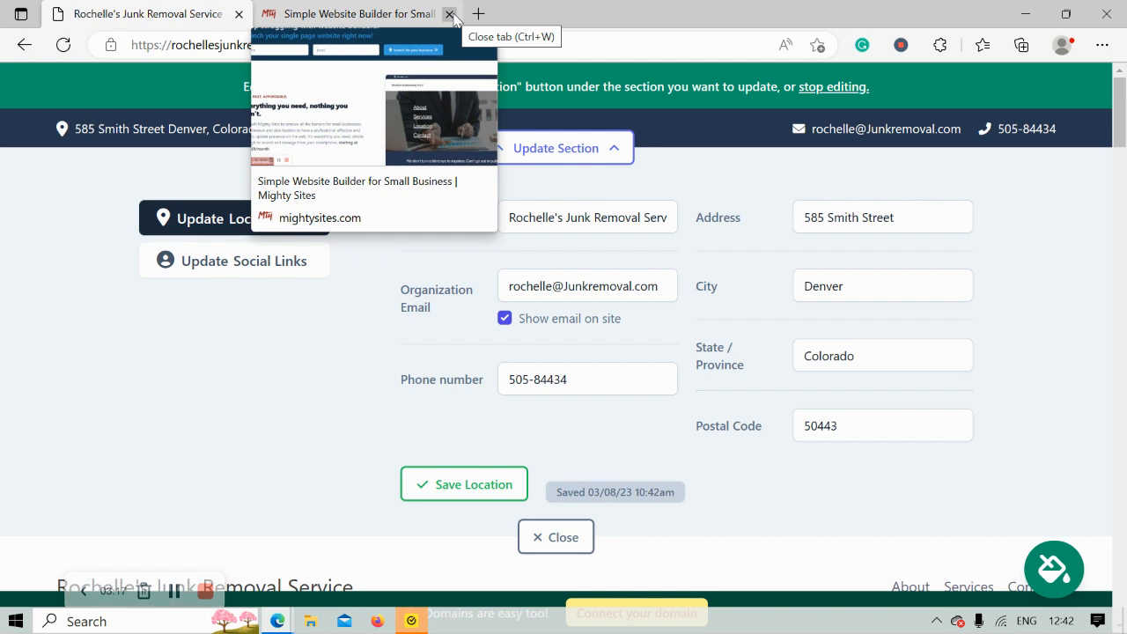
left_click(465, 483)
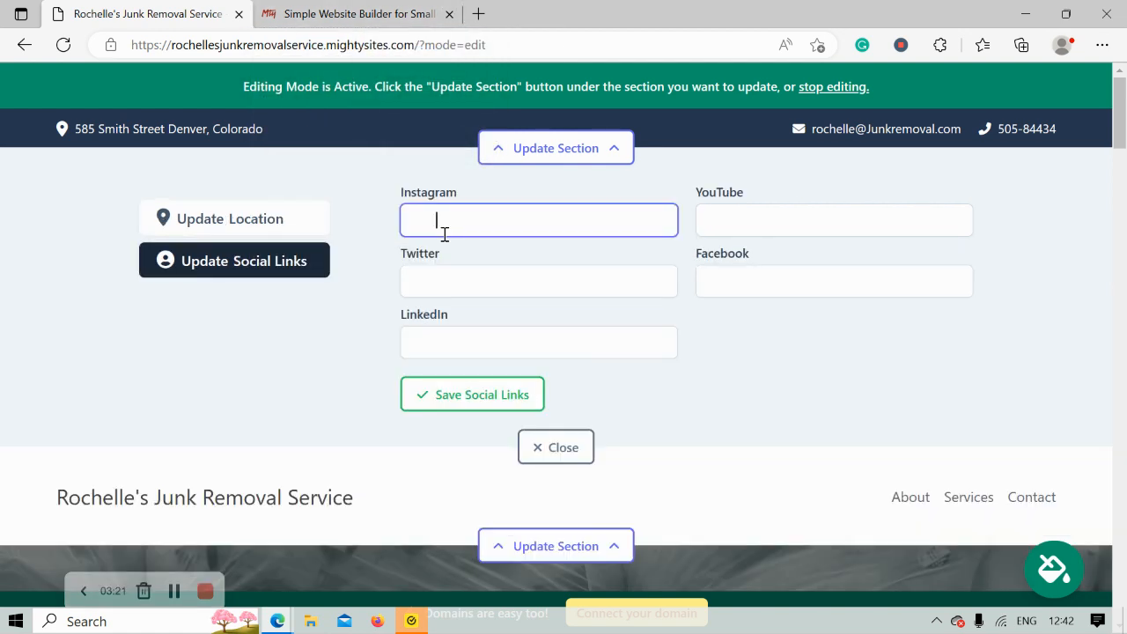
Keep the Instagram handle mightysites and close the top bar's editing panel.
type("mightysites")
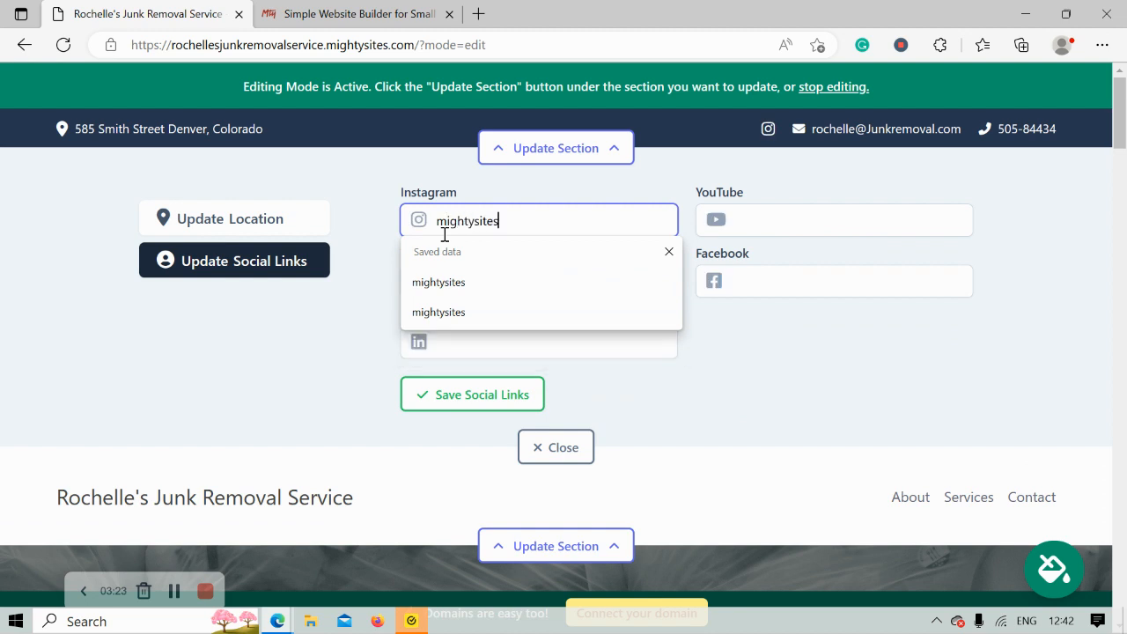
left_click(472, 395)
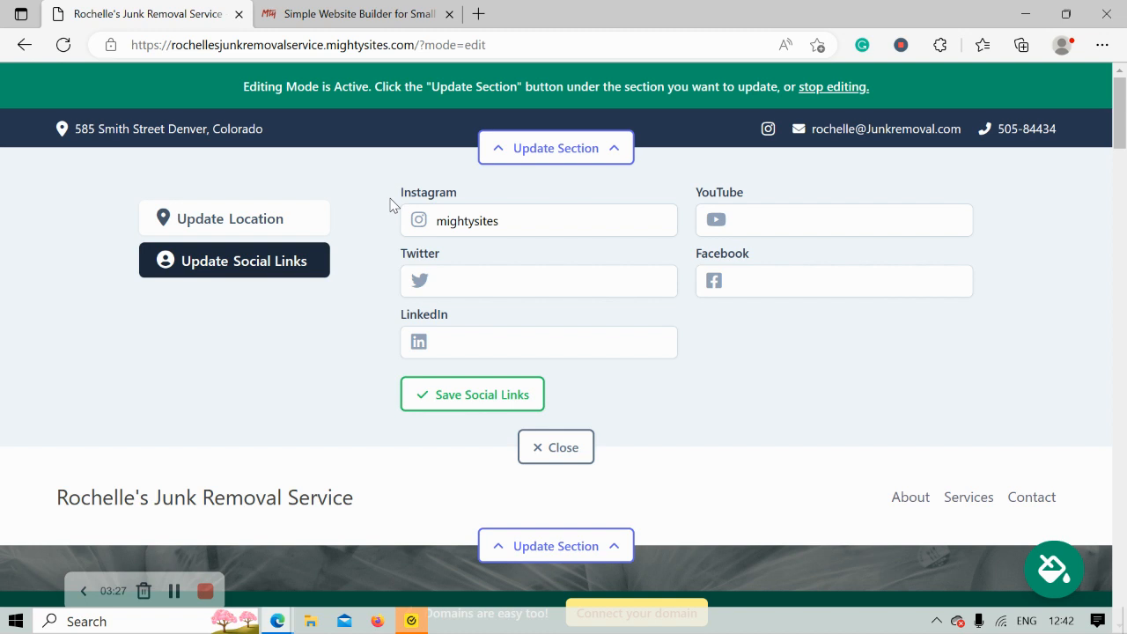
mouse_move(690, 162)
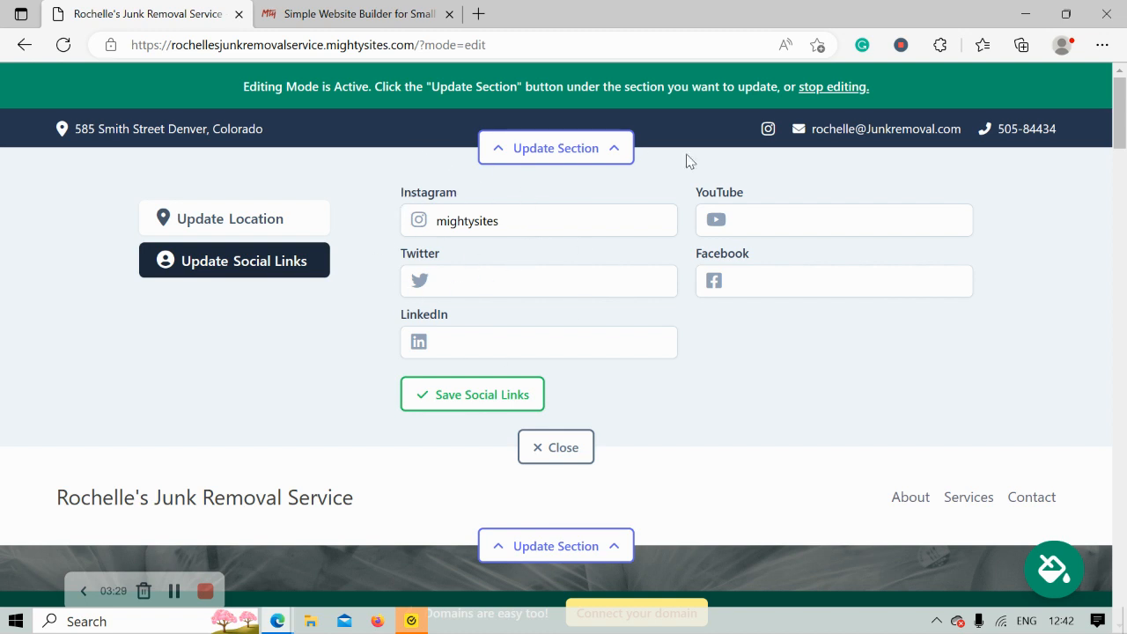
mouse_move(793, 101)
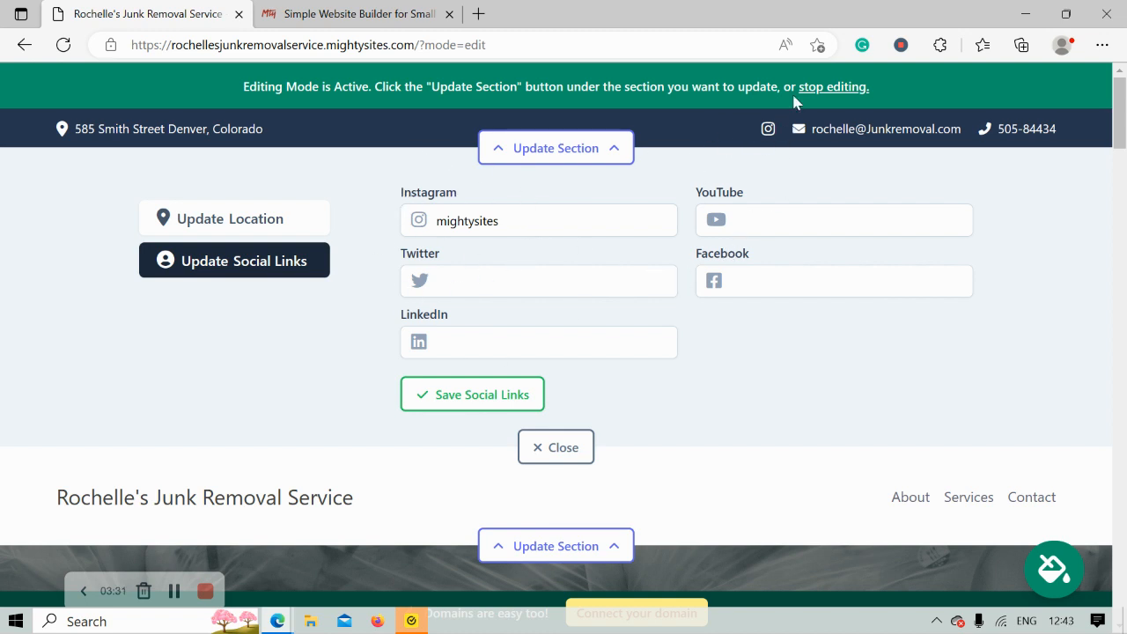
mouse_move(739, 102)
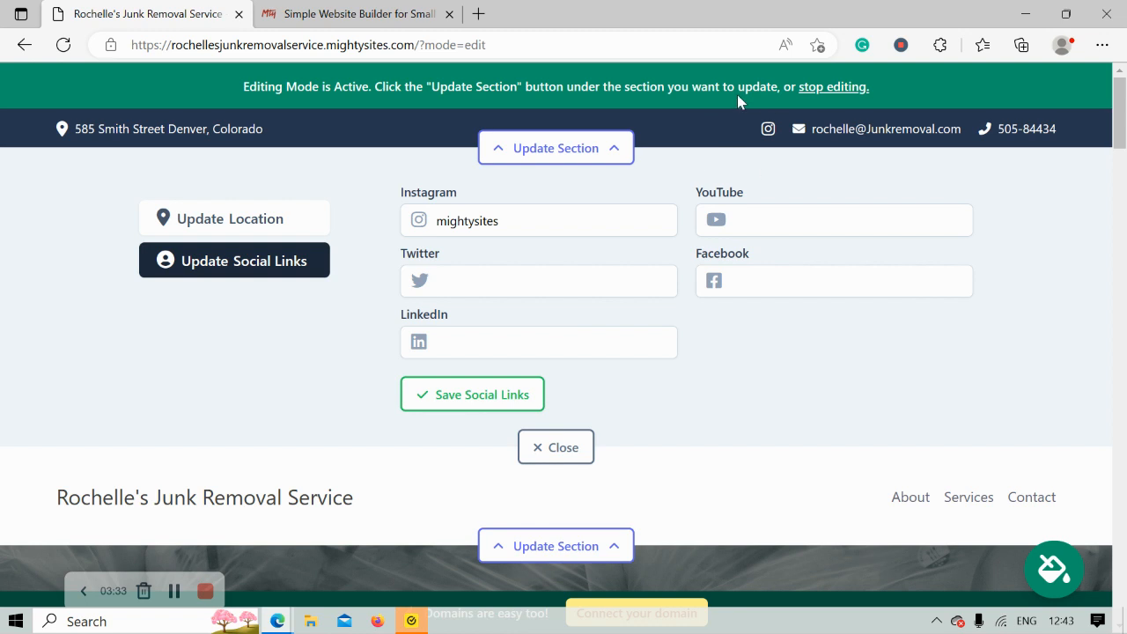
left_click(557, 447)
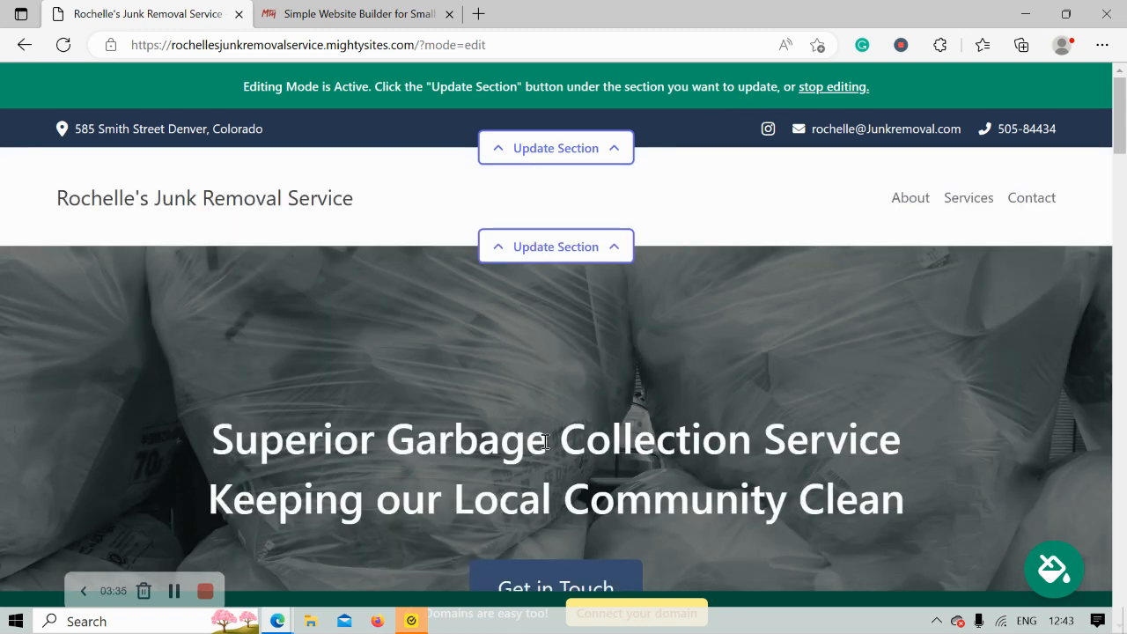
mouse_move(507, 320)
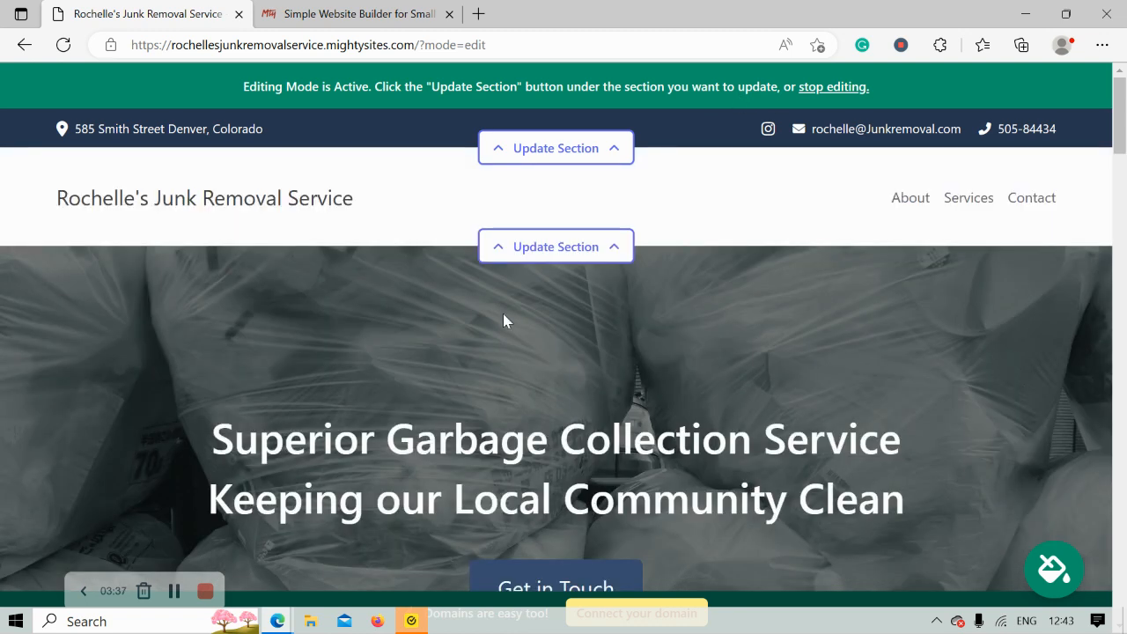
Upload and save the Mighty Sites gorilla logo as the header logo, then close the editor.
left_click(557, 247)
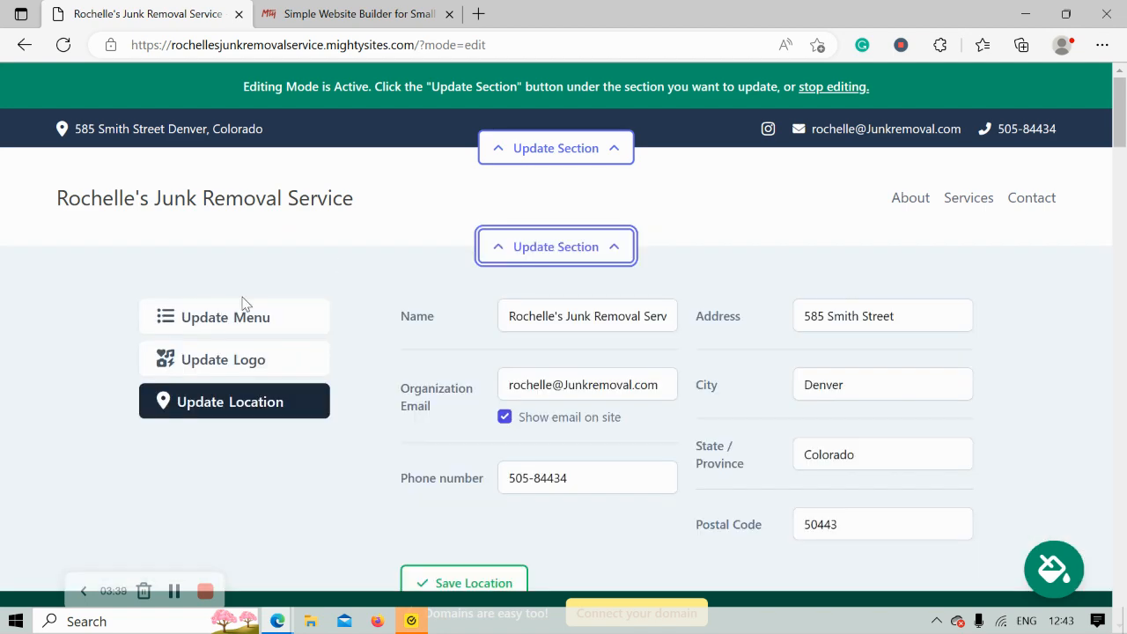
left_click(235, 359)
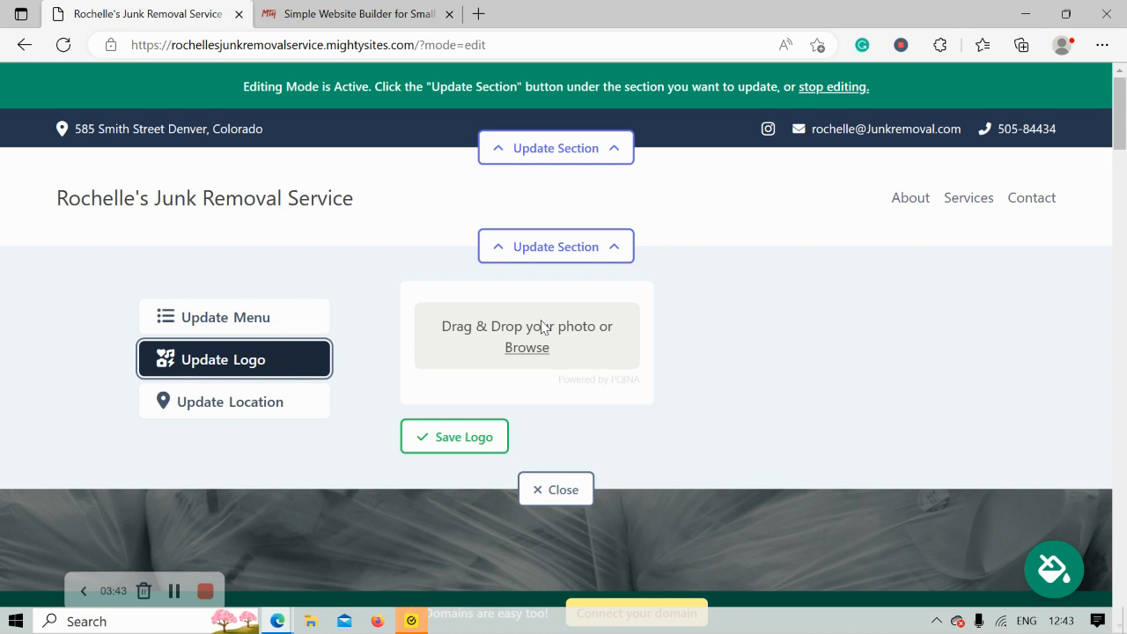
mouse_move(79, 144)
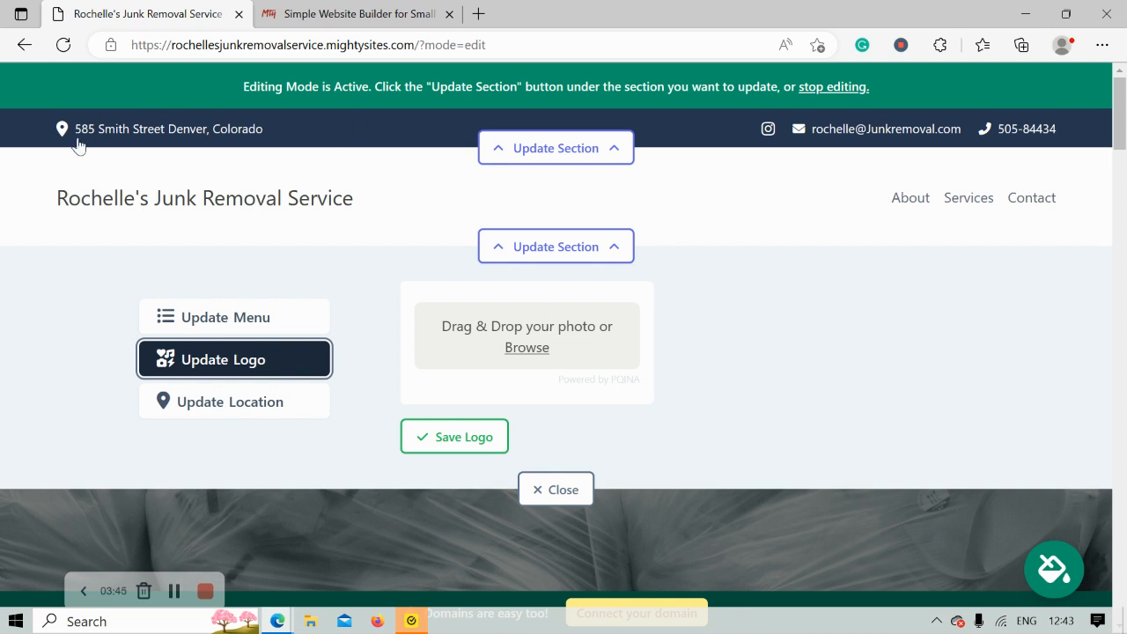
mouse_move(268, 252)
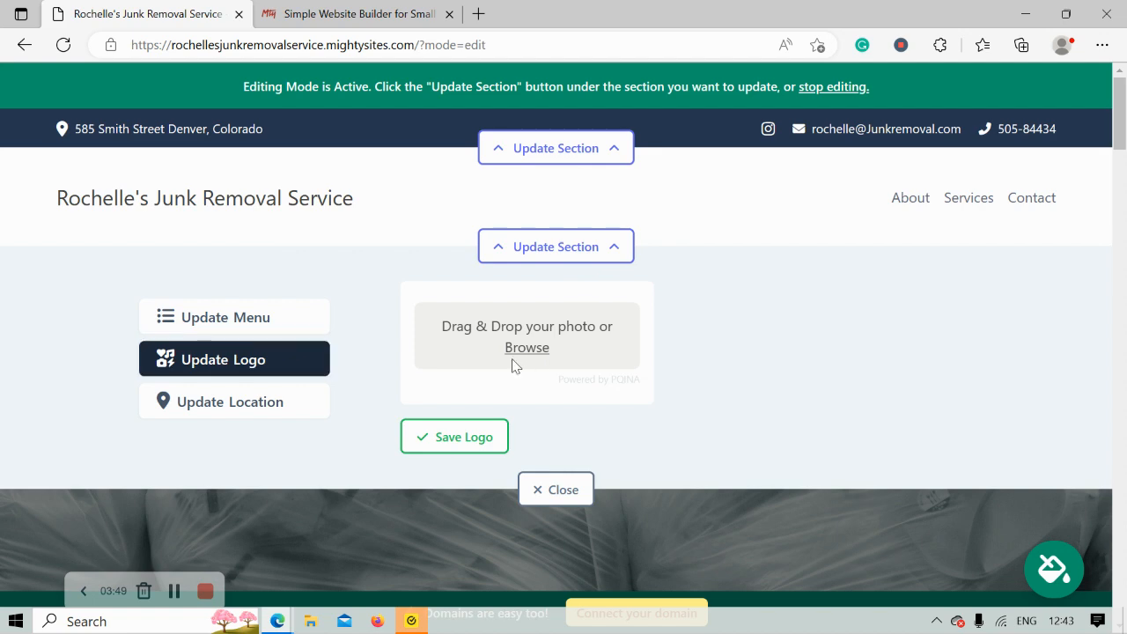
mouse_move(557, 148)
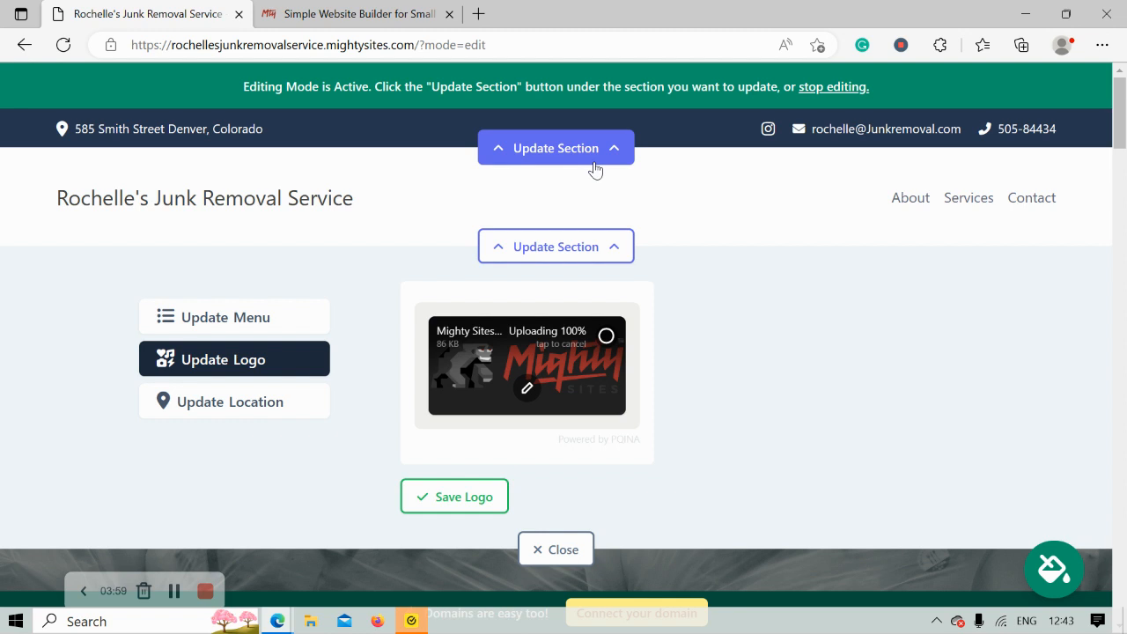
mouse_move(298, 422)
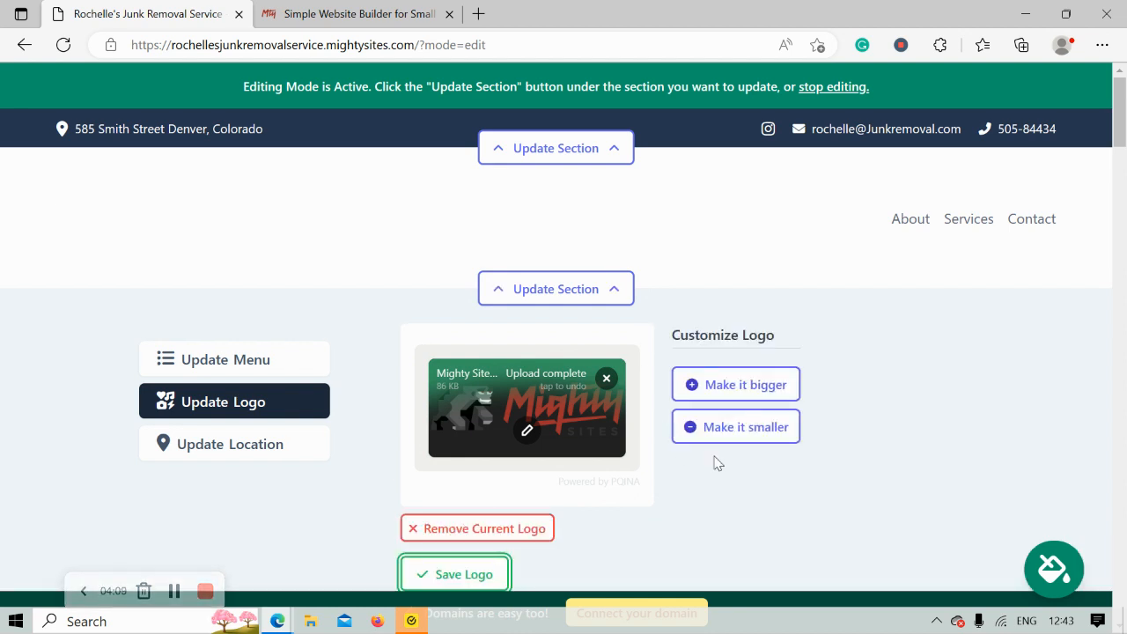
mouse_move(754, 352)
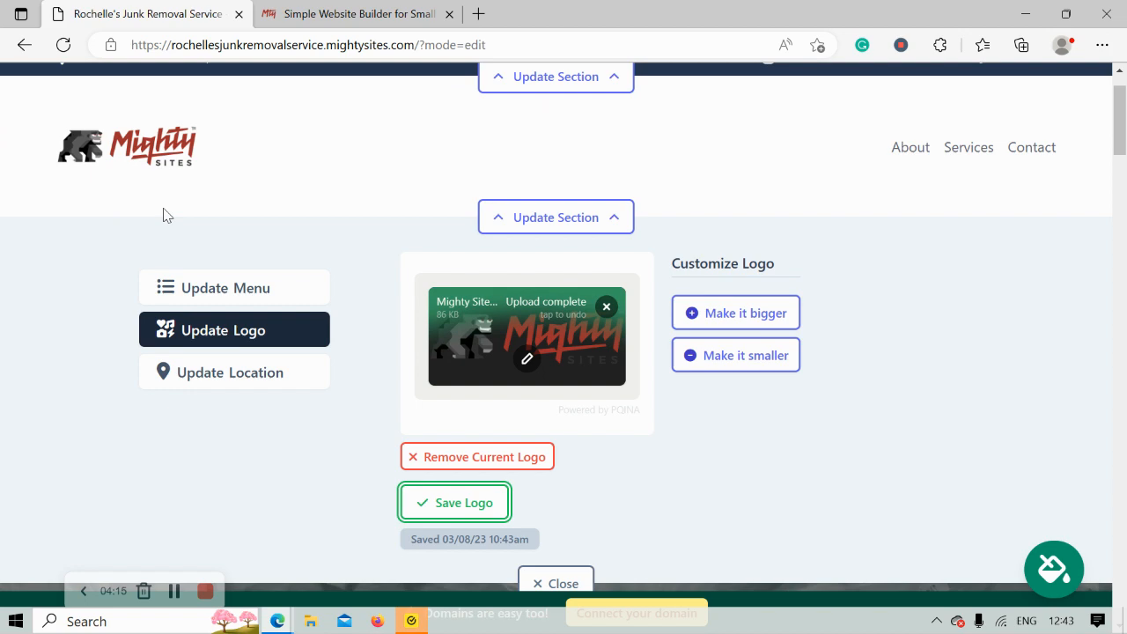
left_click(454, 502)
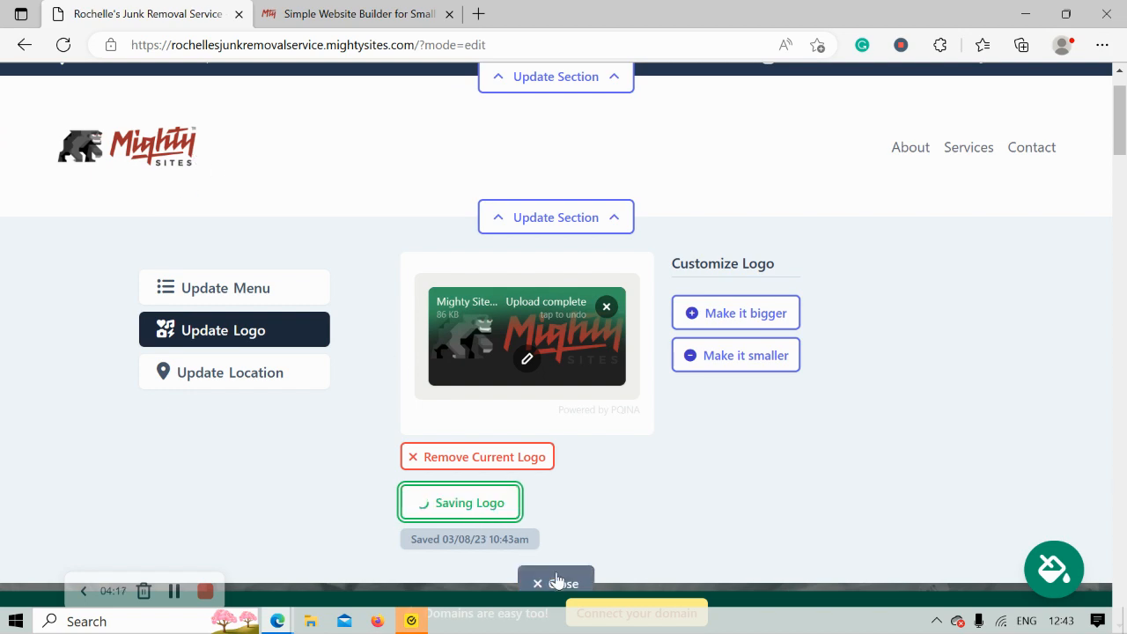
left_click(557, 583)
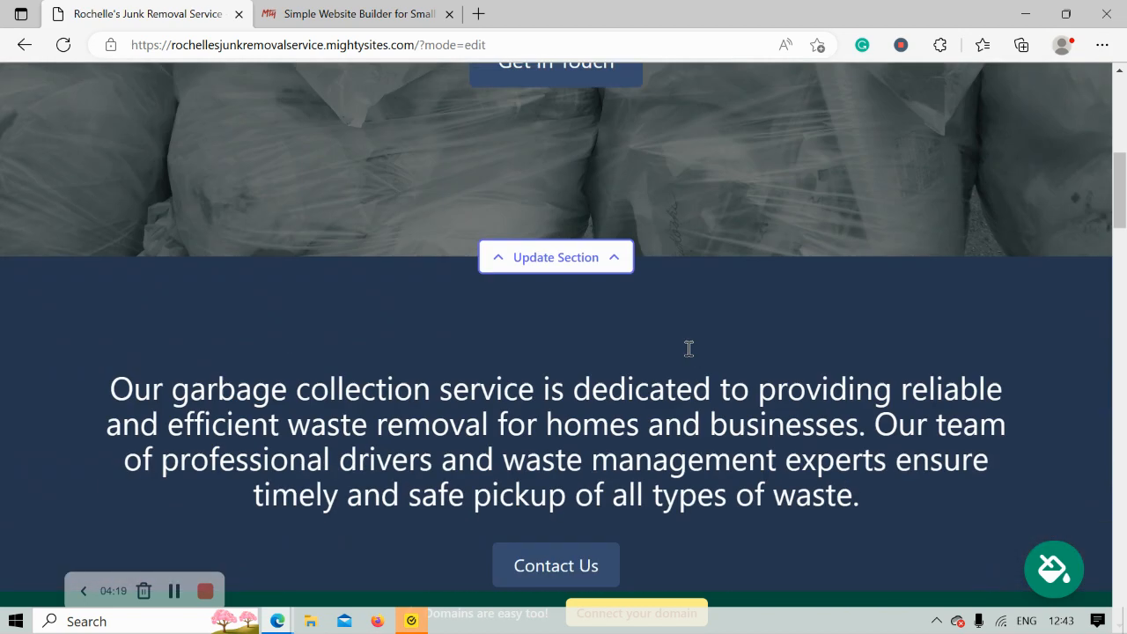
scroll("down", 3)
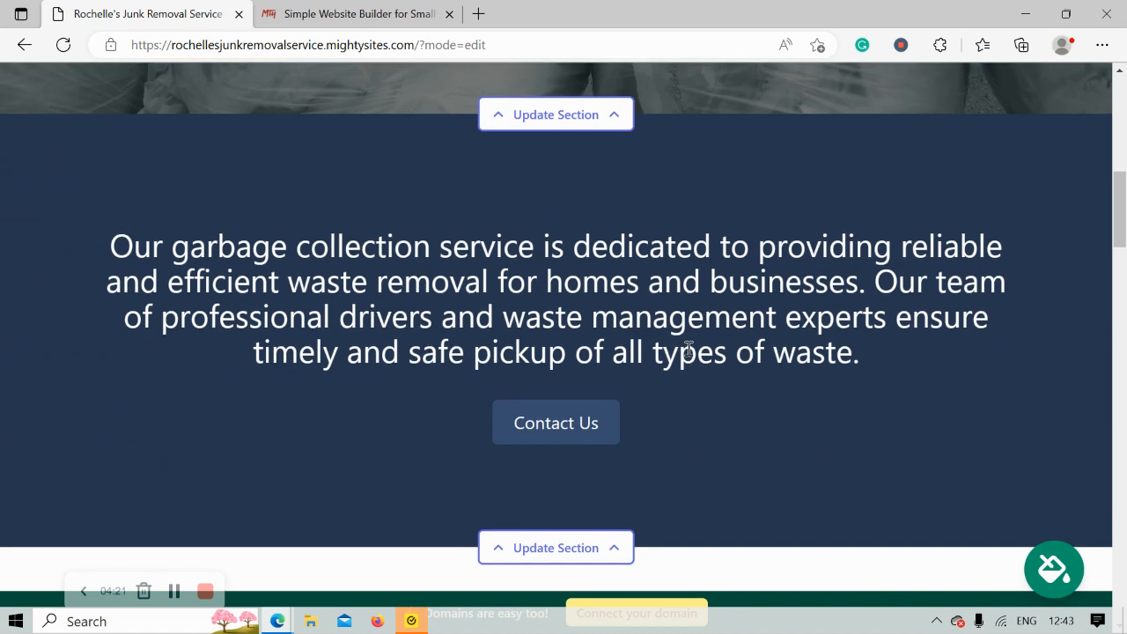
mouse_move(401, 175)
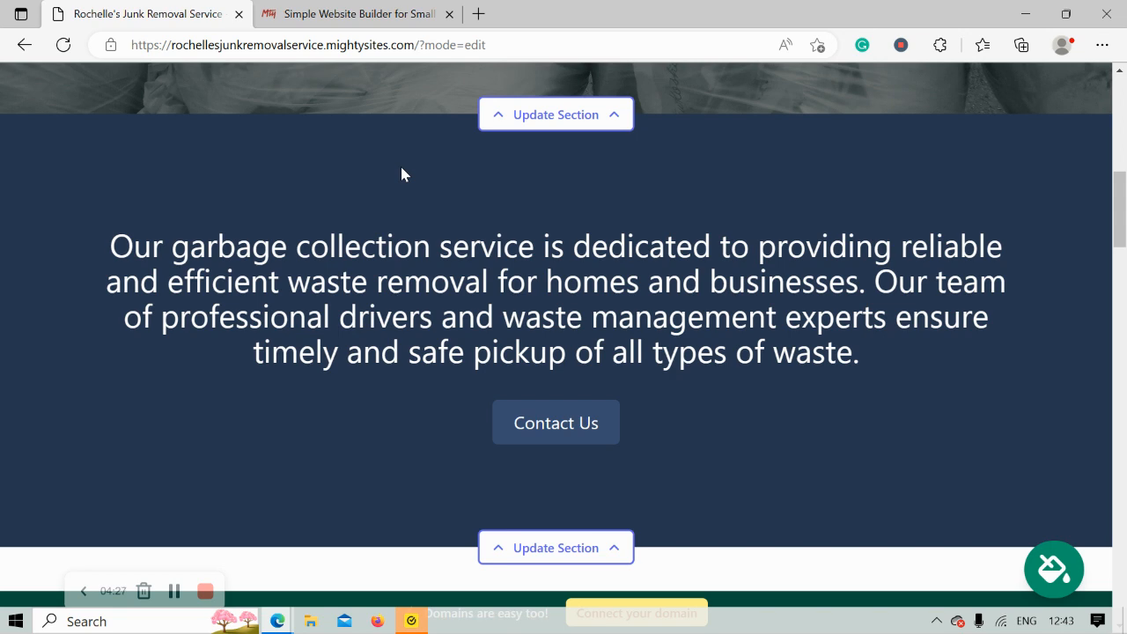
scroll("down", 3)
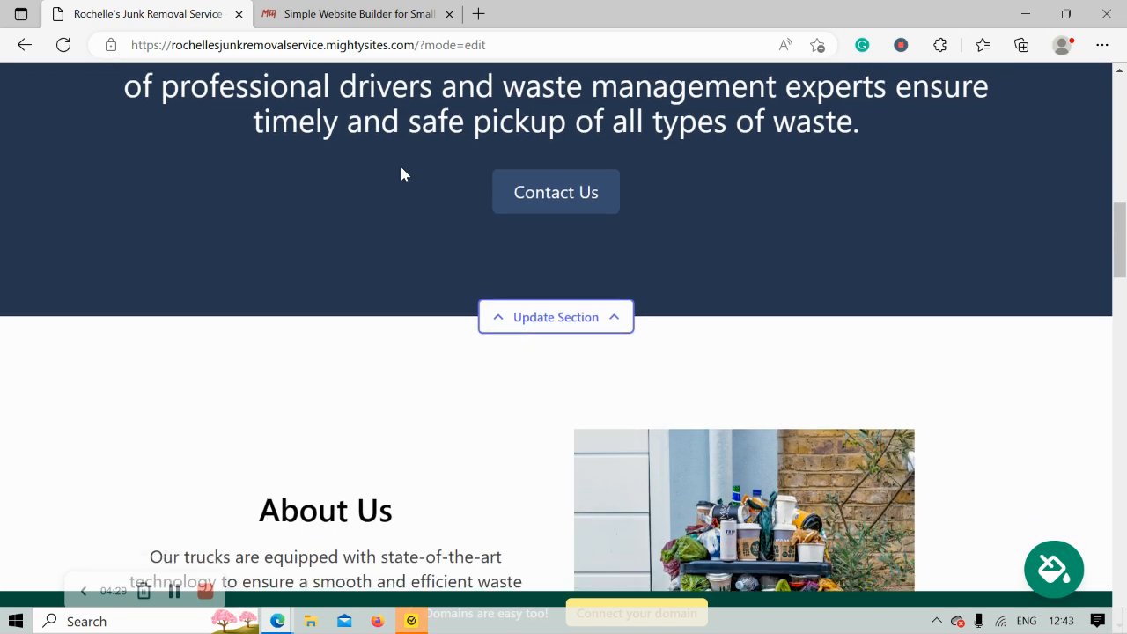
scroll("down", 3)
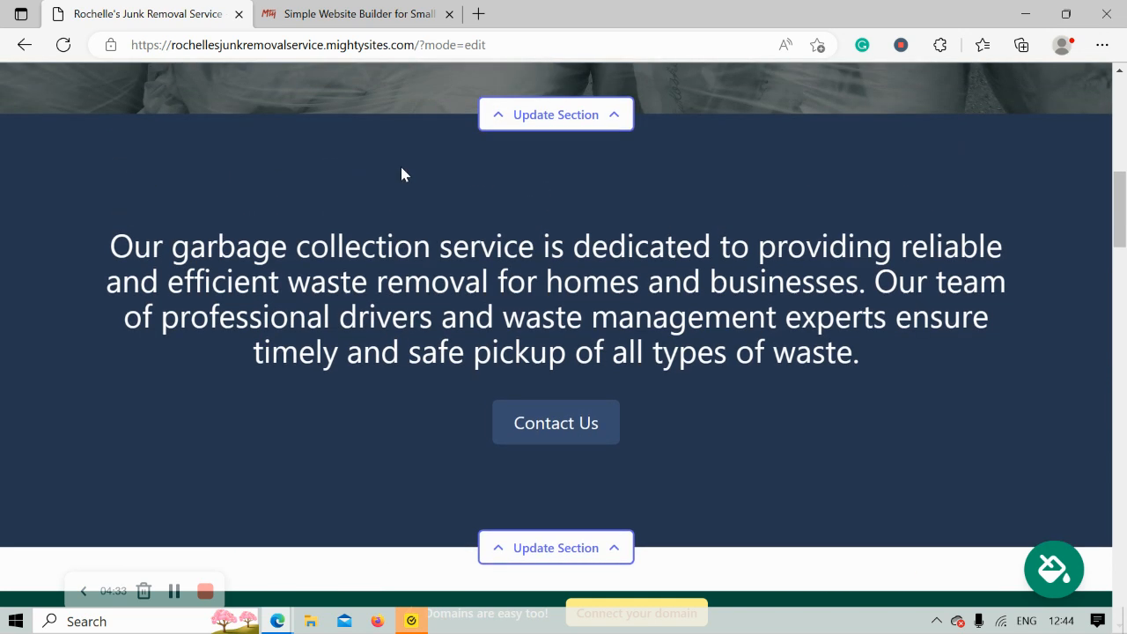
mouse_move(67, 250)
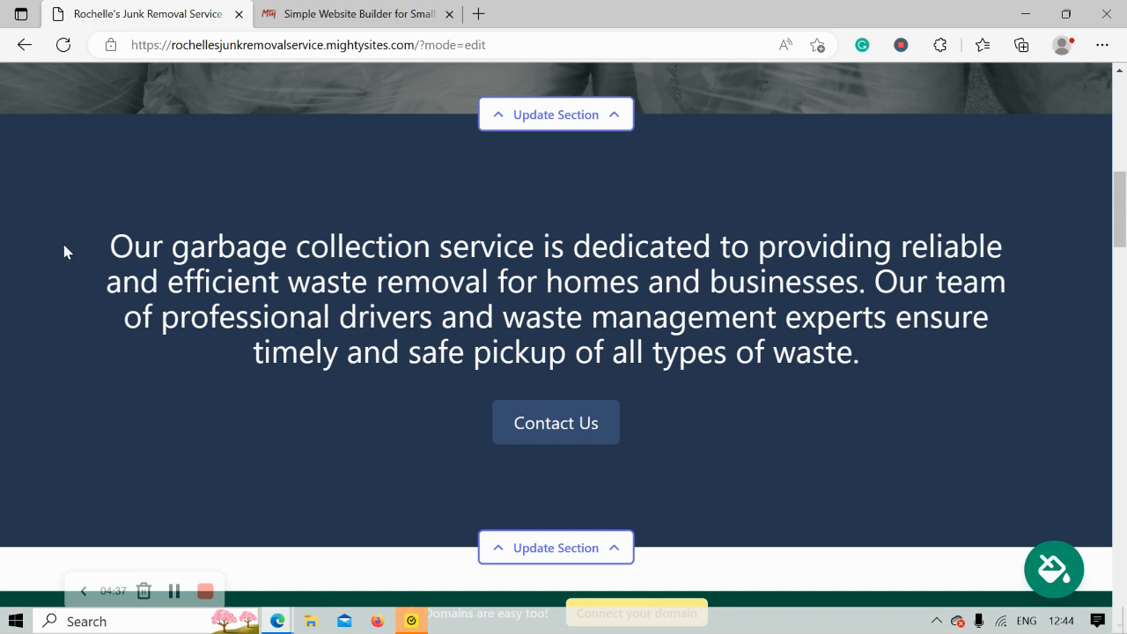
mouse_move(923, 469)
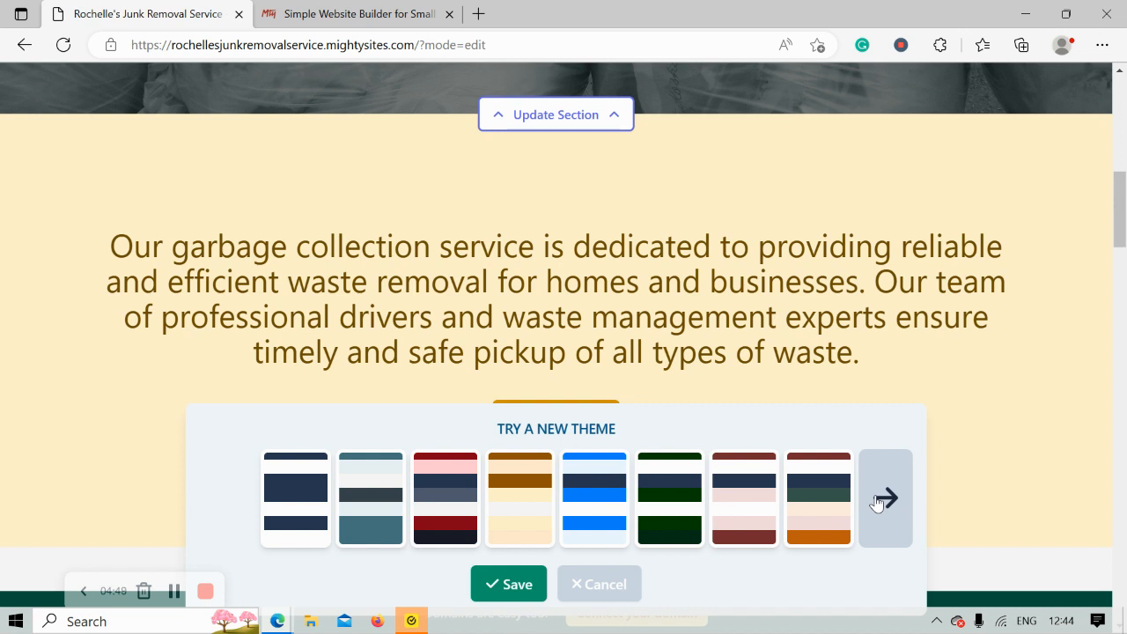
Apply the warm brown-on-cream colour theme to the site.
left_click(884, 496)
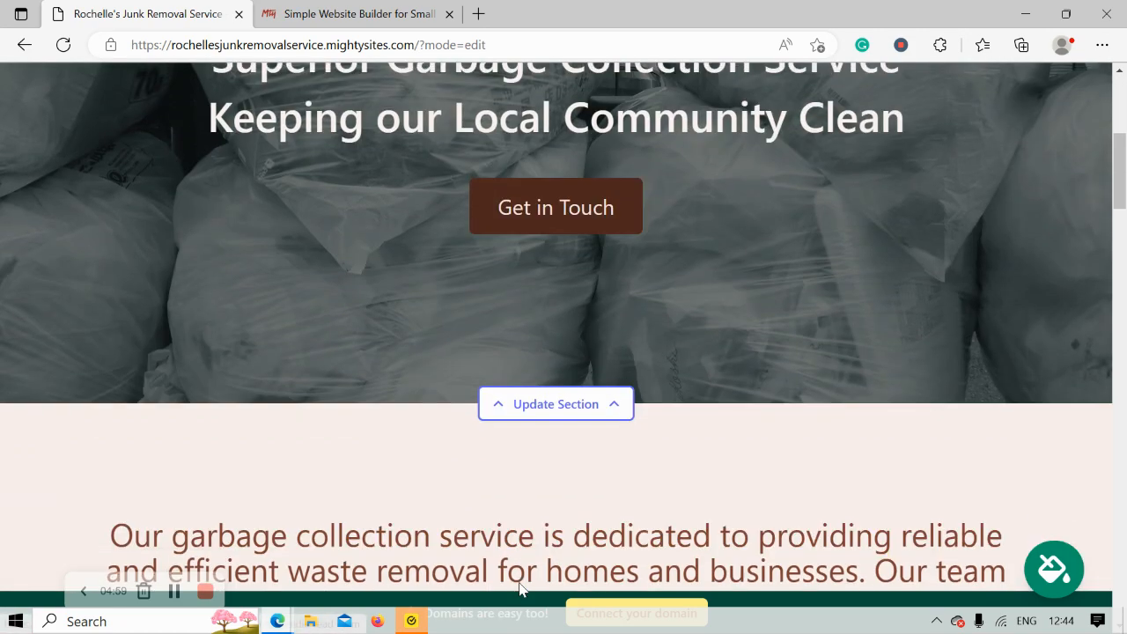
Search the hero background stock photos for 'garbage'.
scroll("up", 3)
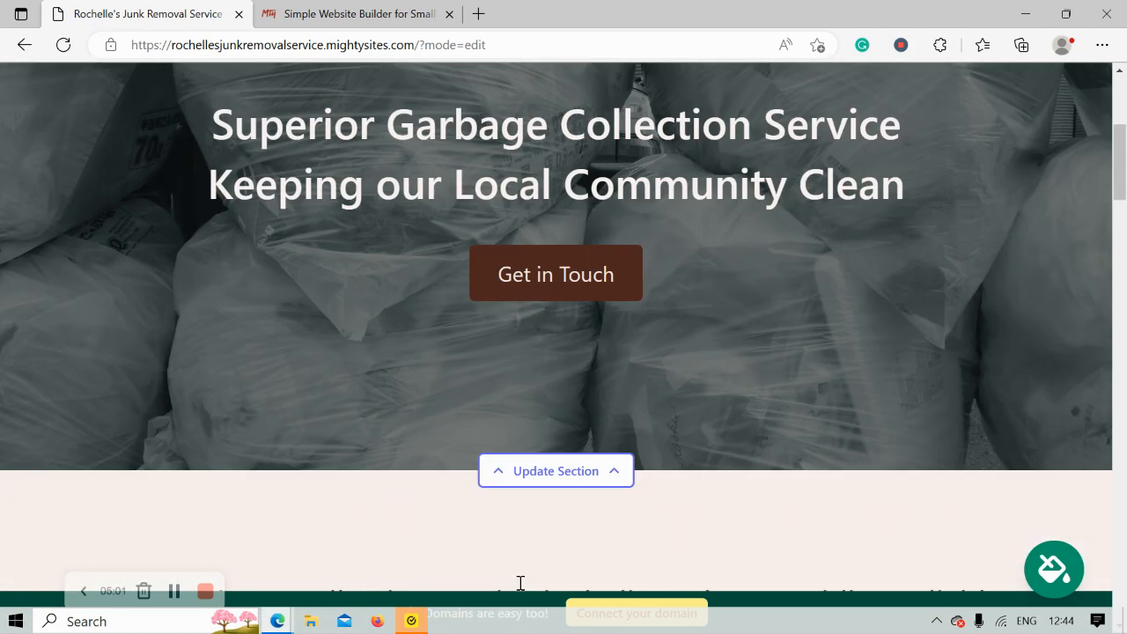
left_click(556, 470)
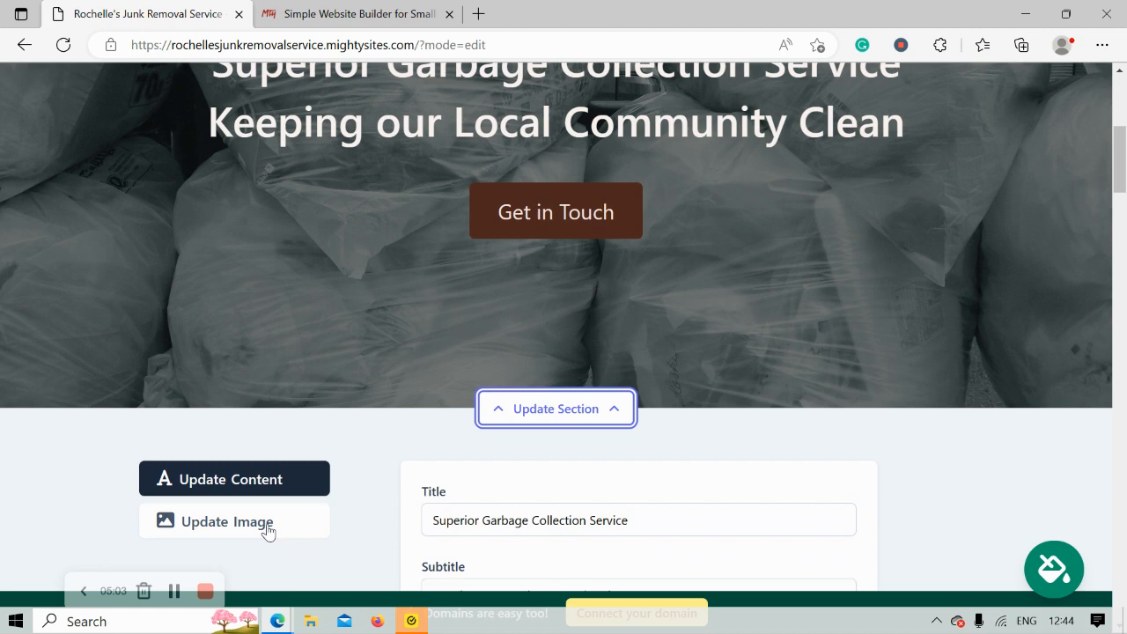
left_click(226, 521)
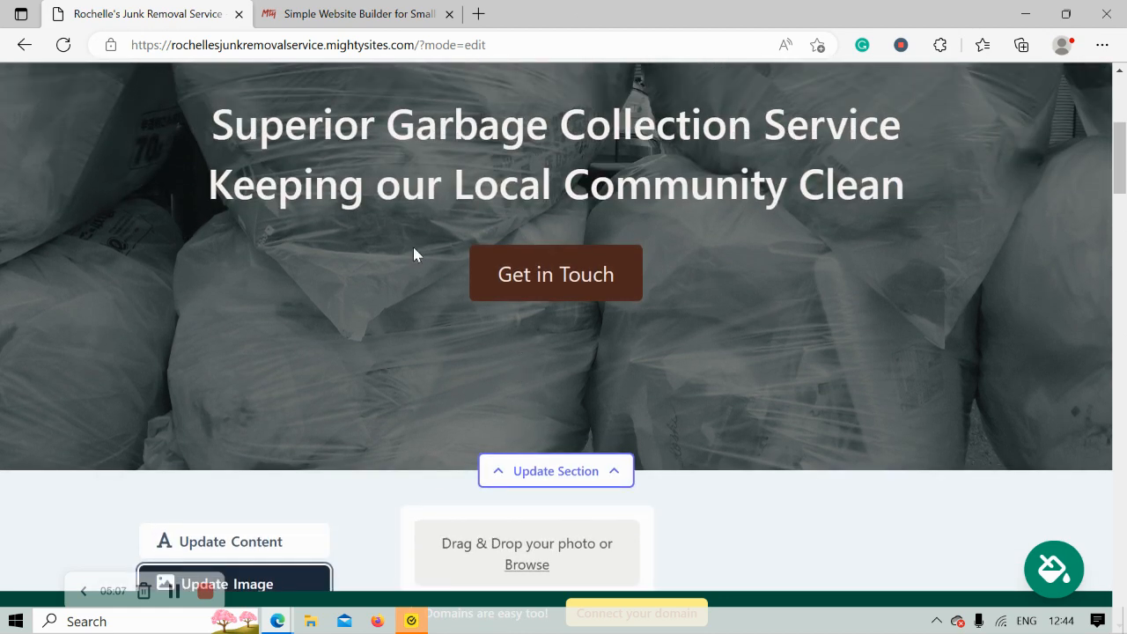
scroll("down", 3)
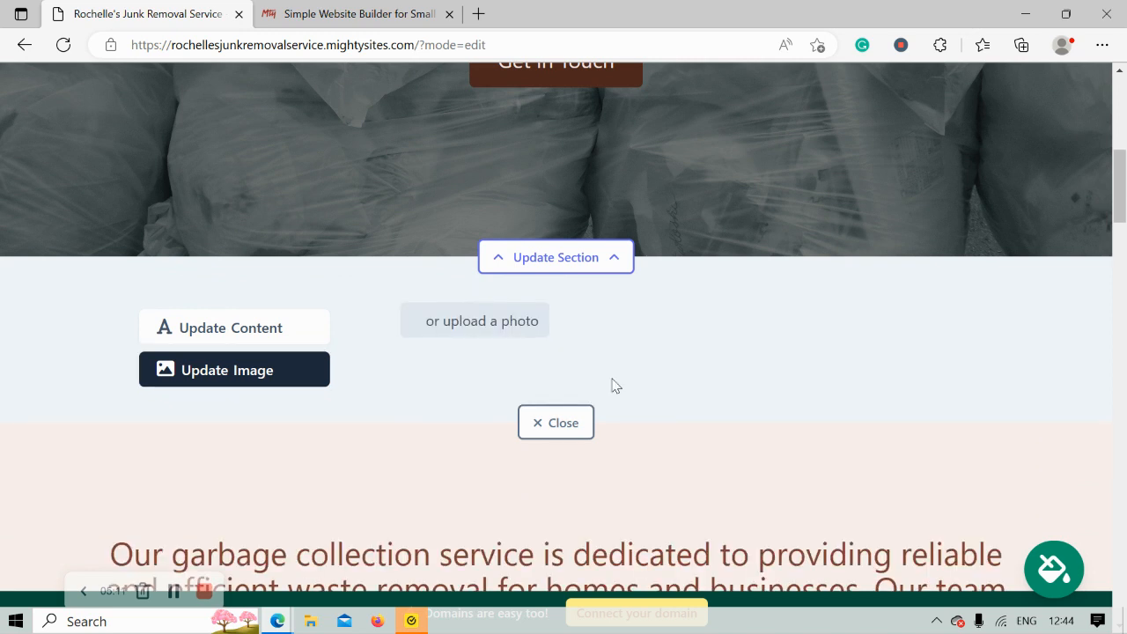
left_click(233, 370)
type("Junk Re")
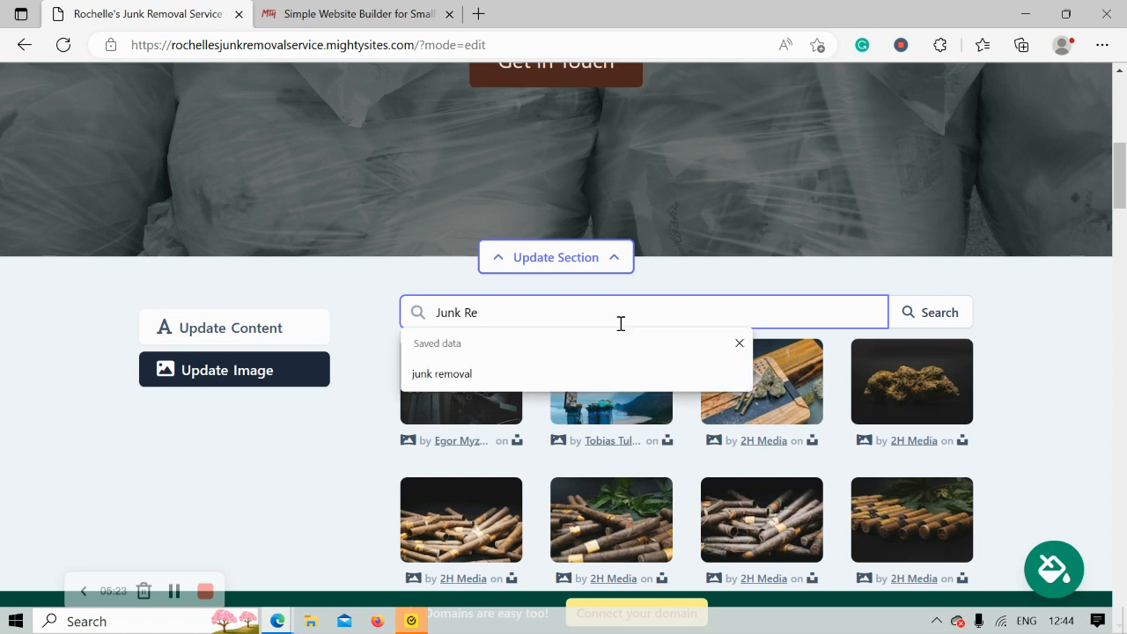
left_click(740, 341)
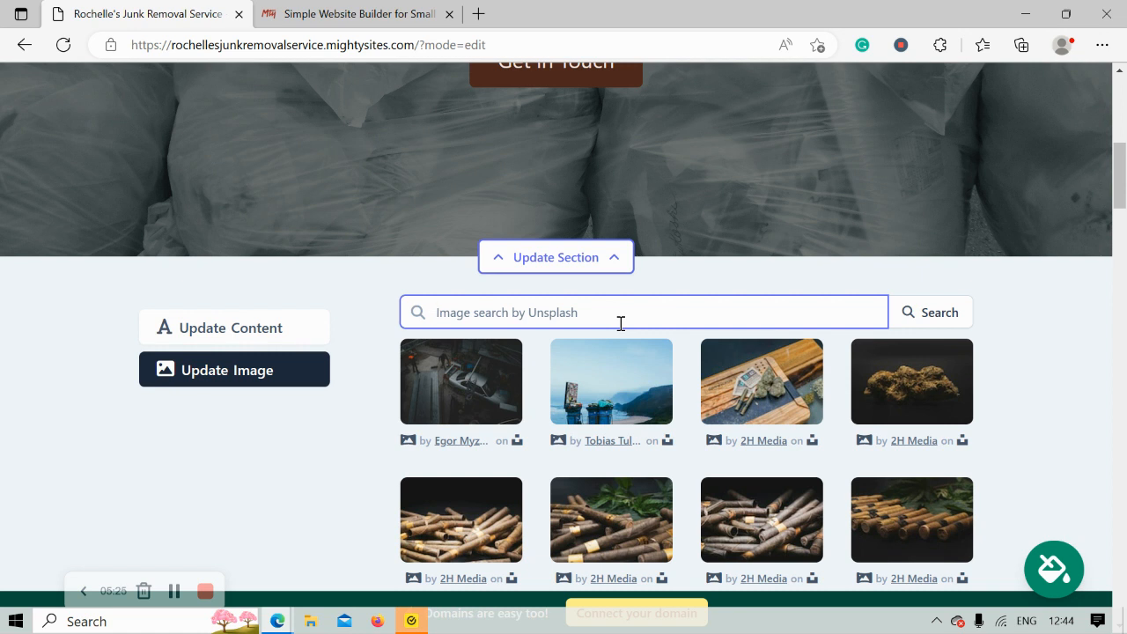
type("garbage")
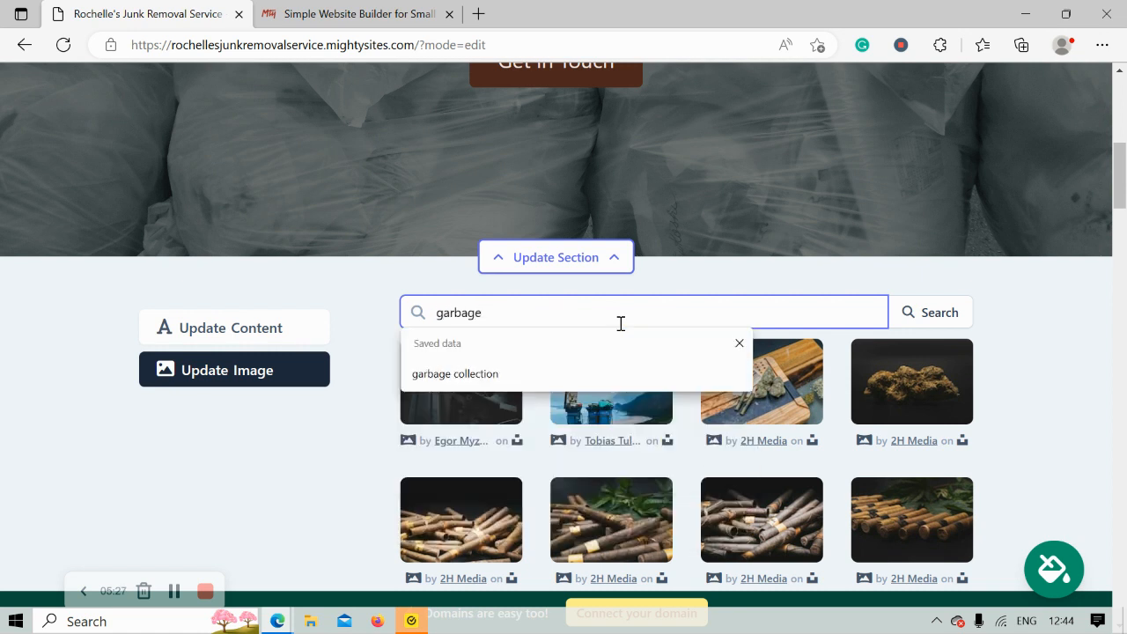
left_click(930, 311)
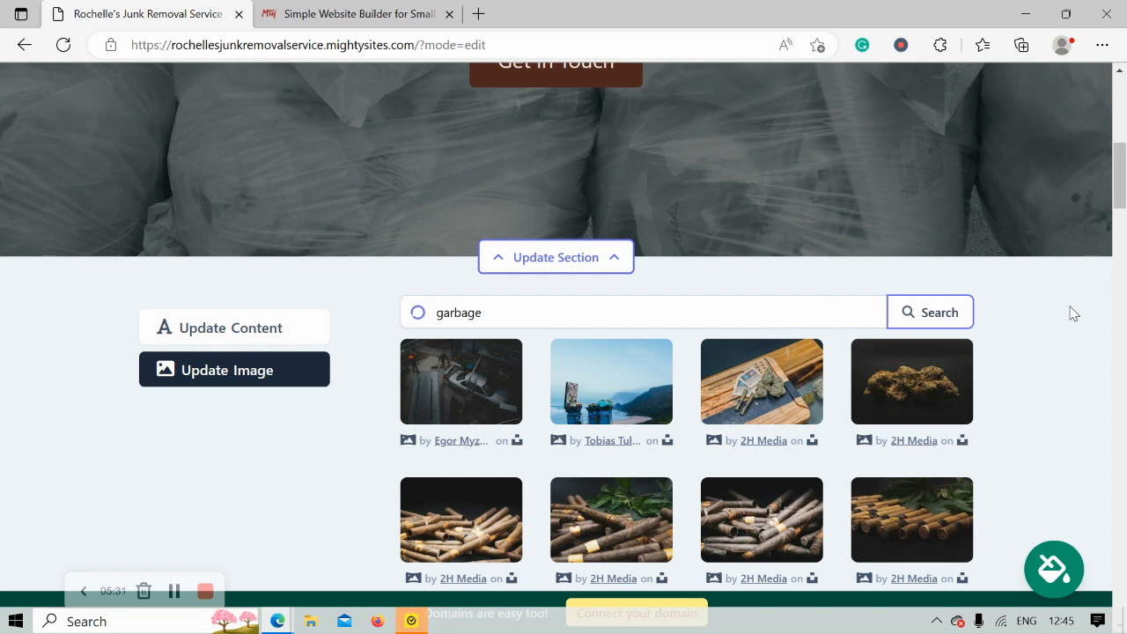
mouse_move(185, 578)
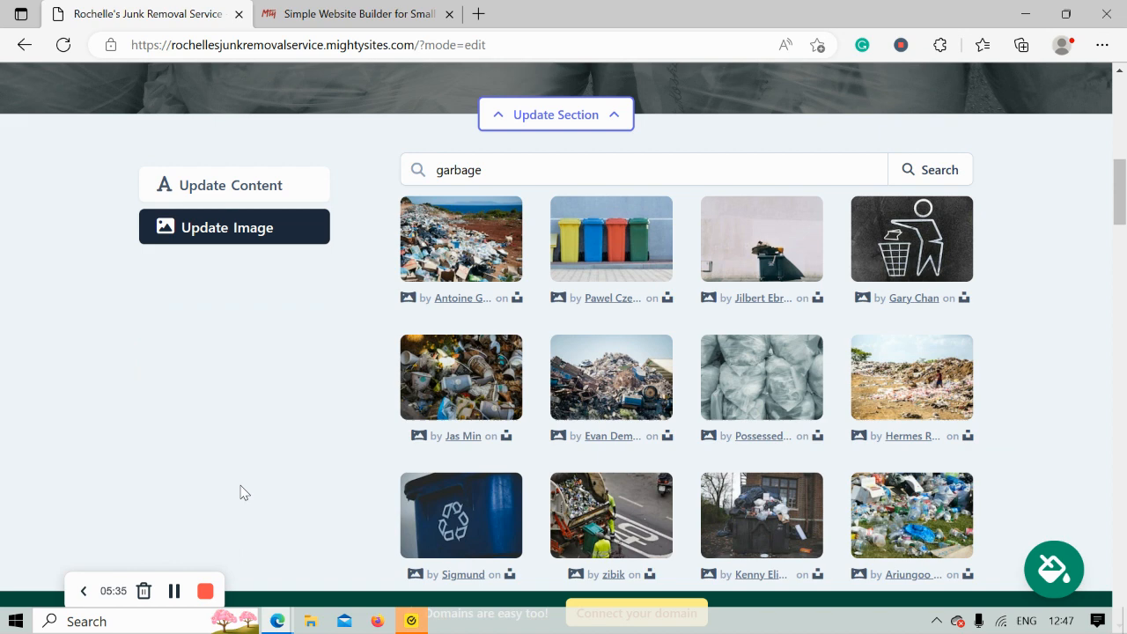
mouse_move(320, 462)
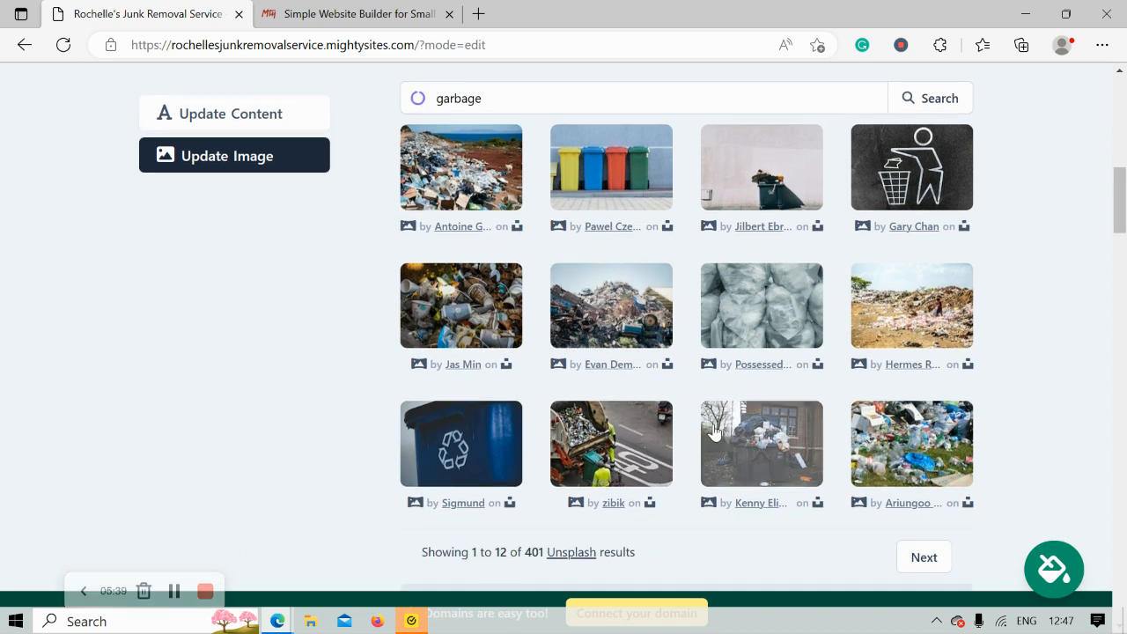
Select the overflowing dumpster photo as the hero section's background image.
left_click(761, 444)
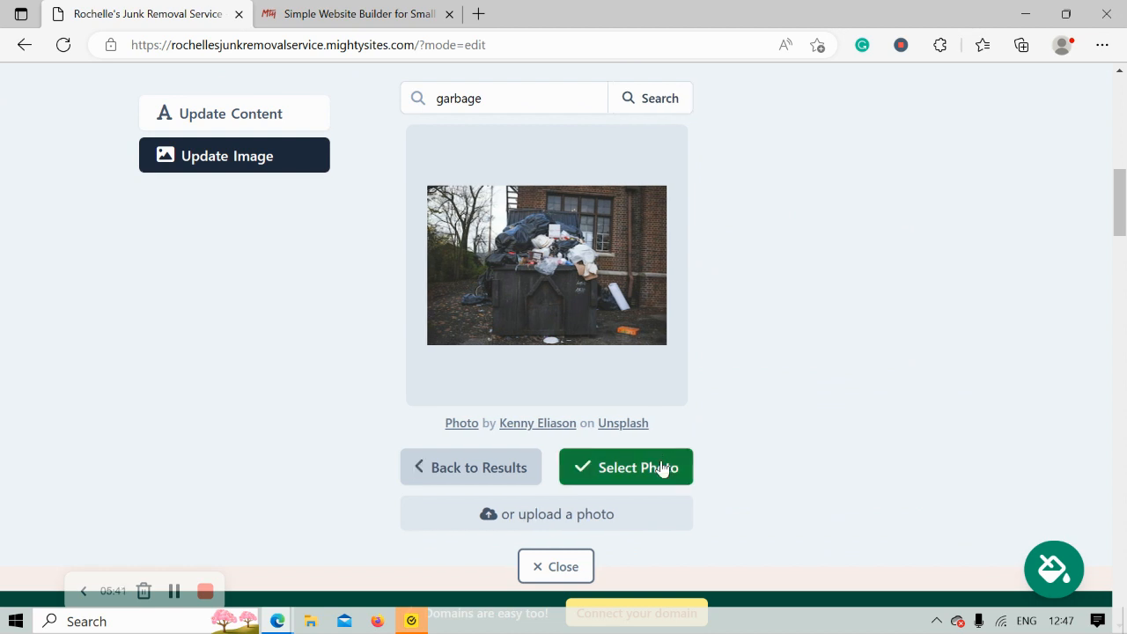
left_click(627, 467)
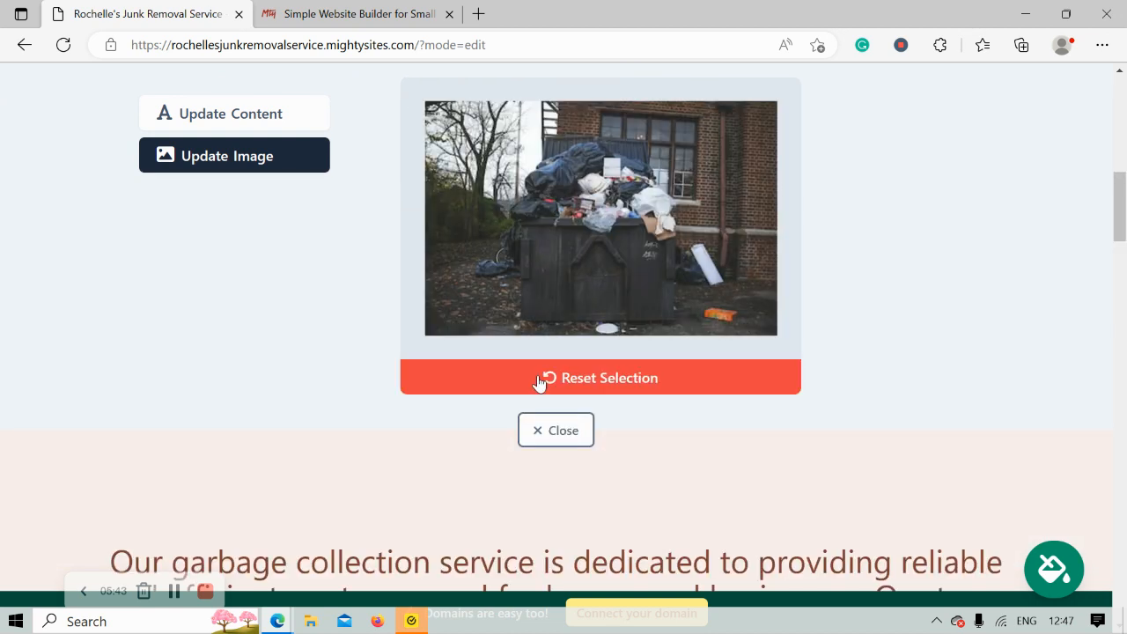
mouse_move(332, 300)
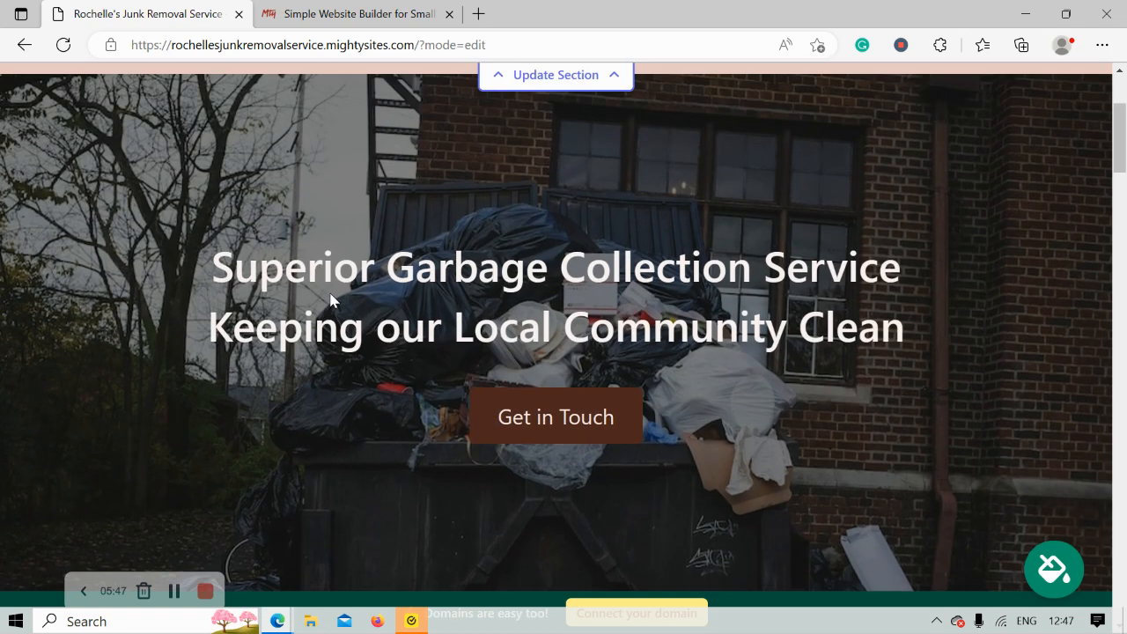
left_click(555, 74)
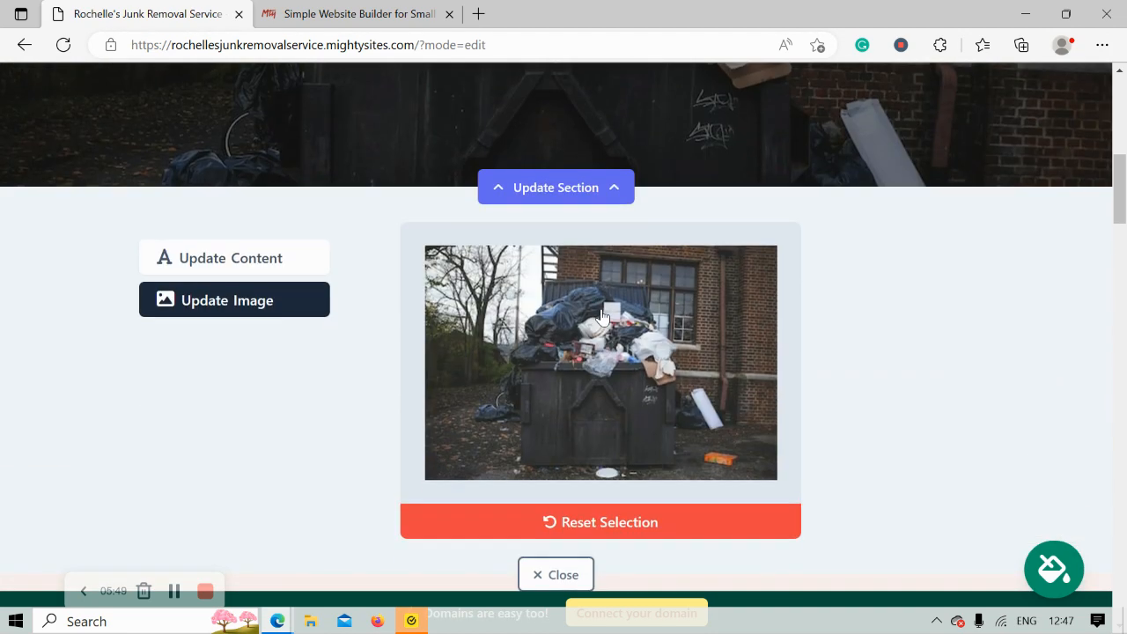
Reword the hero button to 'Get free Estimate' and go to its link choices.
left_click(234, 257)
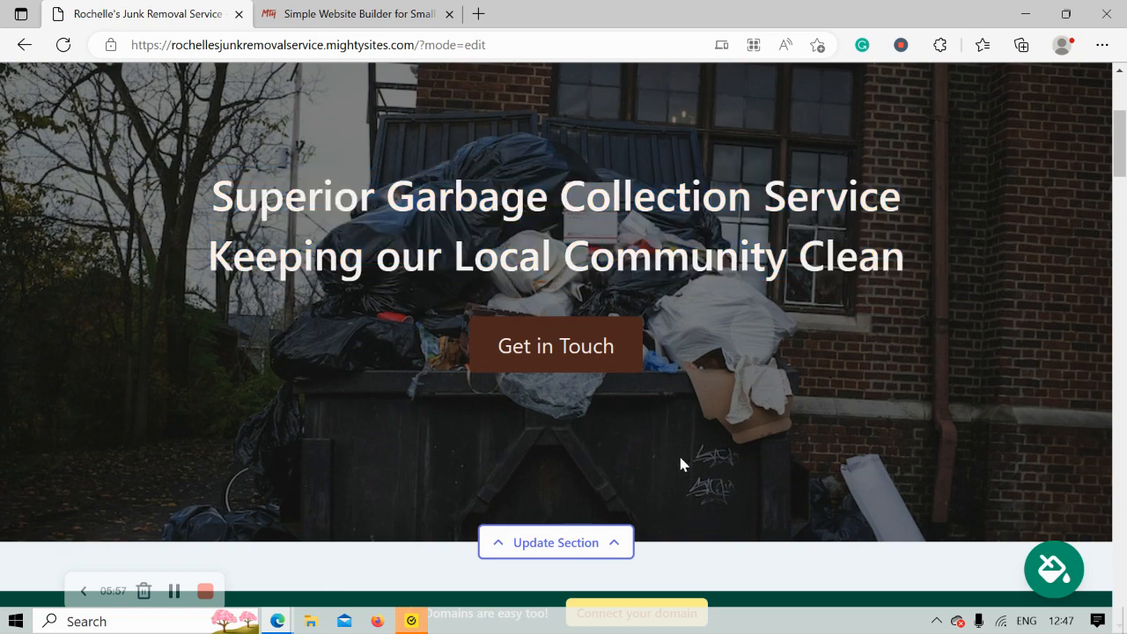
left_click(557, 542)
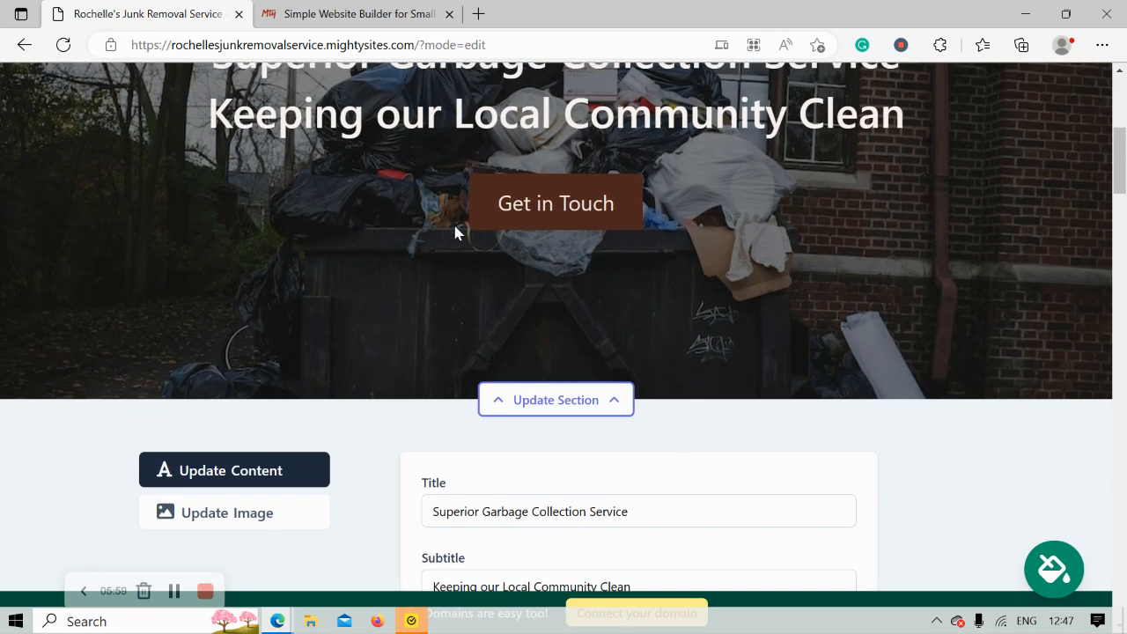
scroll("down", 3)
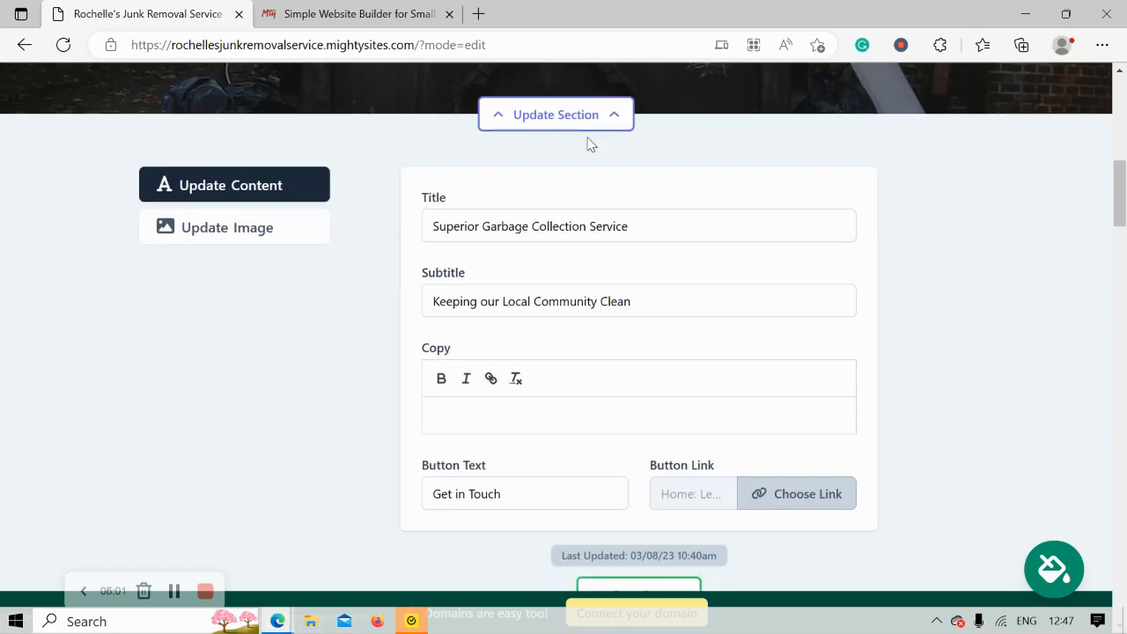
left_click(525, 494)
type("Get free Estimate")
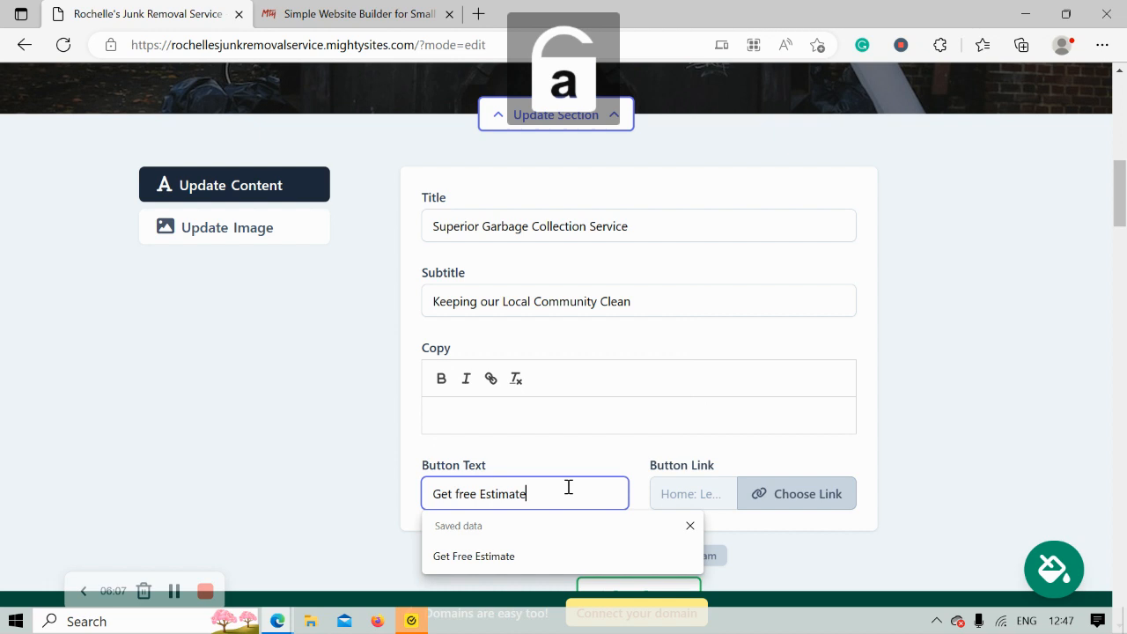
left_click(796, 493)
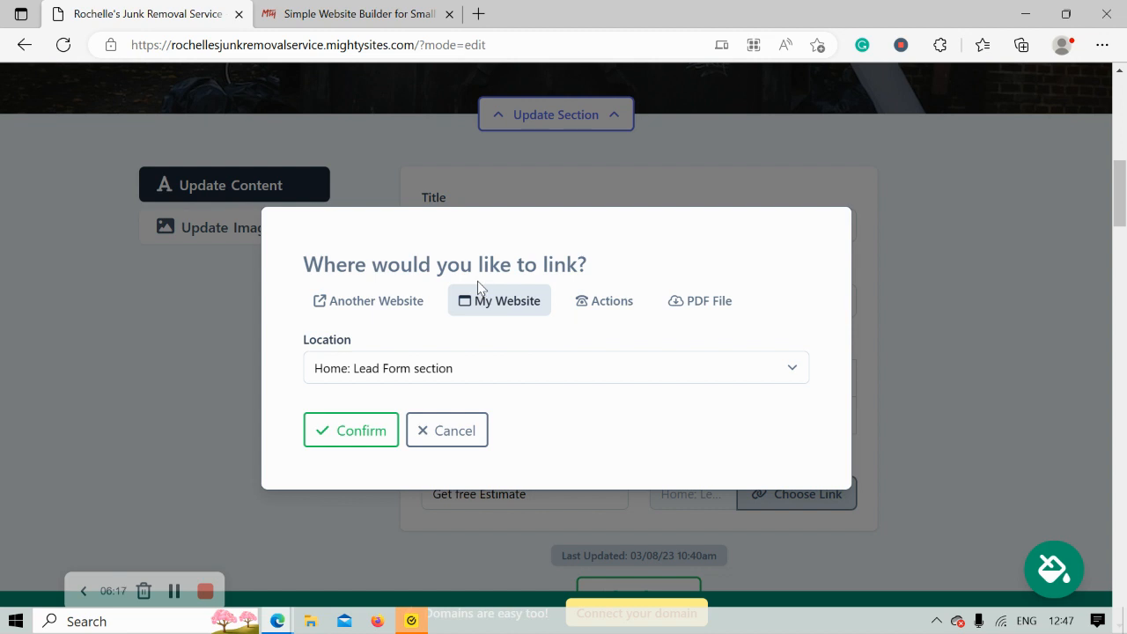
mouse_move(443, 368)
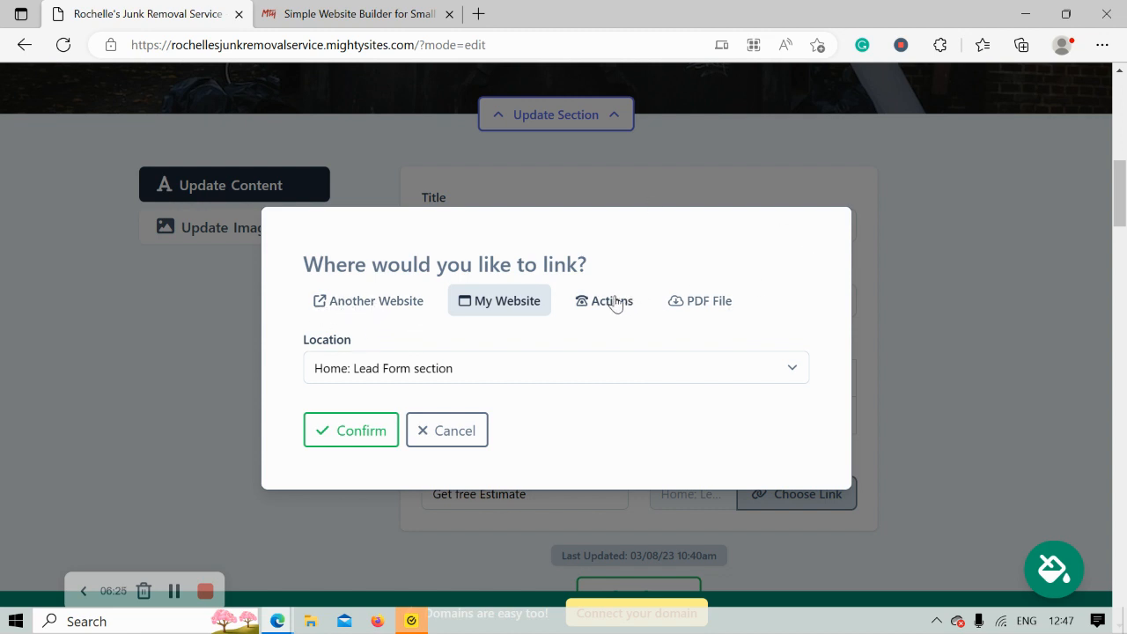
Review the Actions and PDF File link options, then confirm Home: Lead Form section as the button link.
left_click(611, 299)
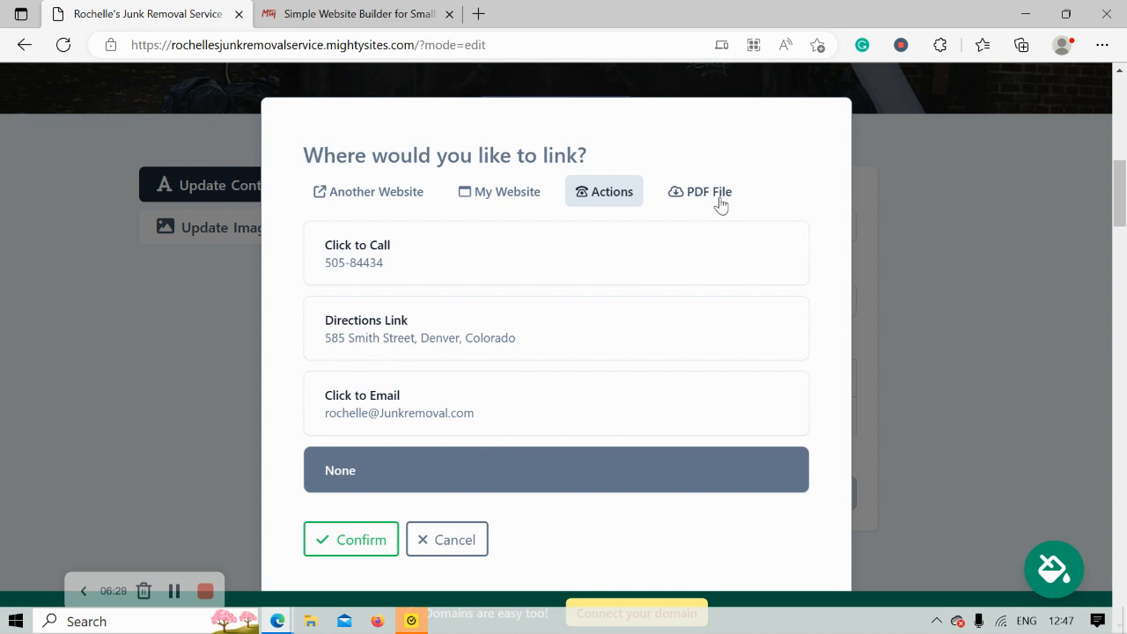
left_click(708, 190)
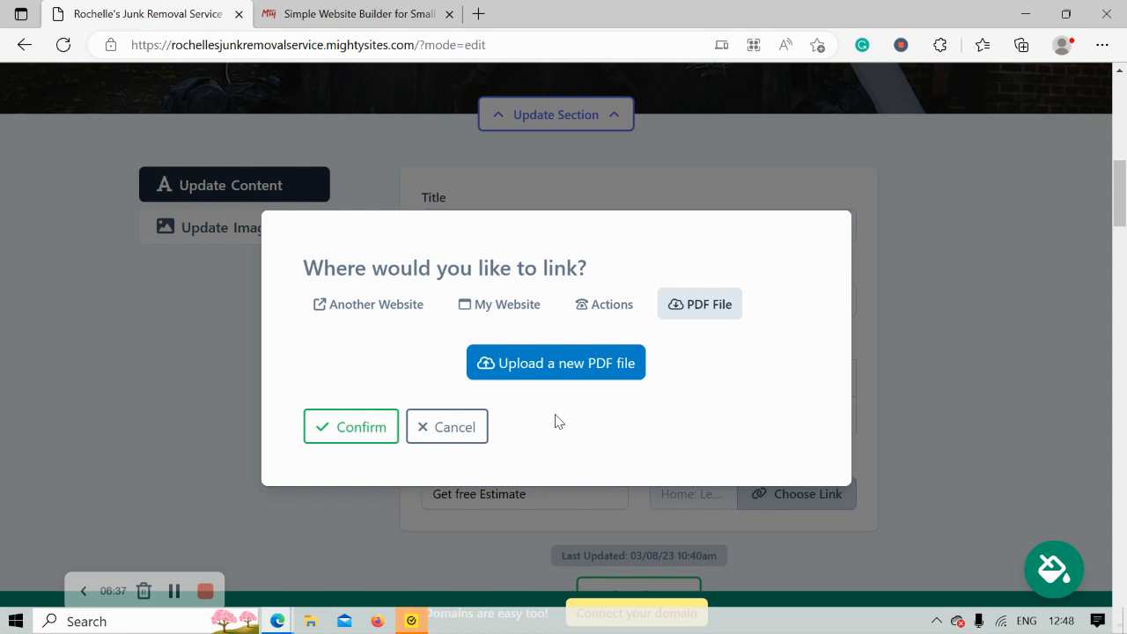
mouse_move(338, 440)
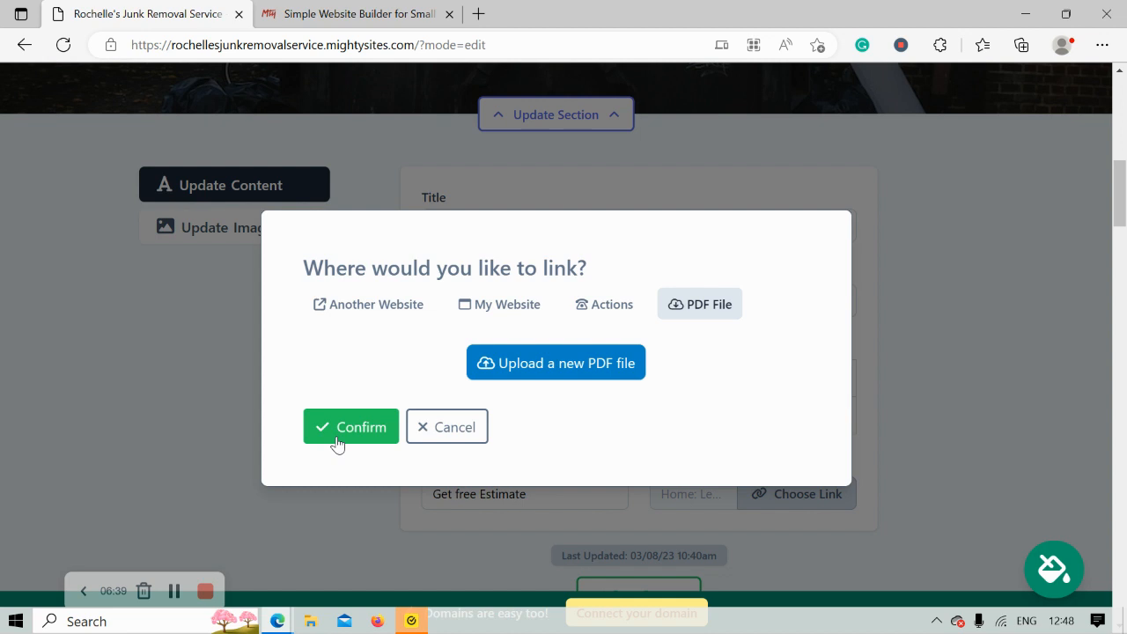
left_click(351, 426)
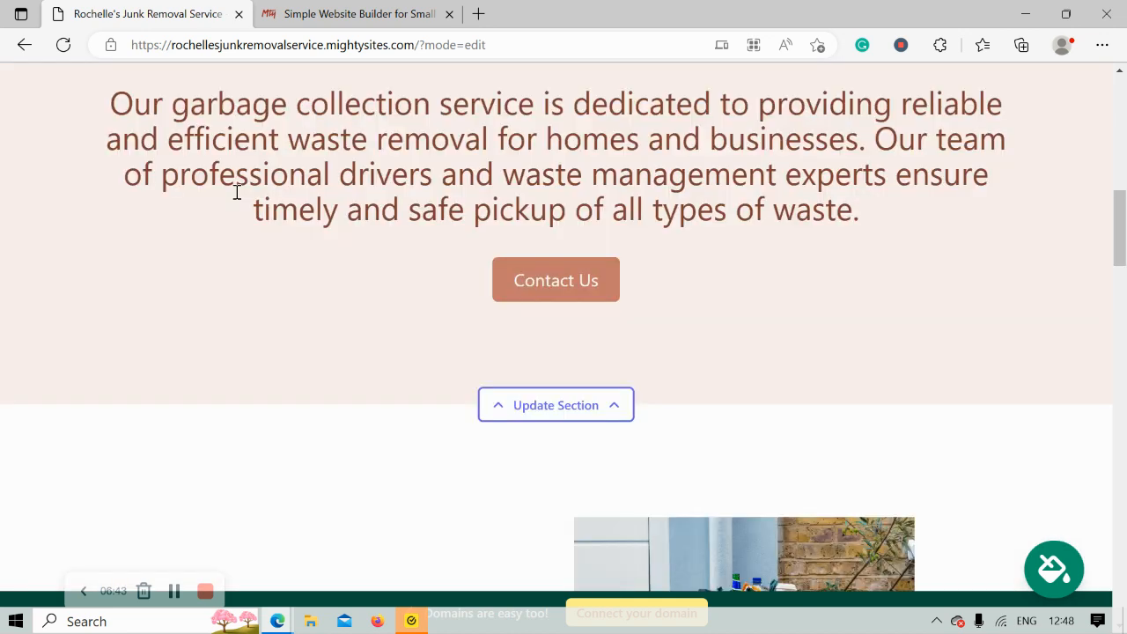
scroll("down", 3)
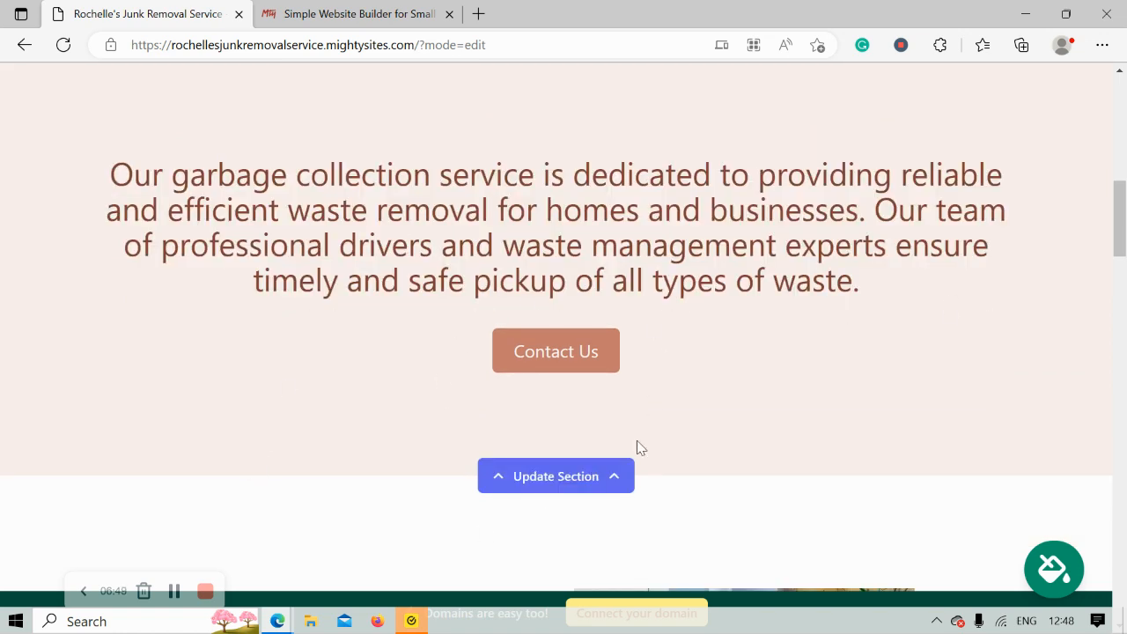
scroll("down", 3)
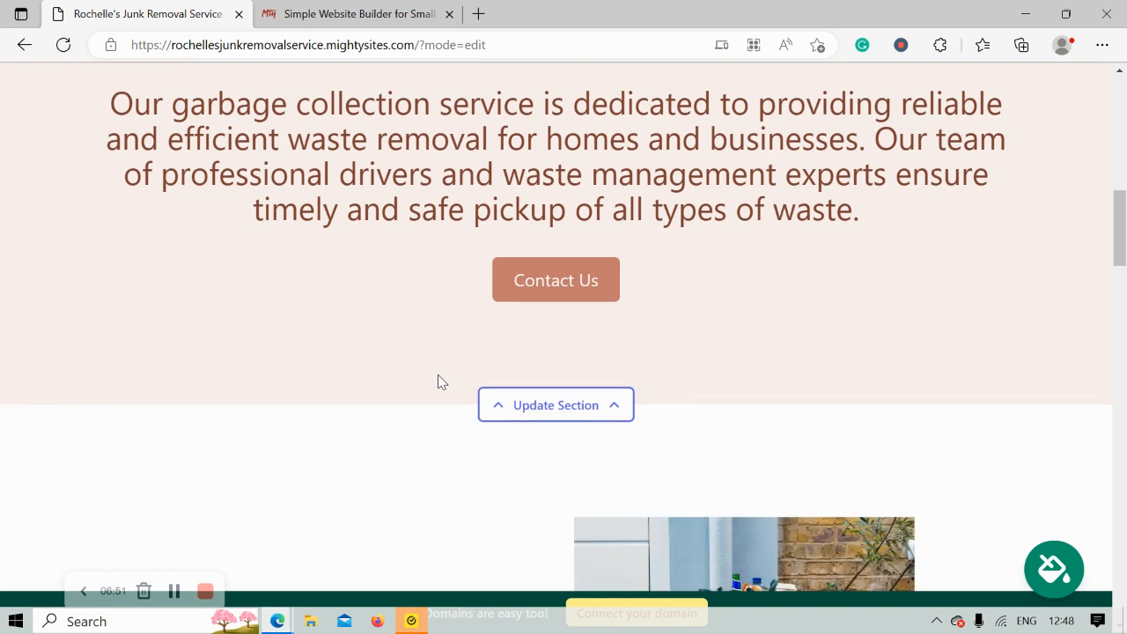
scroll("down", 3)
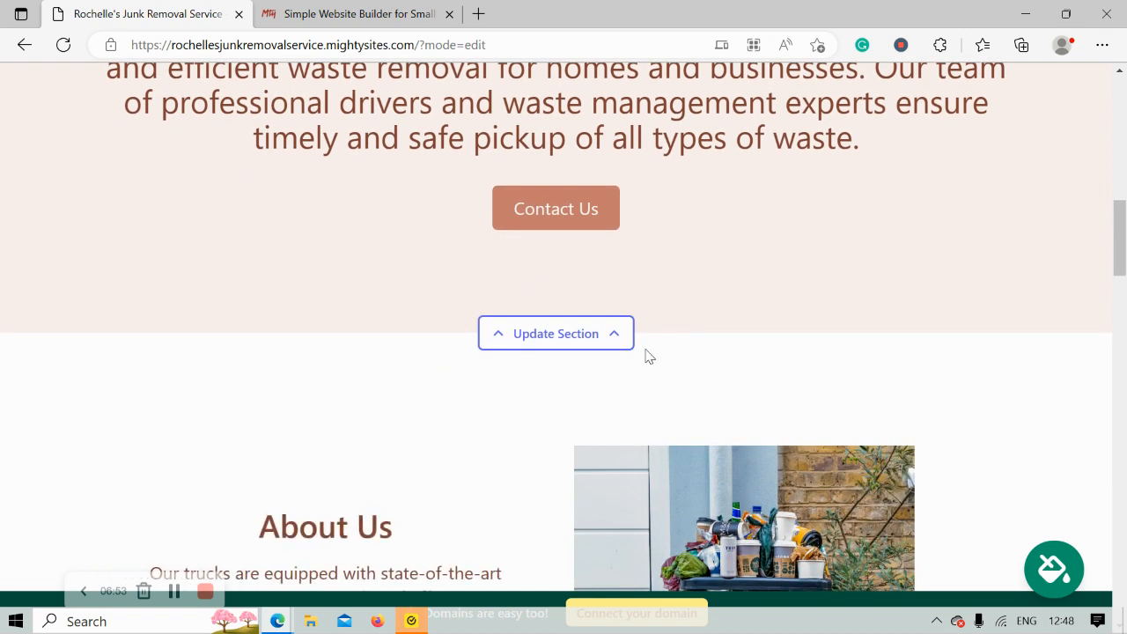
scroll("down", 3)
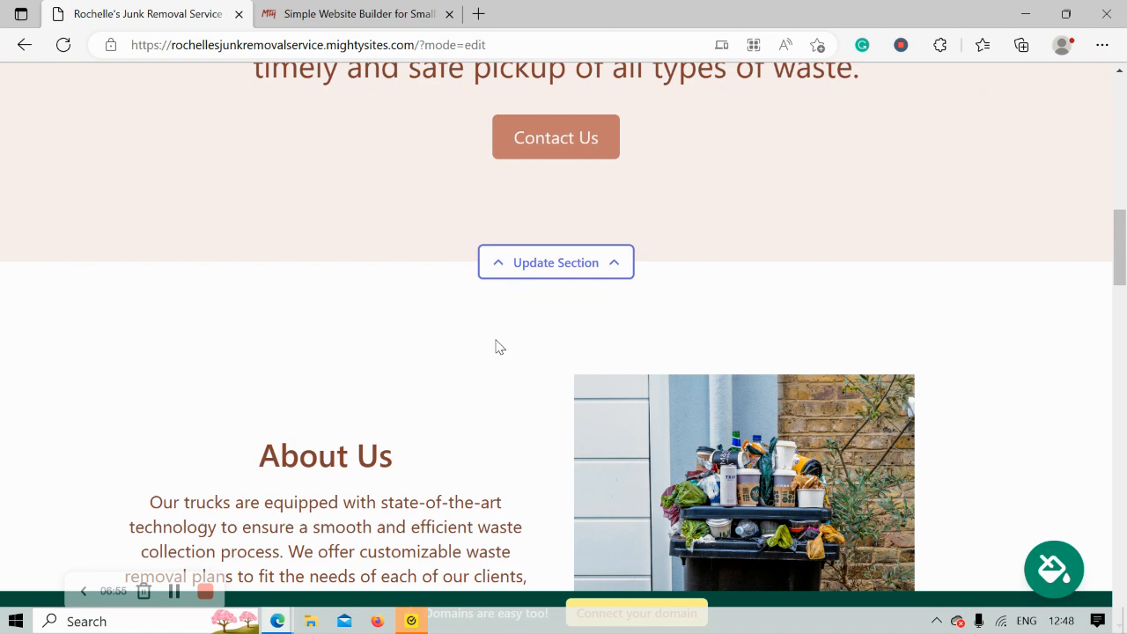
scroll("down", 3)
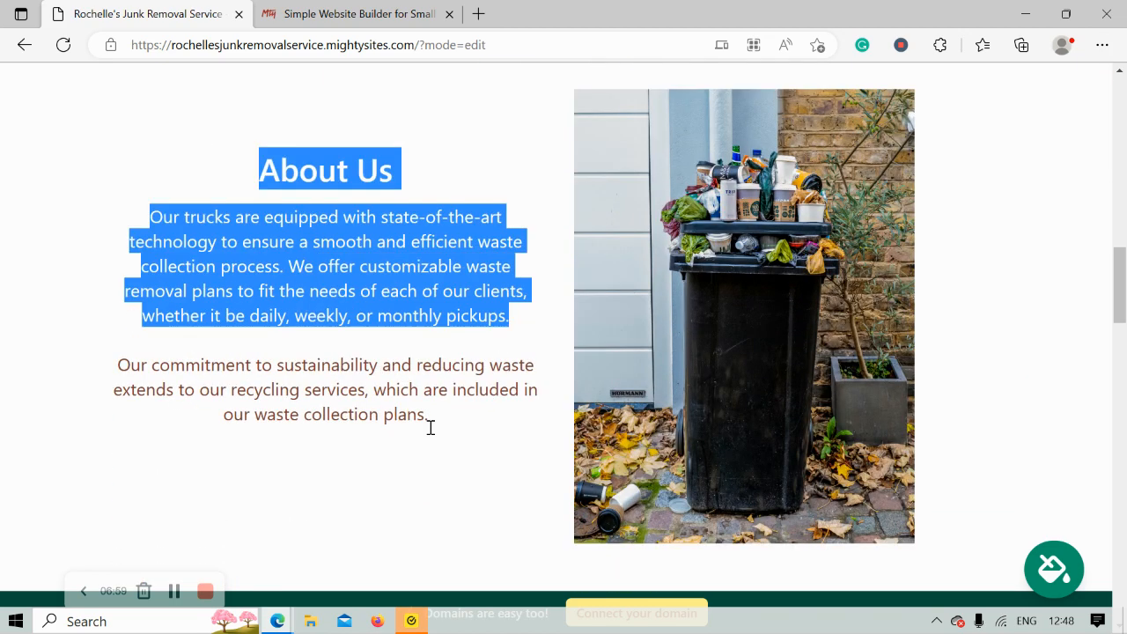
left_click(200, 465)
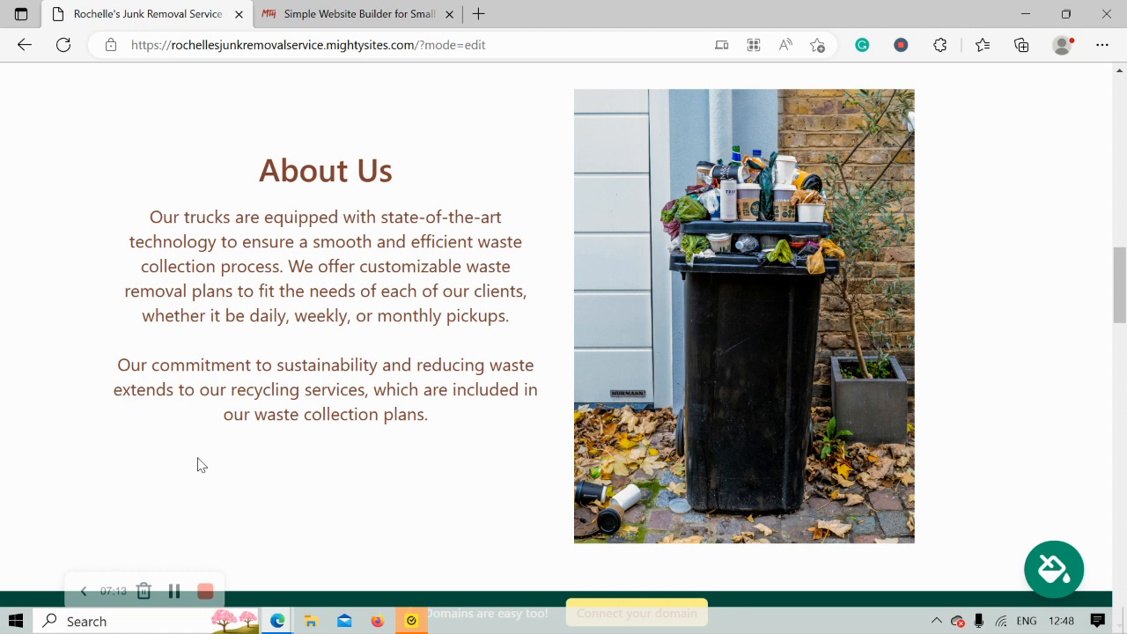
mouse_move(310, 440)
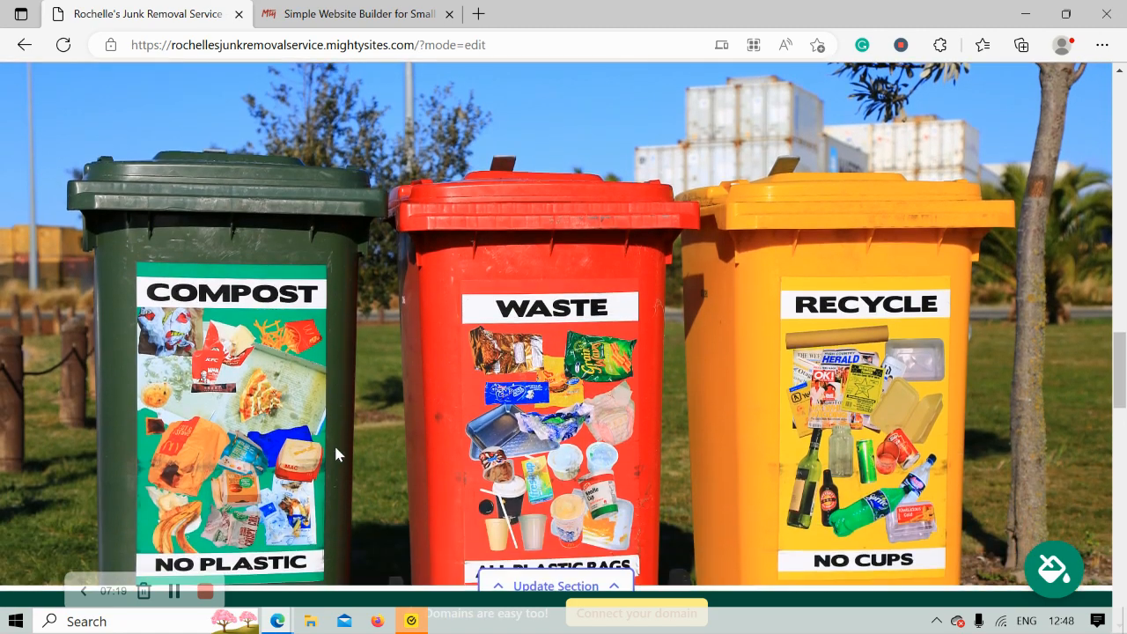
scroll("down", 3)
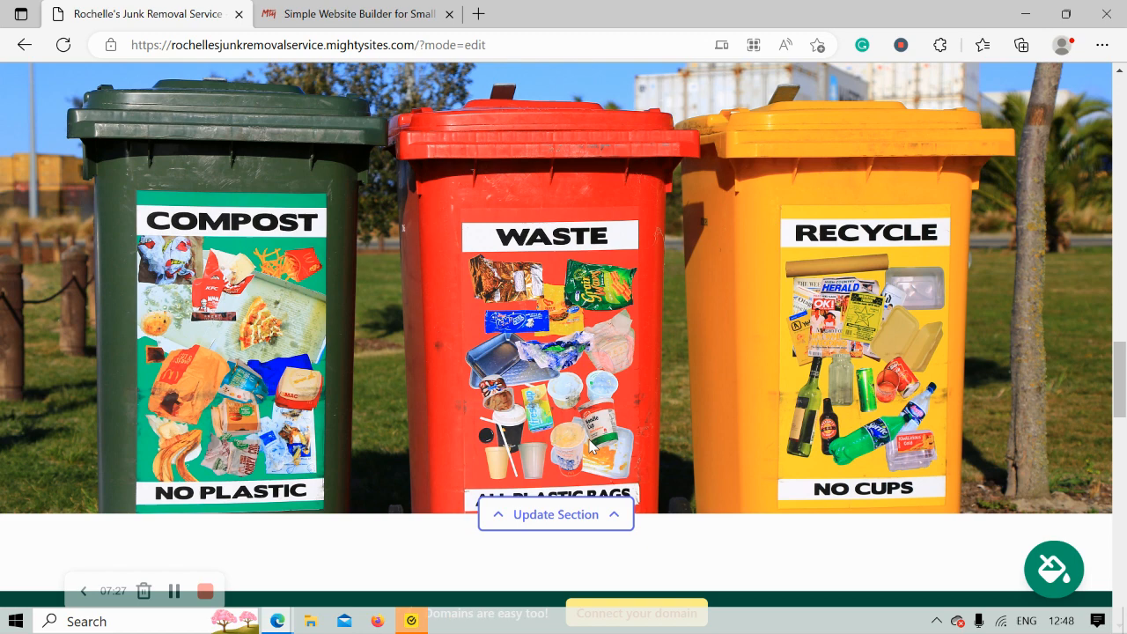
scroll("down", 3)
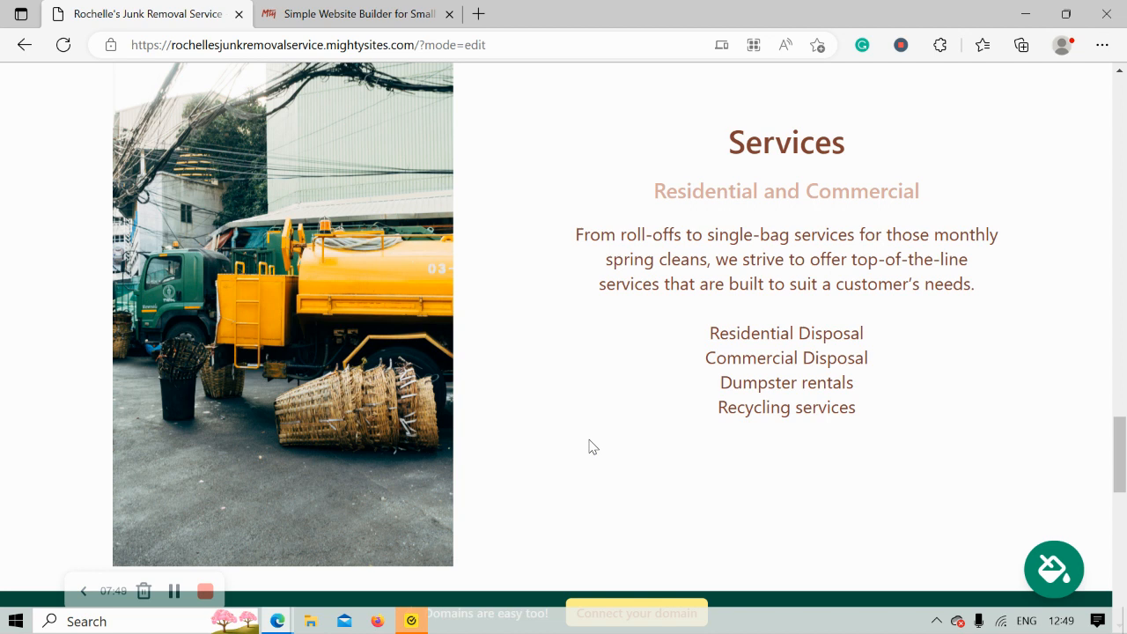
mouse_move(842, 226)
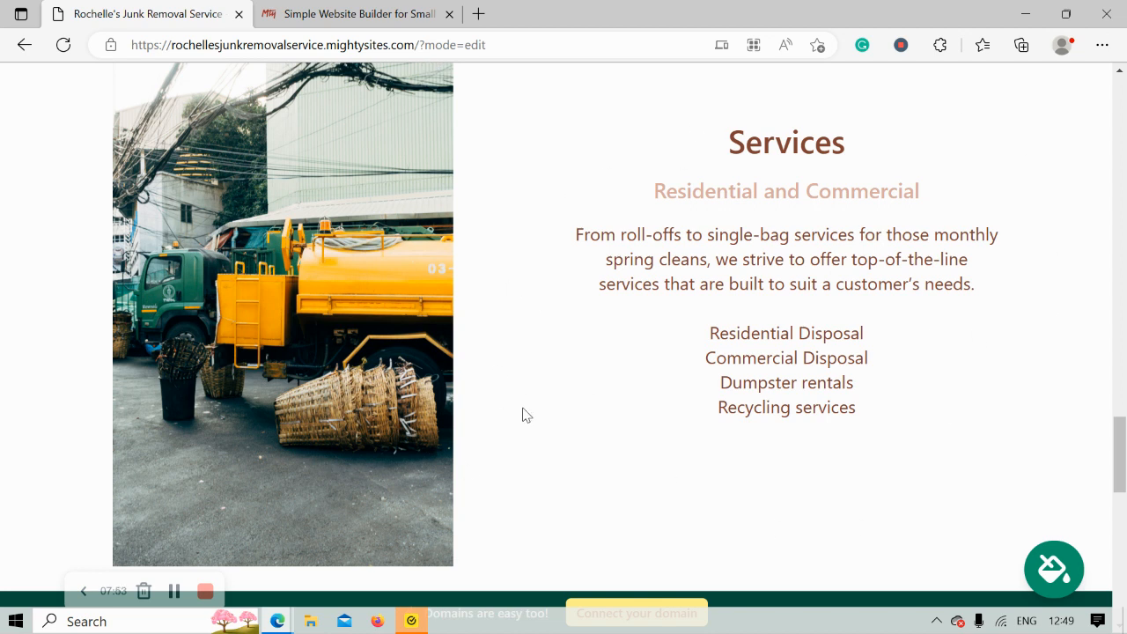
scroll("down", 3)
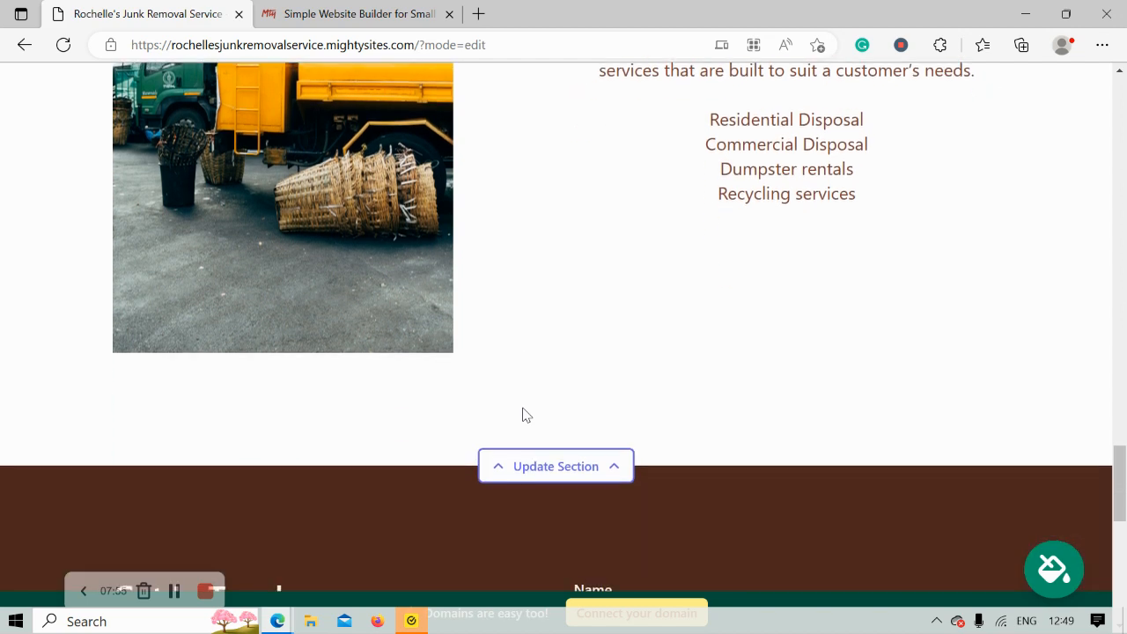
scroll("down", 3)
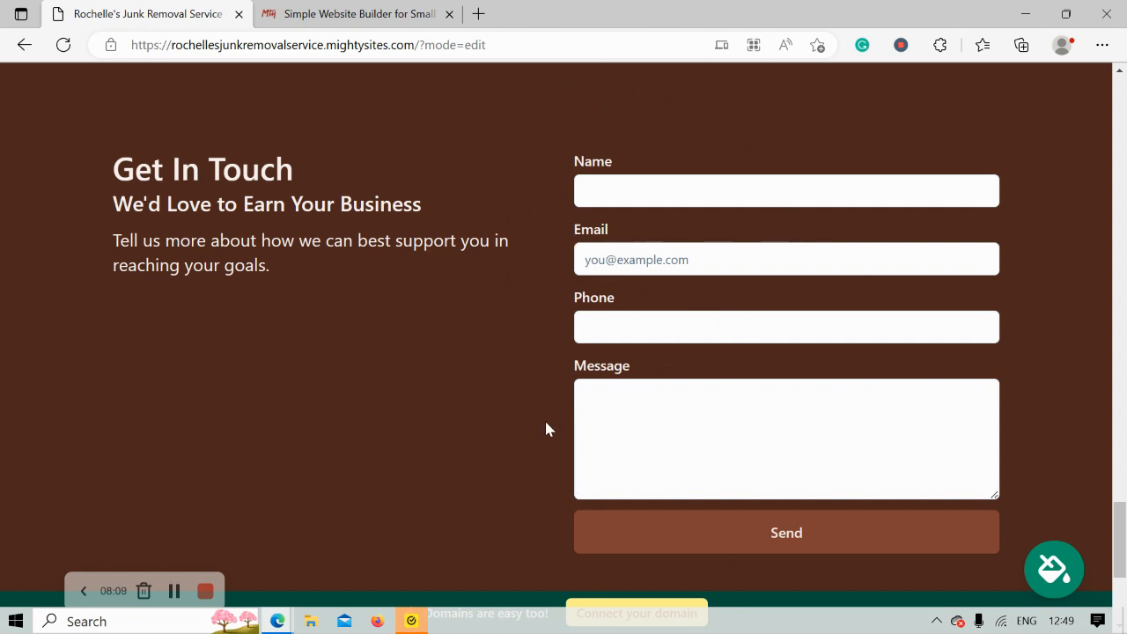
mouse_move(514, 503)
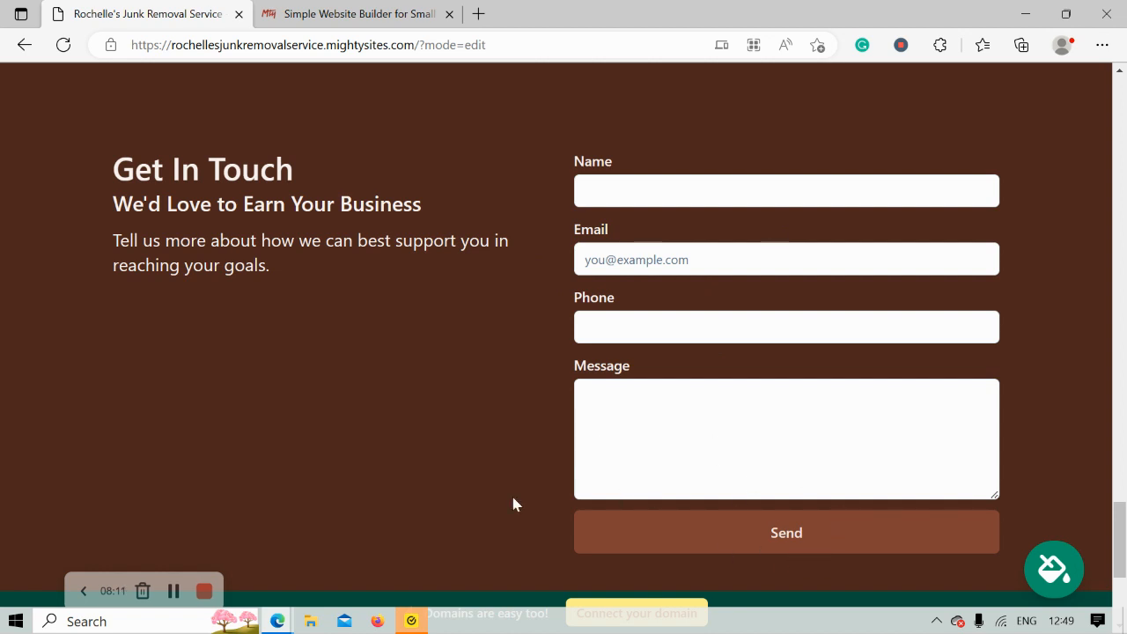
scroll("down", 3)
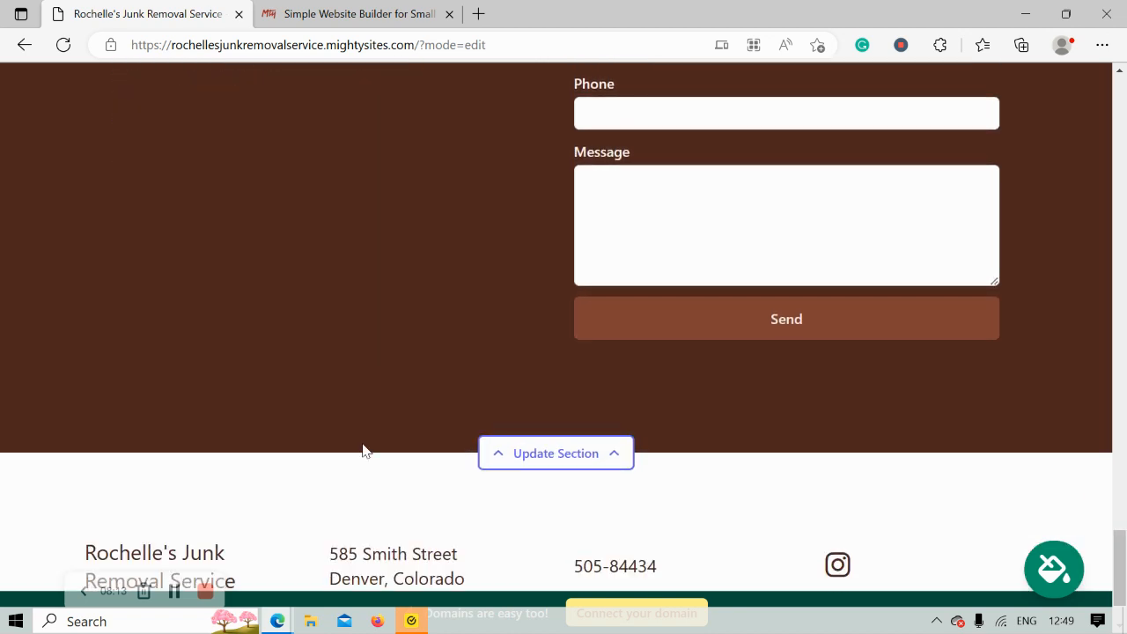
scroll("up", 3)
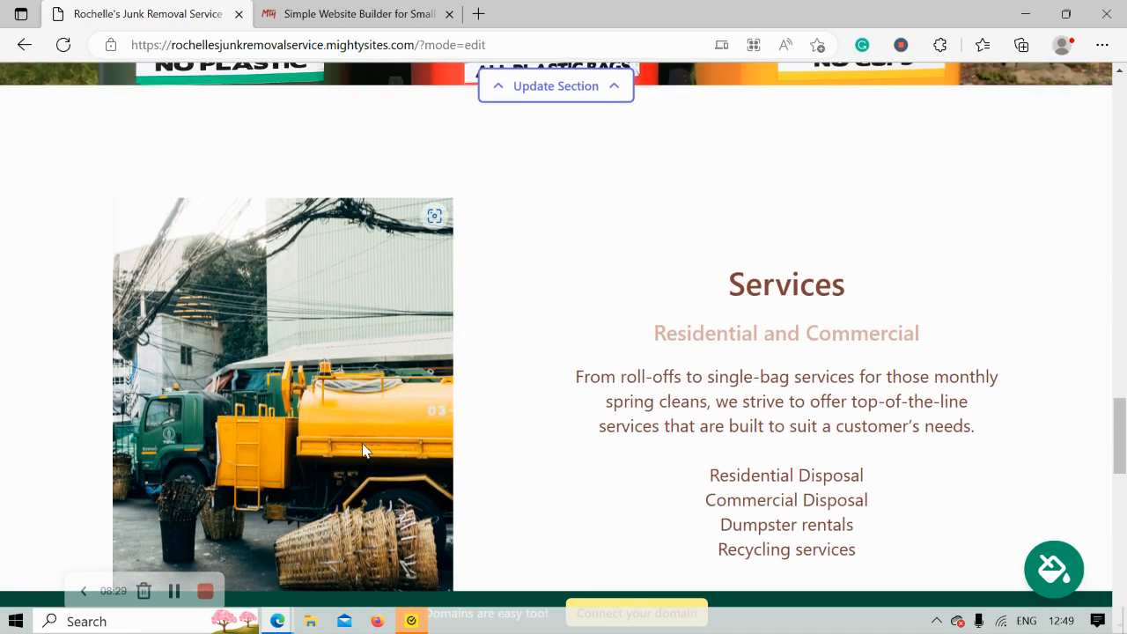
Review the page down to About Us and back up, then stop editing from the green banner.
scroll("down", 3)
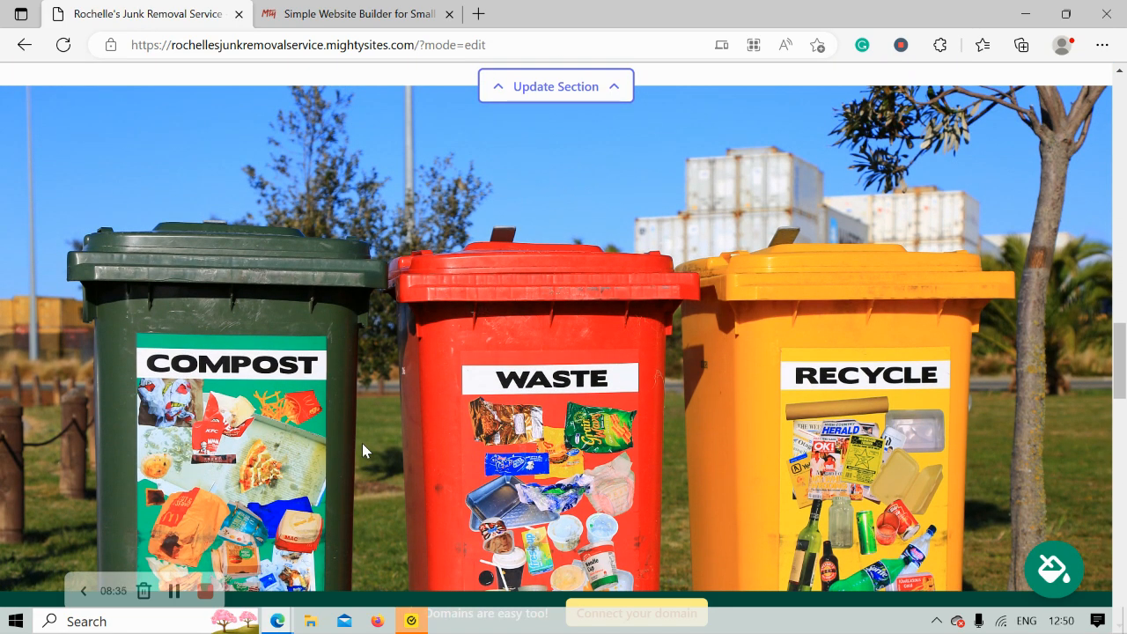
scroll("down", 3)
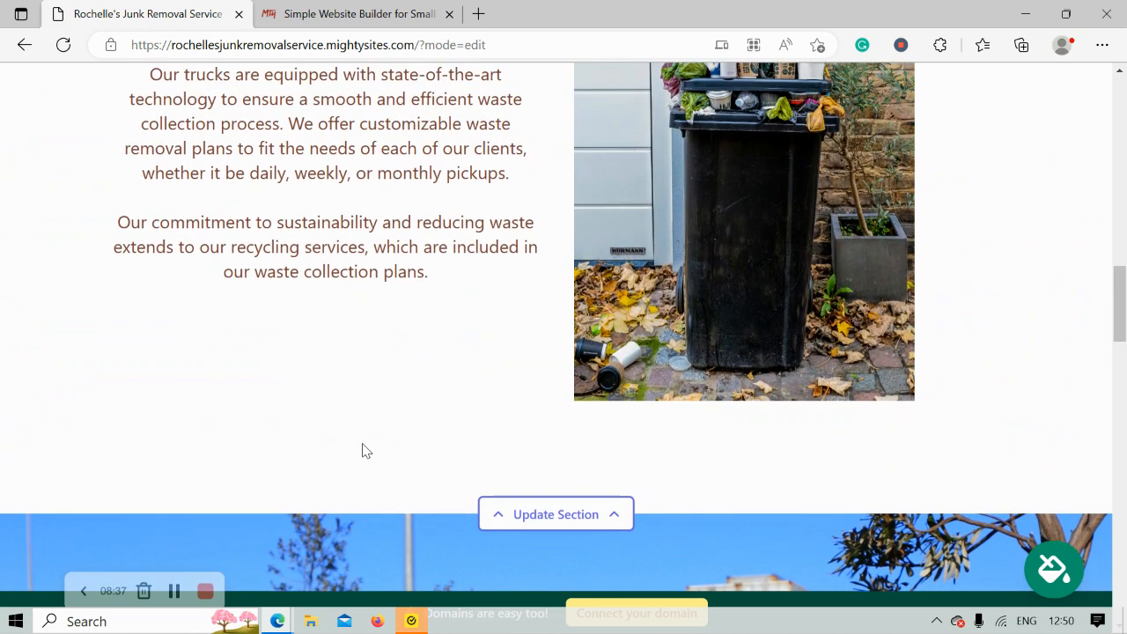
scroll("up", 3)
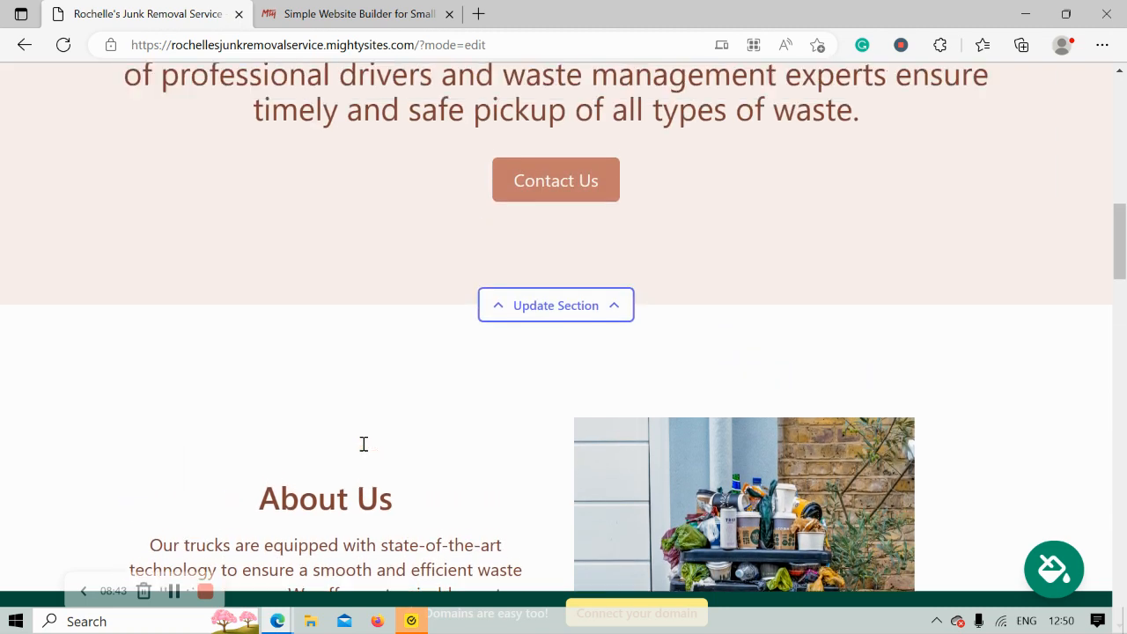
scroll("up", 3)
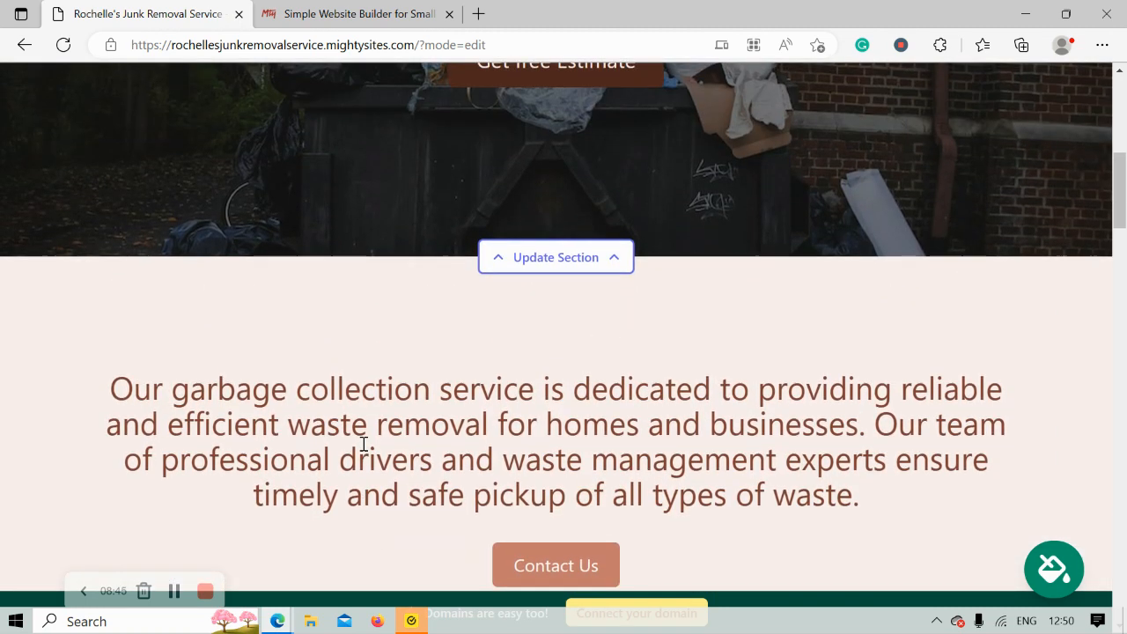
scroll("up", 3)
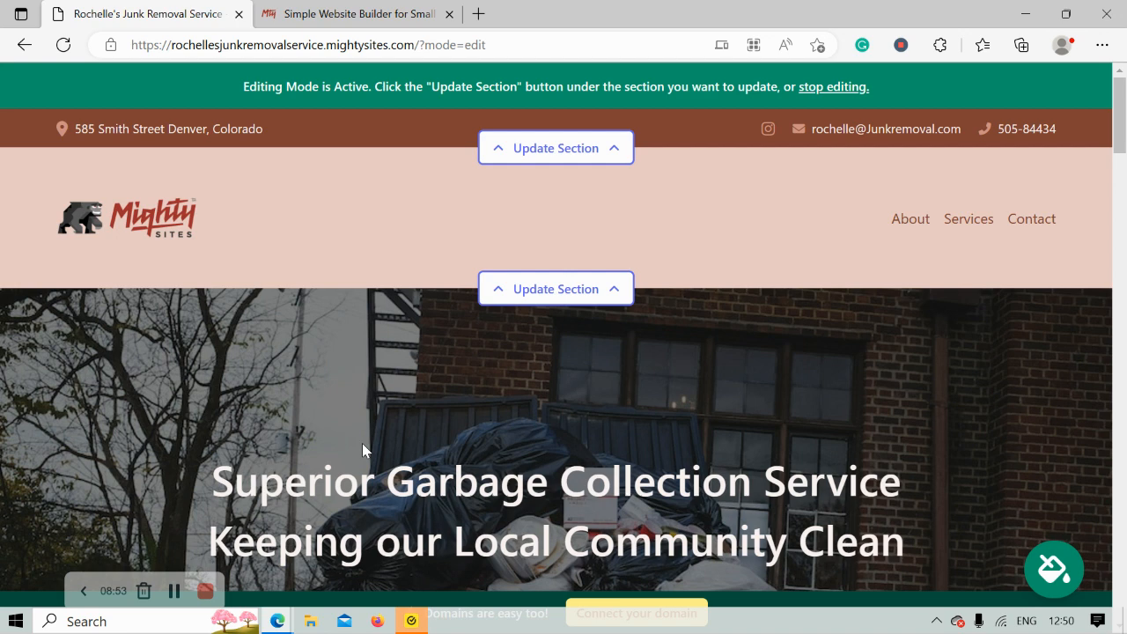
mouse_move(766, 421)
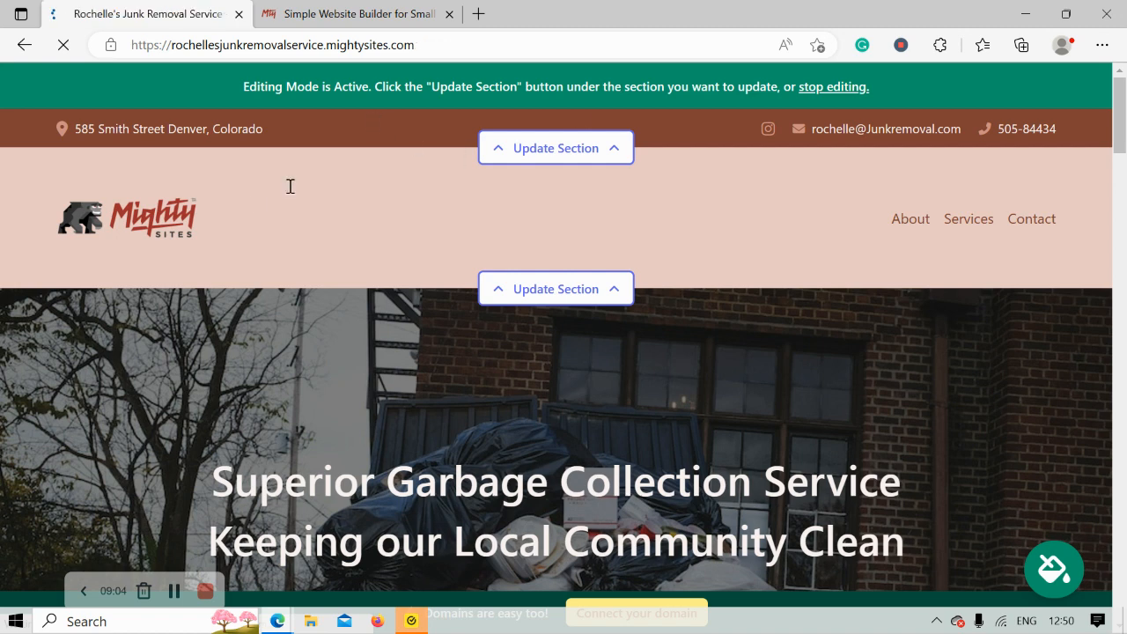
left_click(831, 86)
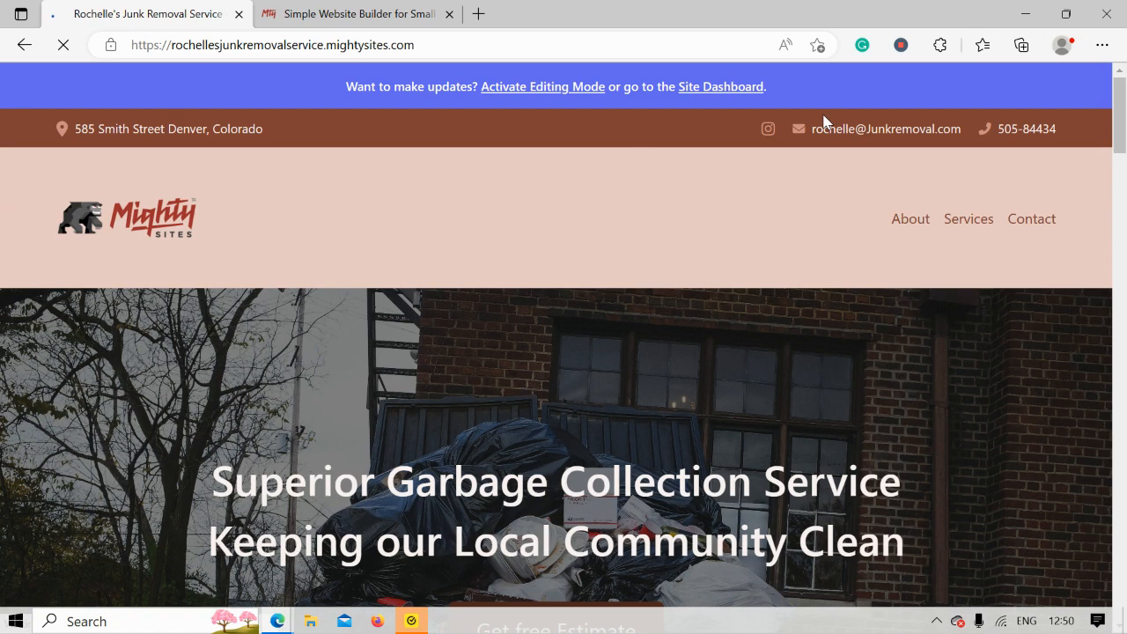
From the site dashboard choose Connect a domain, then switch to the mightysites.com homepage tab.
left_click(721, 86)
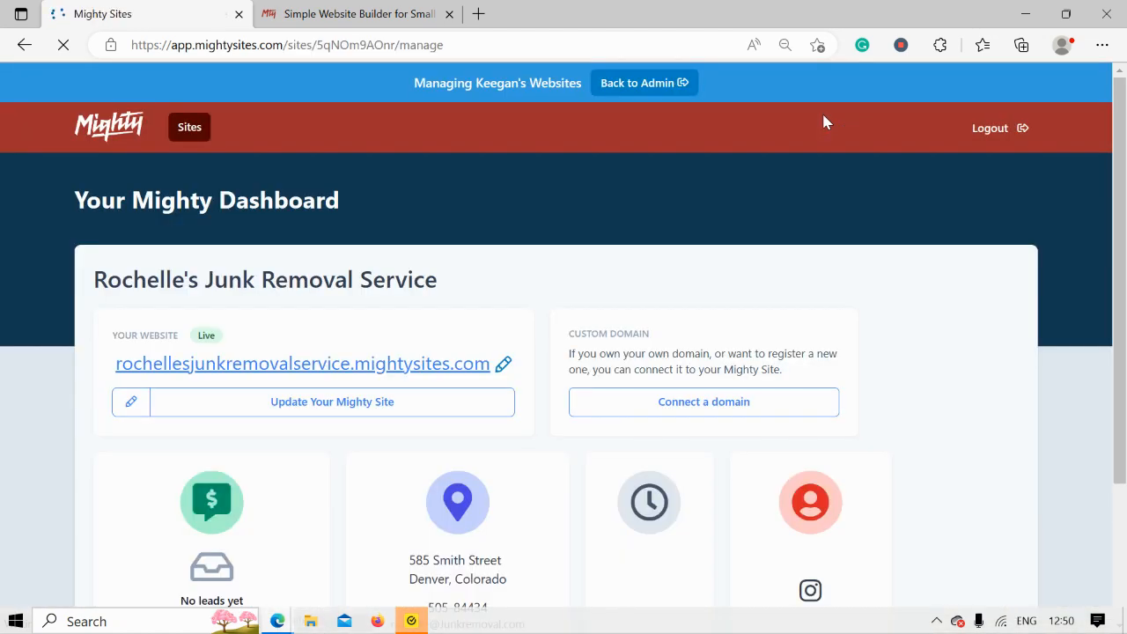
scroll("down", 3)
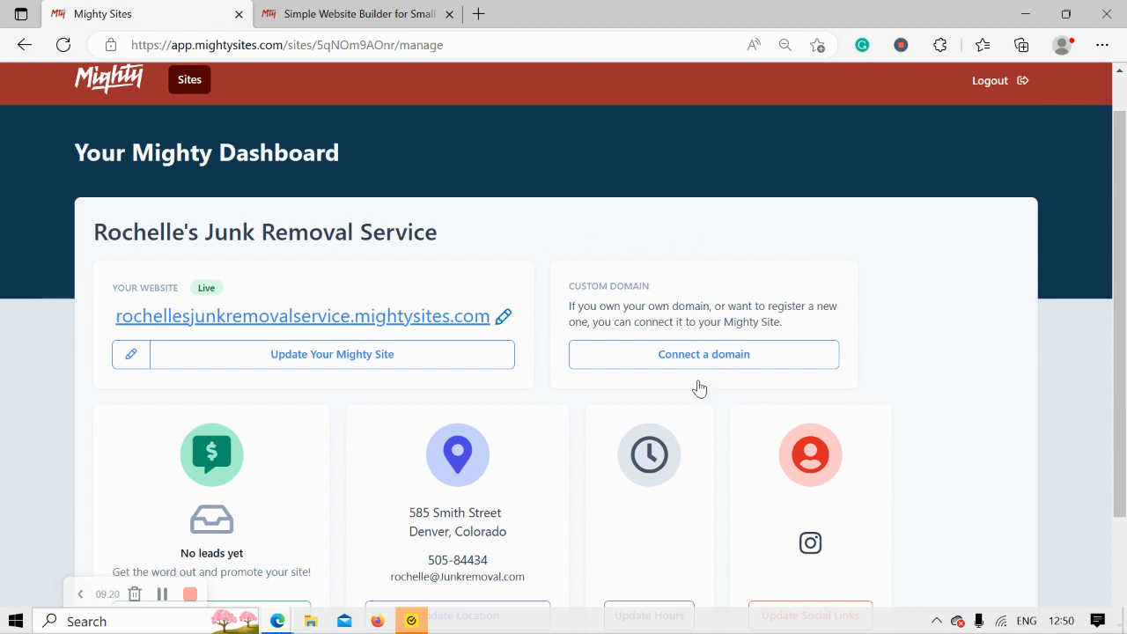
mouse_move(704, 354)
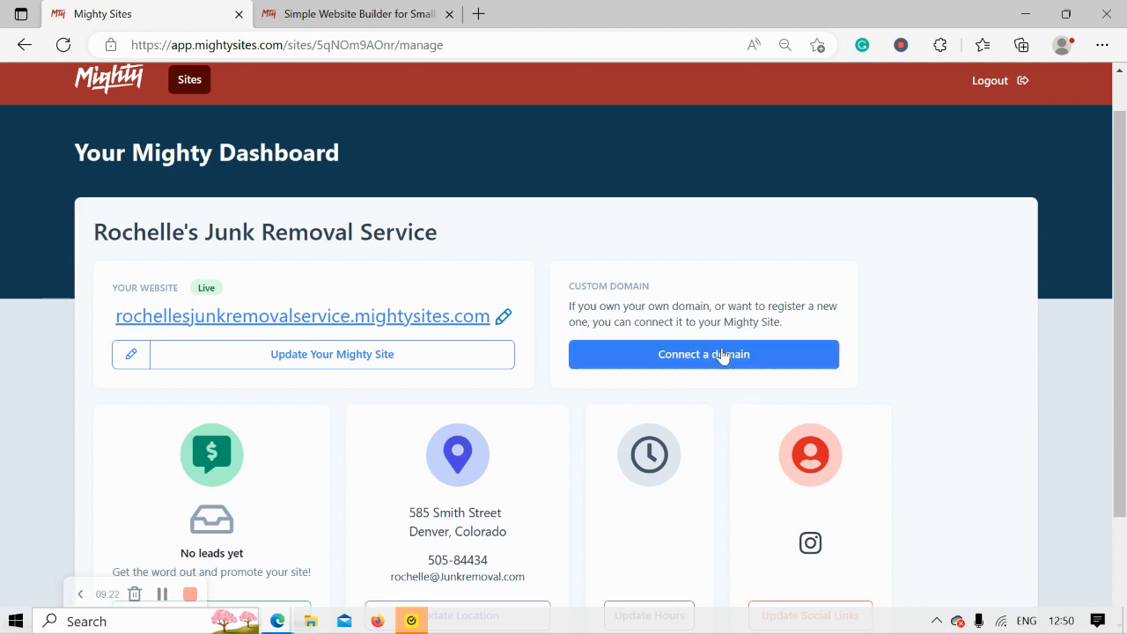
left_click(704, 354)
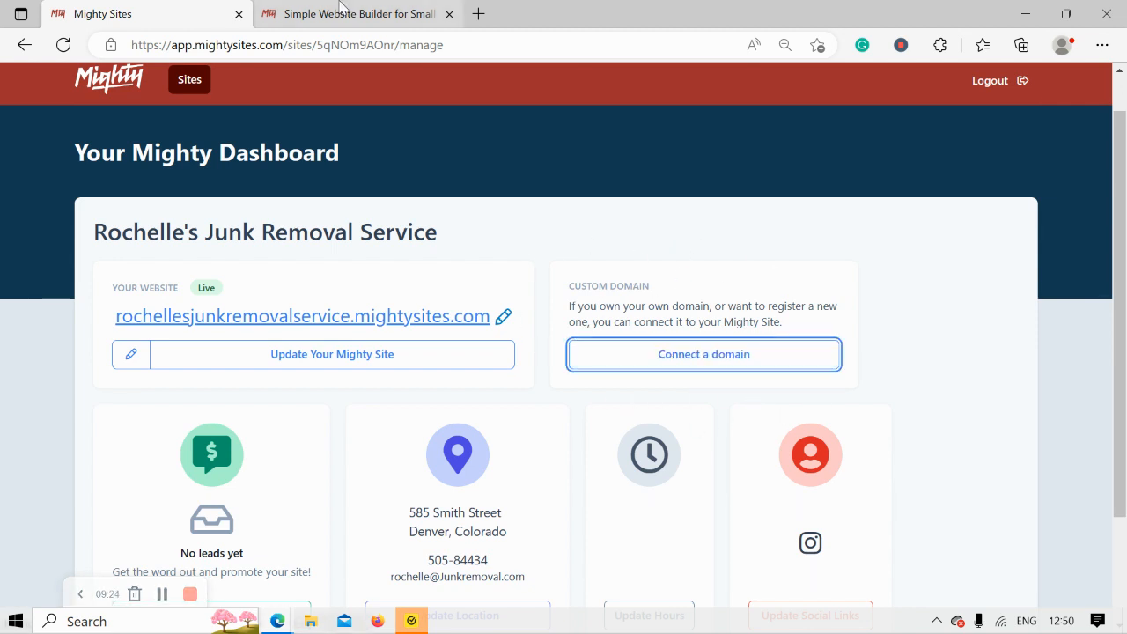
left_click(352, 15)
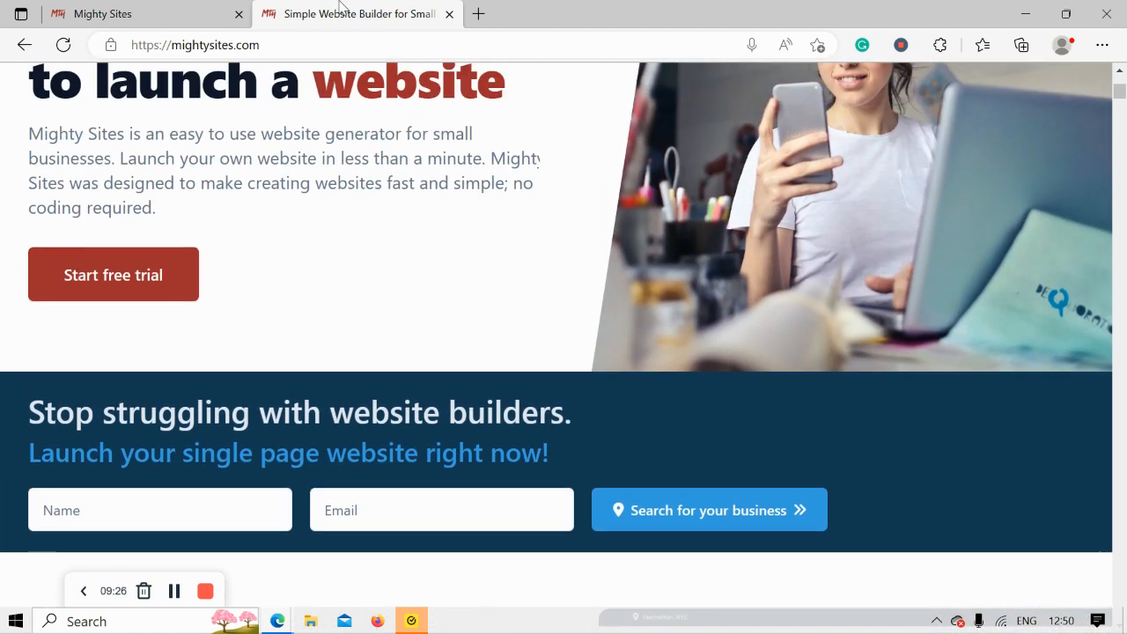
Browse the Small Business Marketing Blog articles, then return to the junk removal site's tab.
scroll("up", 3)
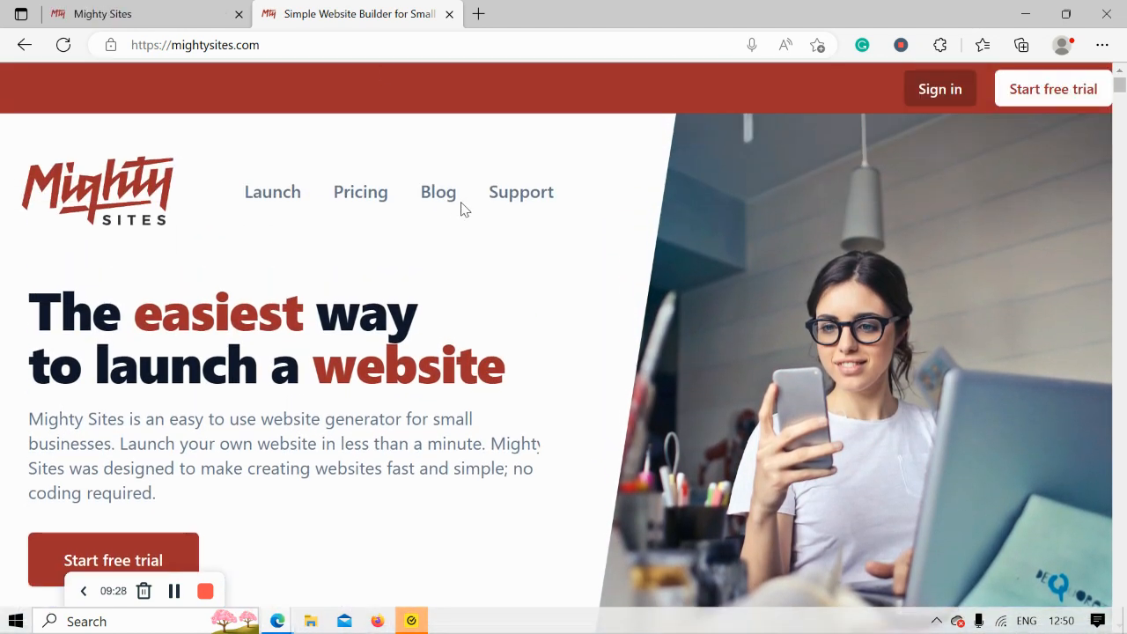
left_click(436, 190)
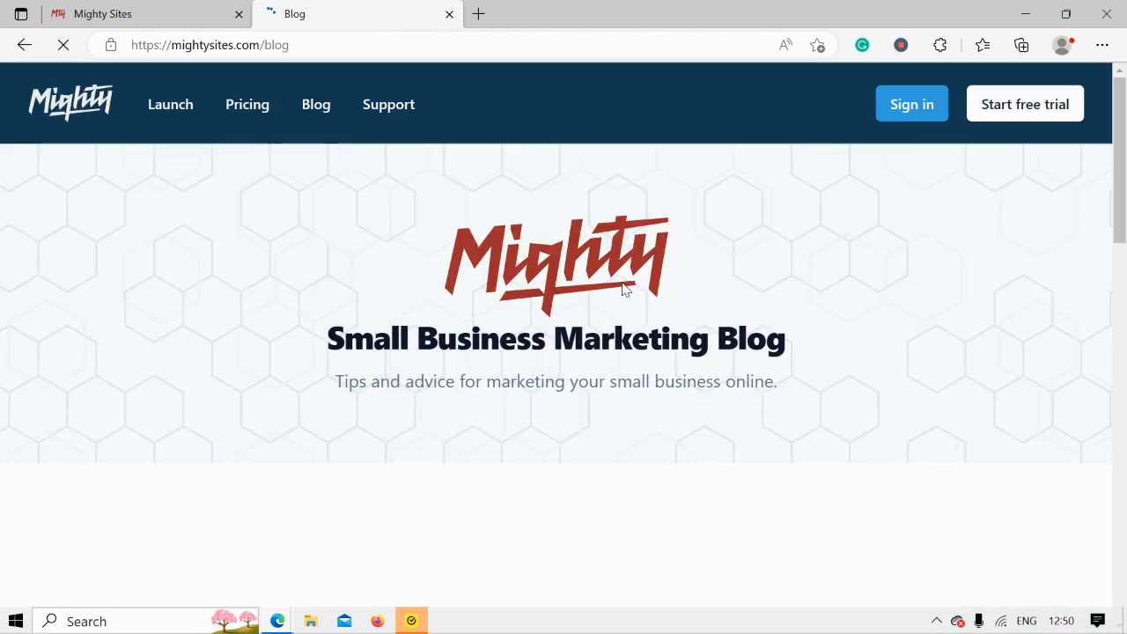
scroll("down", 3)
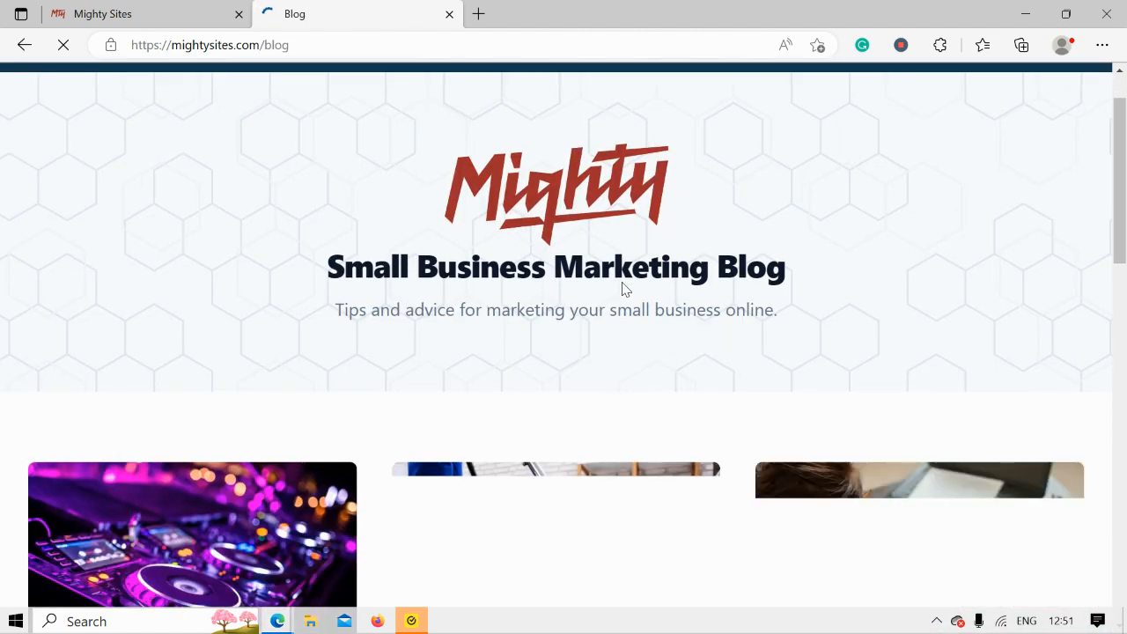
scroll("down", 3)
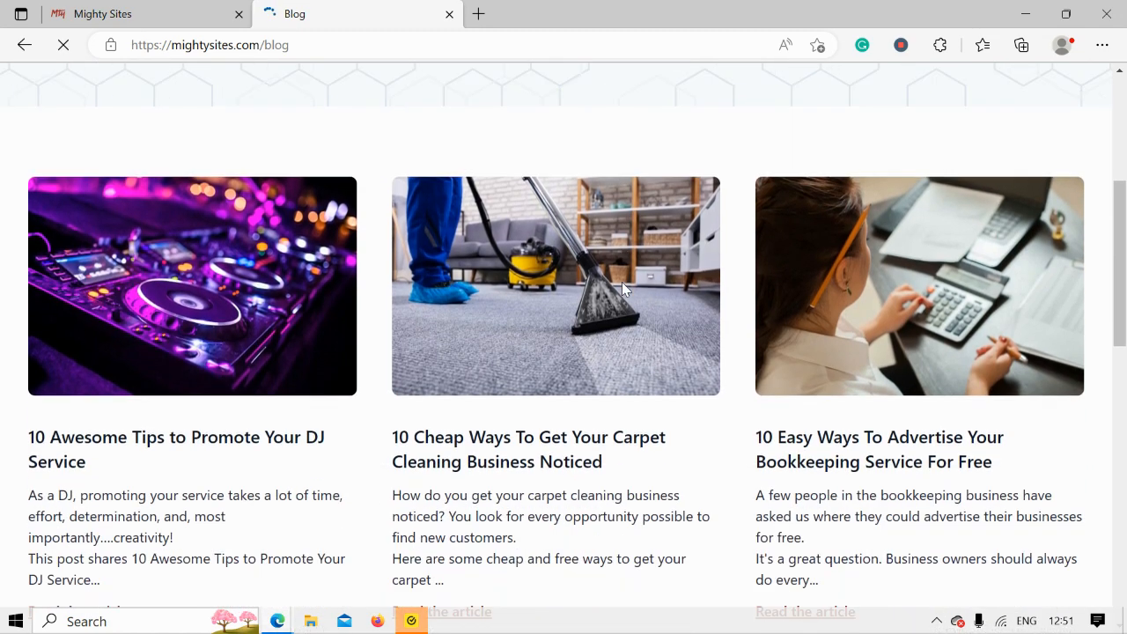
scroll("down", 3)
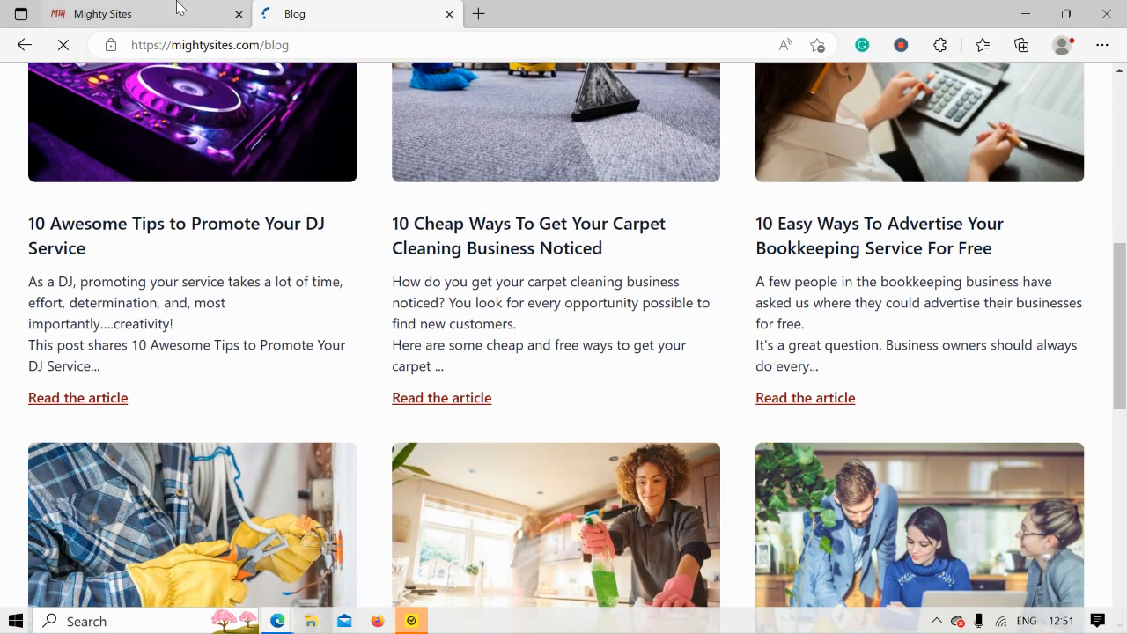
left_click(103, 14)
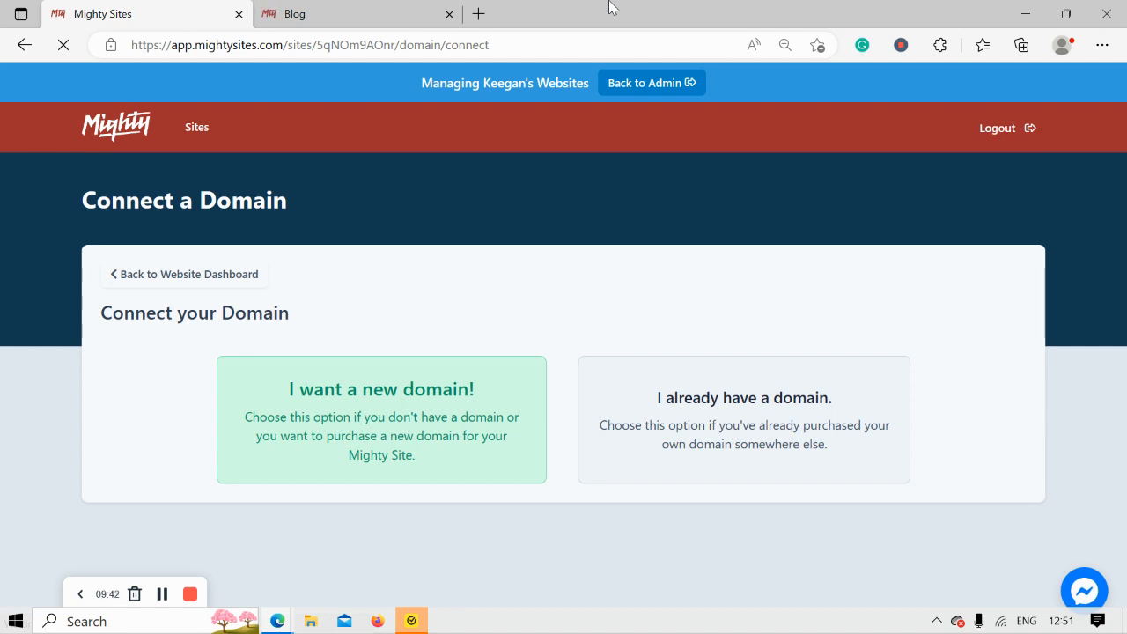
mouse_move(391, 535)
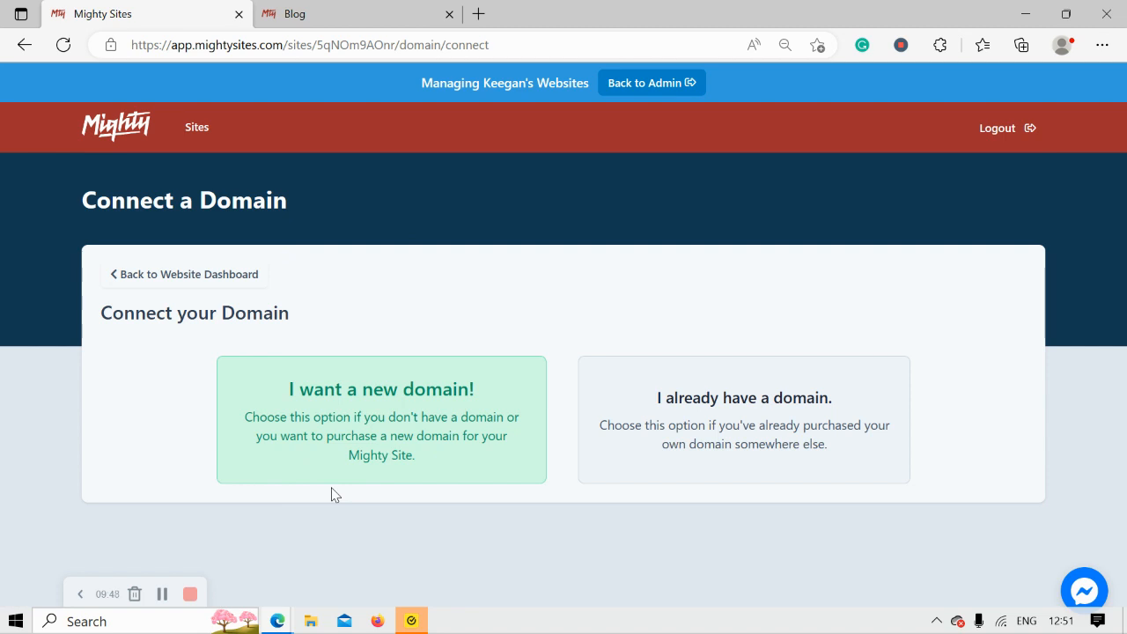
mouse_move(426, 465)
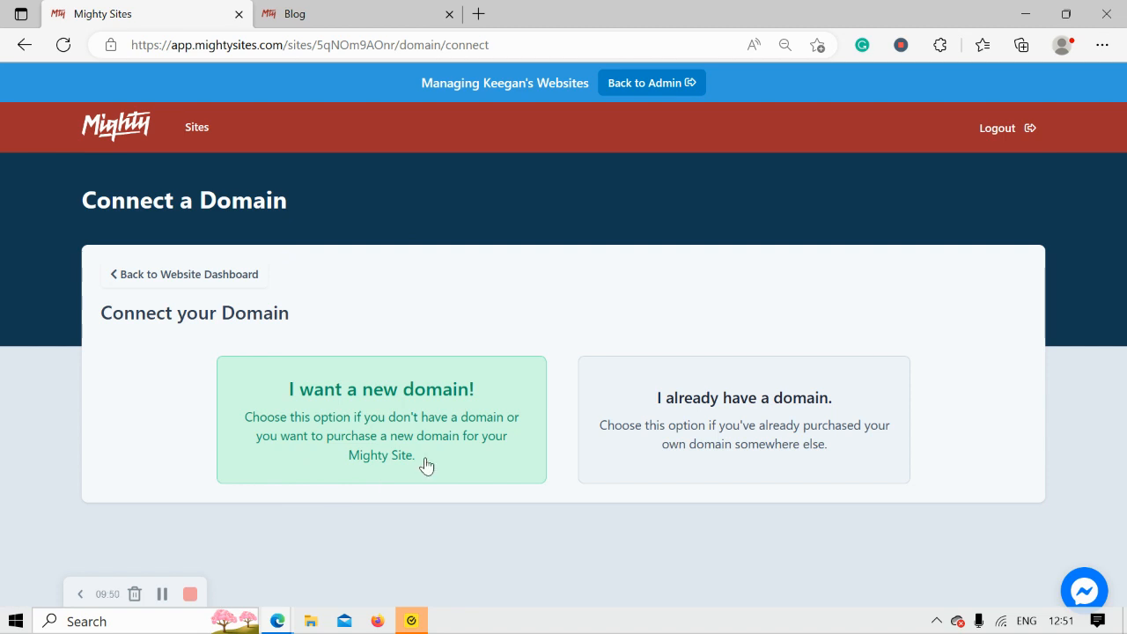
mouse_move(303, 456)
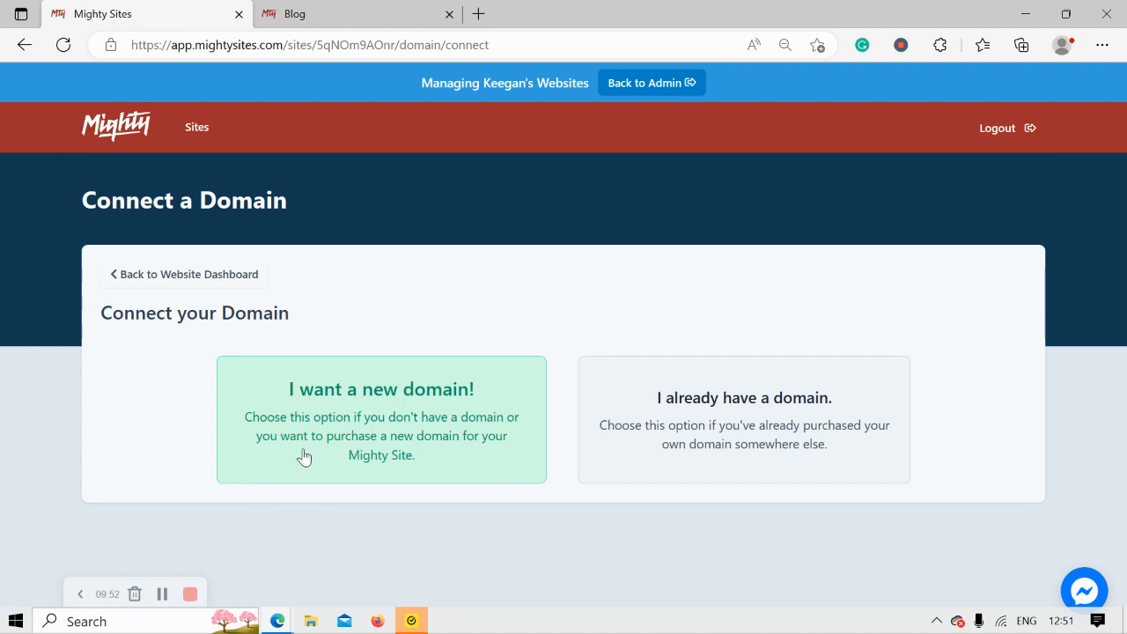
mouse_move(366, 324)
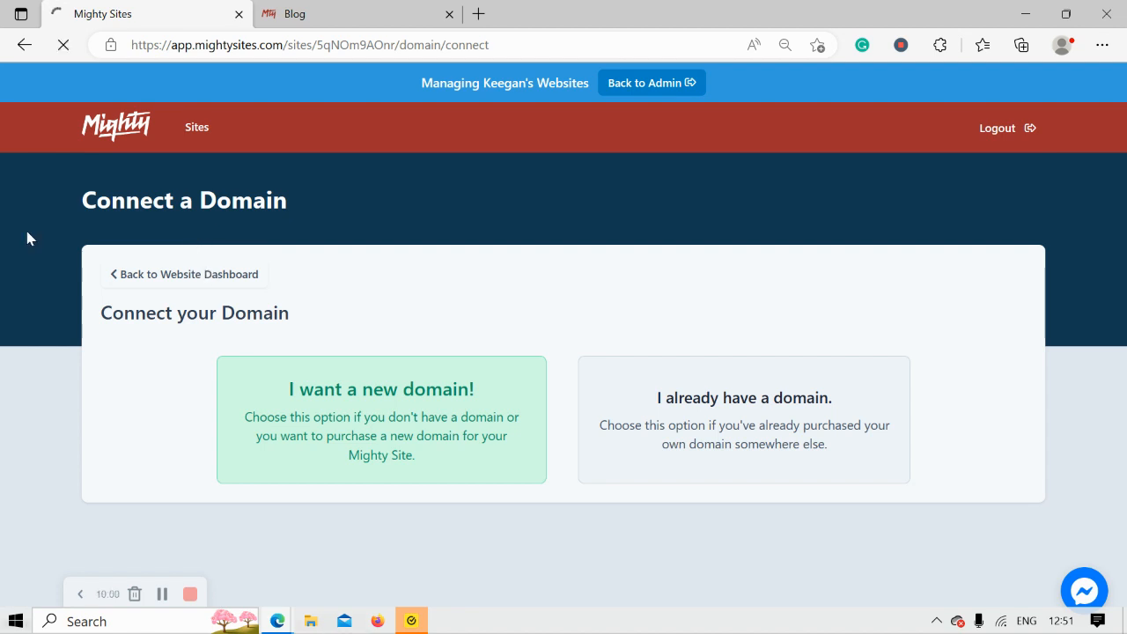
Leave the Connect a Domain choices and go back to the website dashboard.
left_click(183, 275)
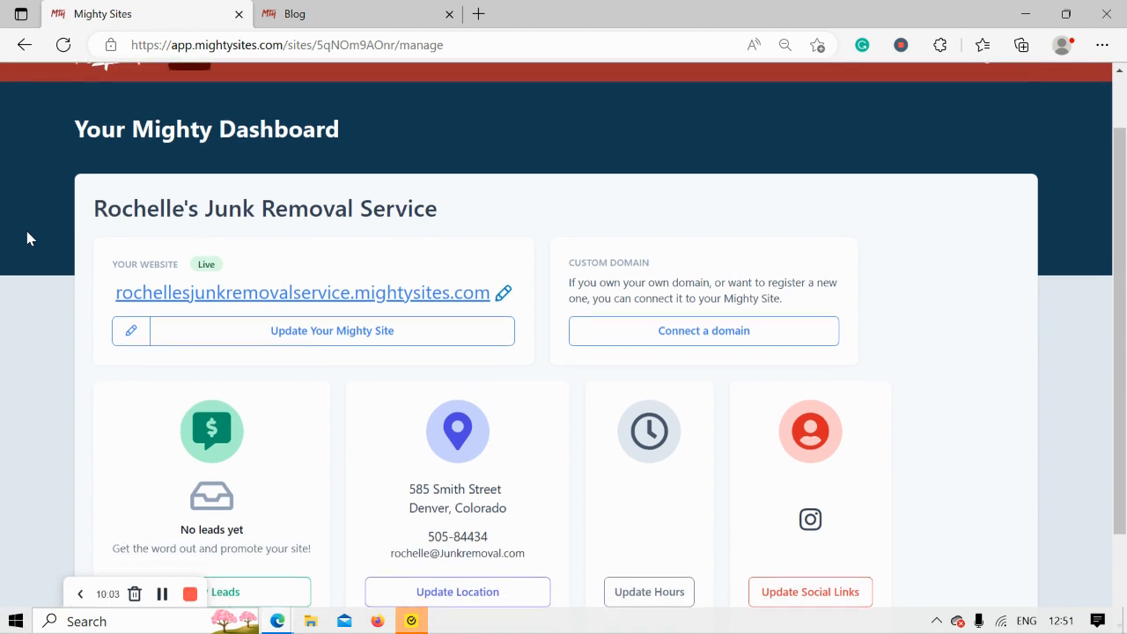
Visit rochellesjunkremovalservice.mightysites.com and scroll past the dumpster hero to the service description.
left_click(303, 292)
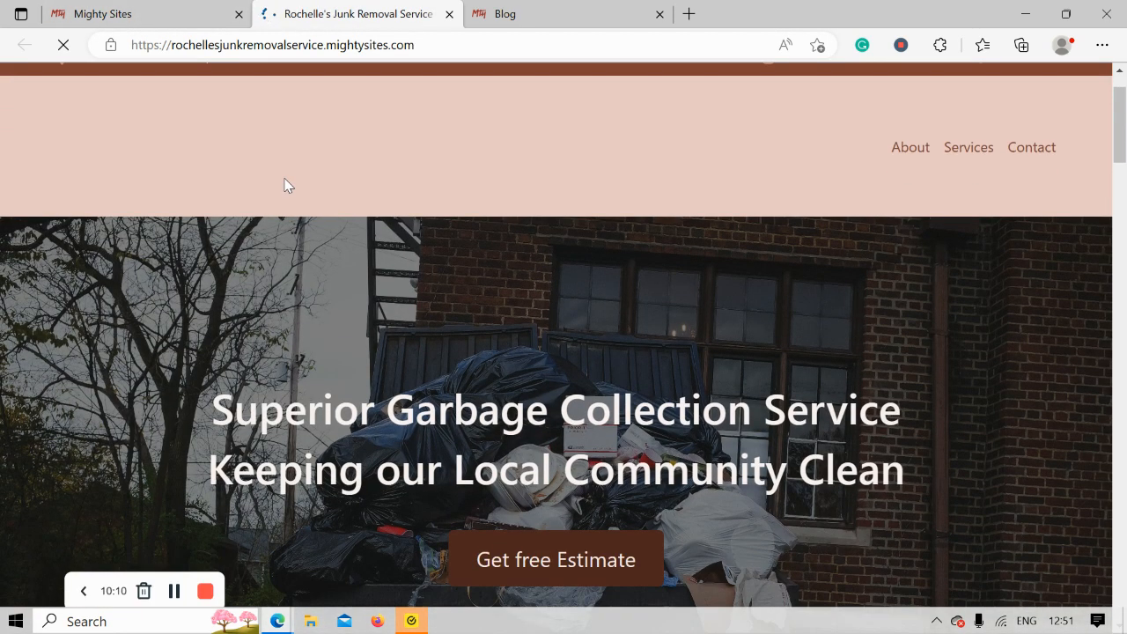
scroll("down", 3)
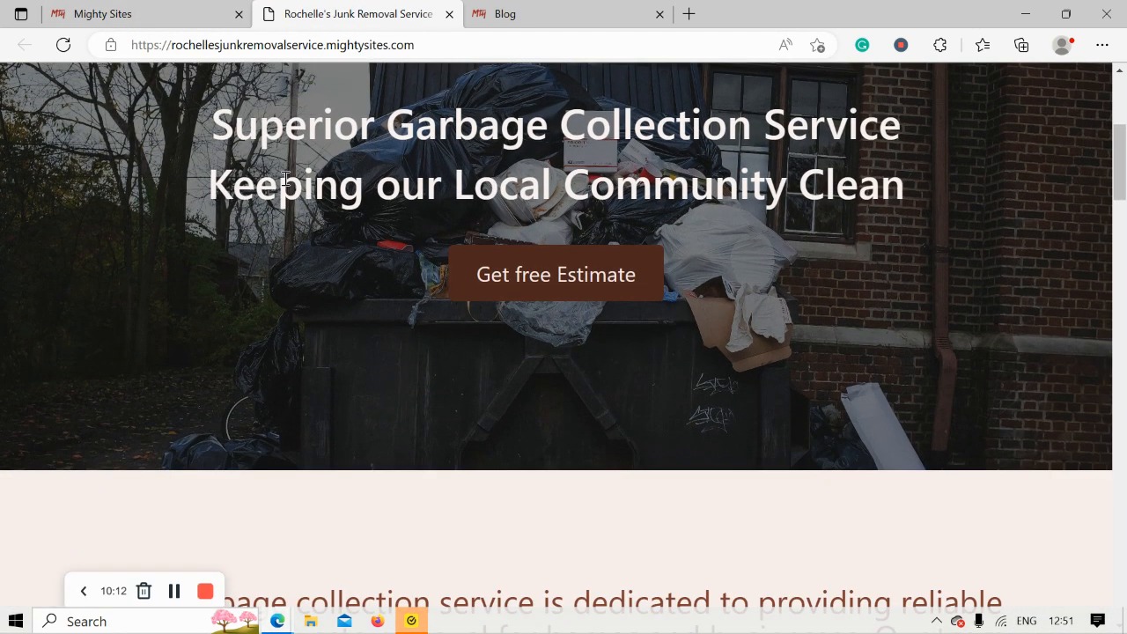
scroll("down", 3)
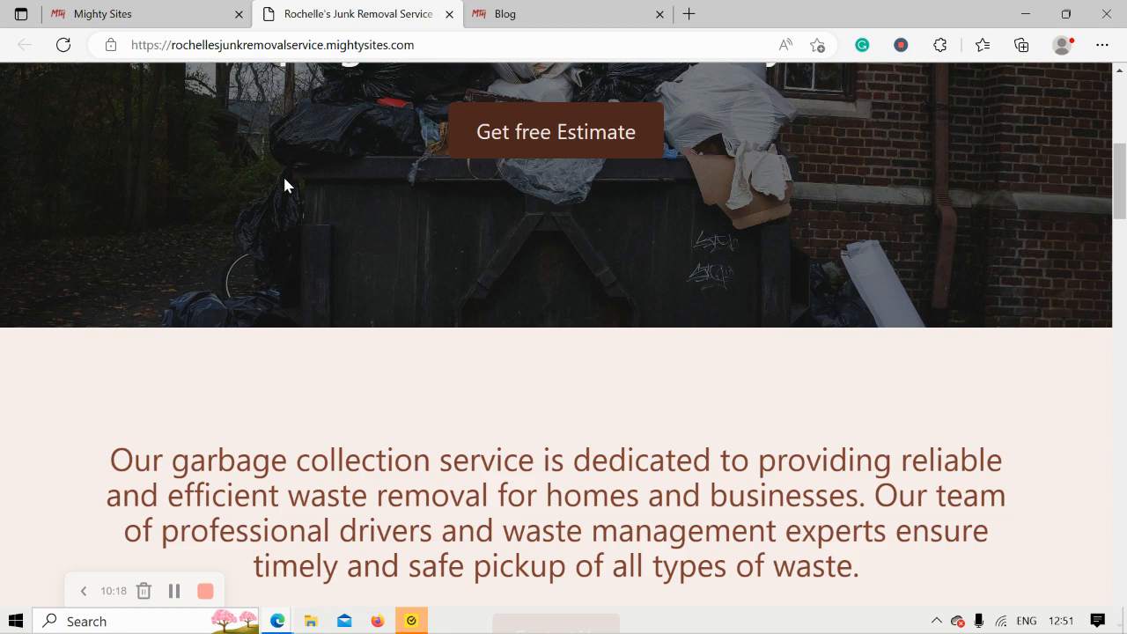
mouse_move(204, 592)
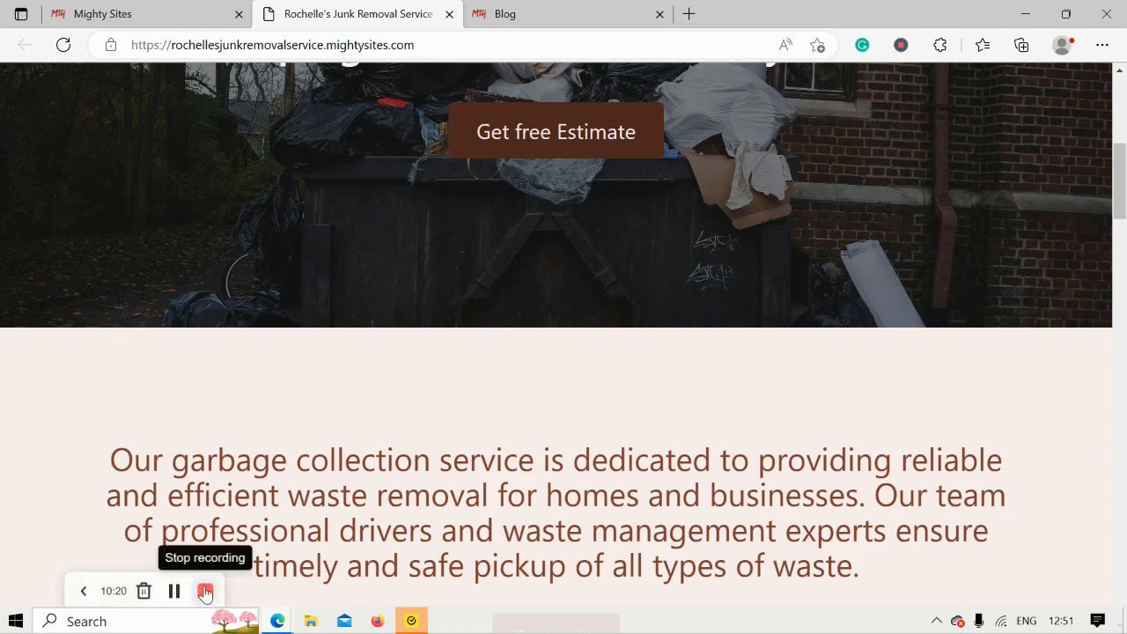